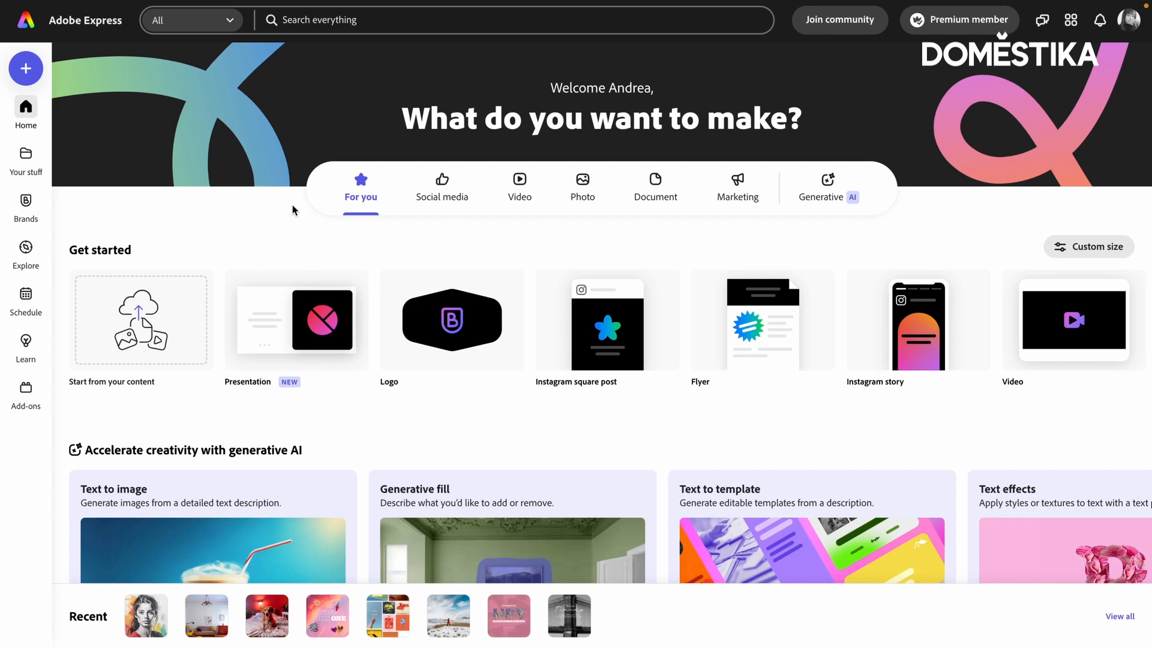
- Scroll to Generative fill on the Home page and upload the living room photo
scroll(down, 3)
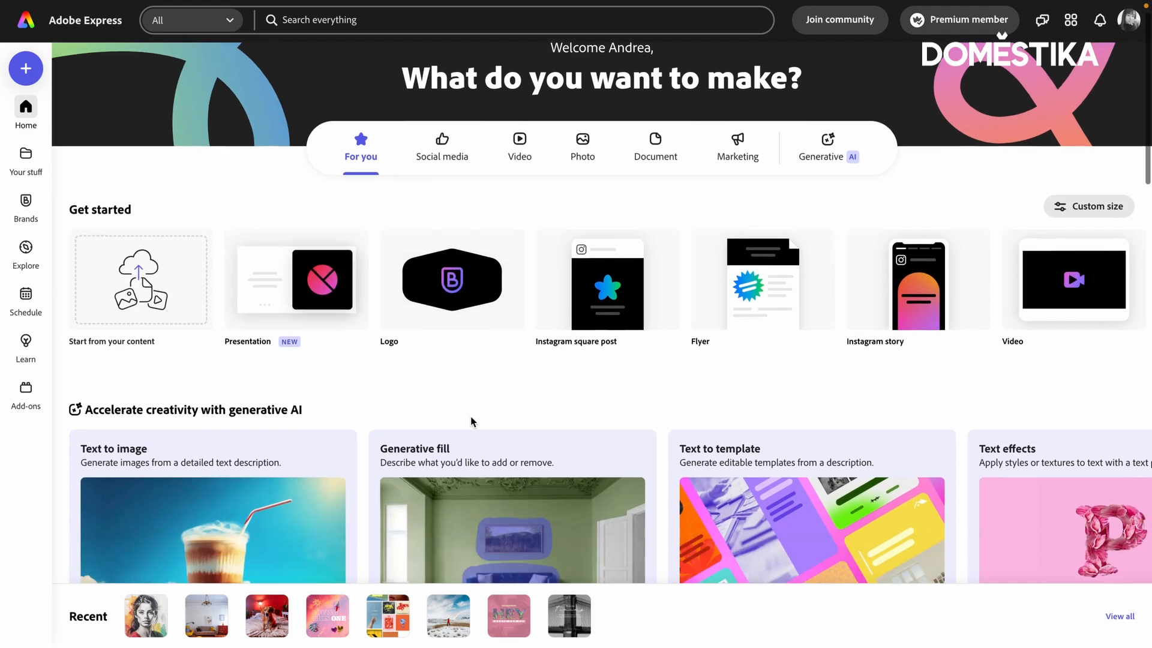
scroll(down, 3)
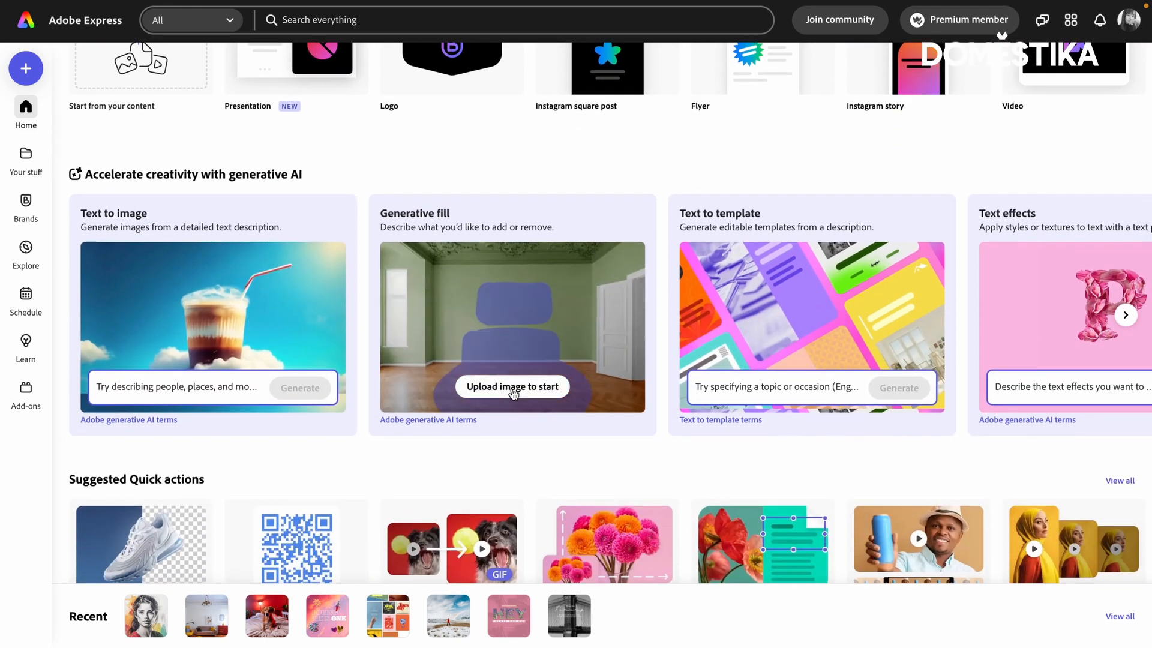
click(511, 387)
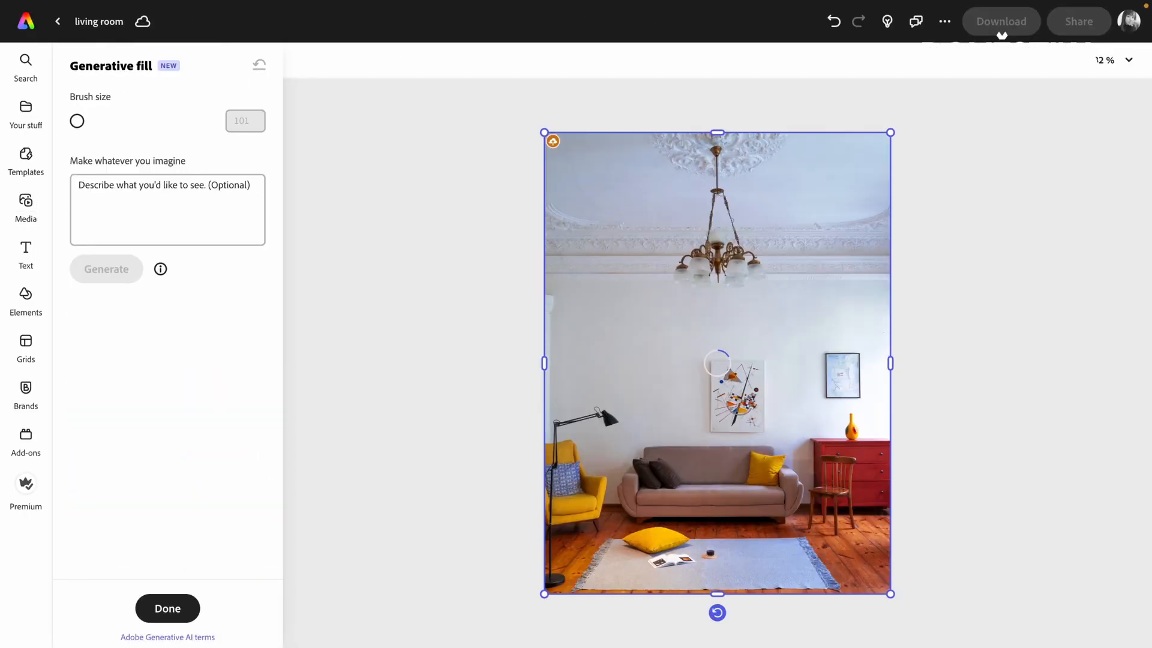
- Select the photo and brush over the floor lamp, wooden chair and small picture
click(168, 608)
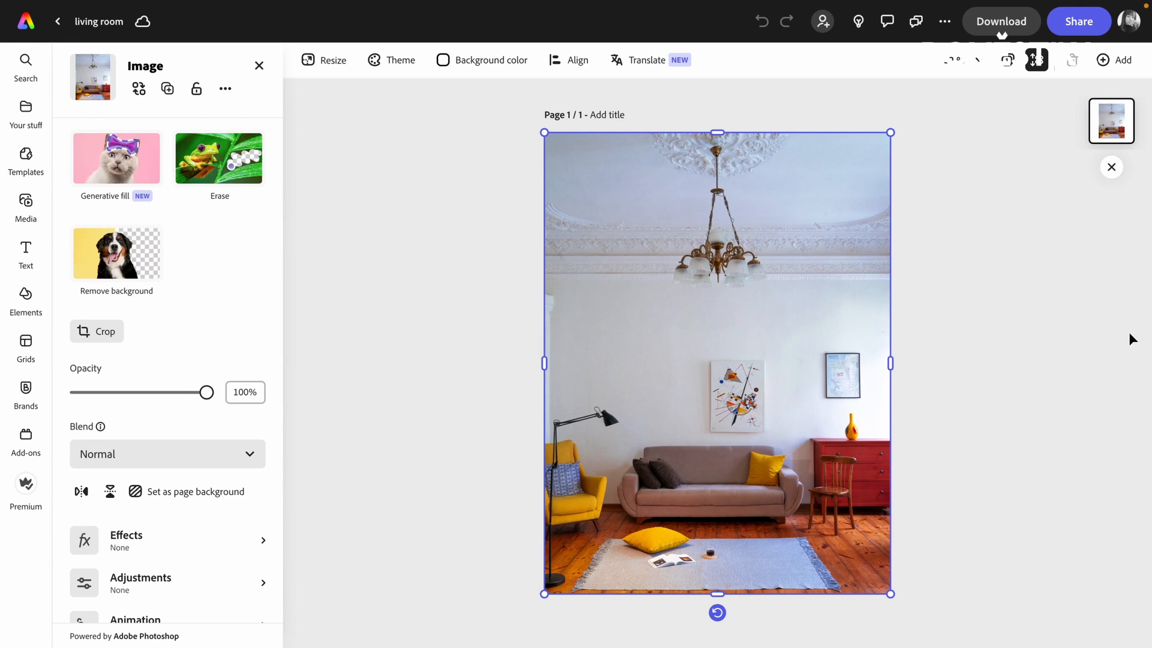
mouse_move(752, 294)
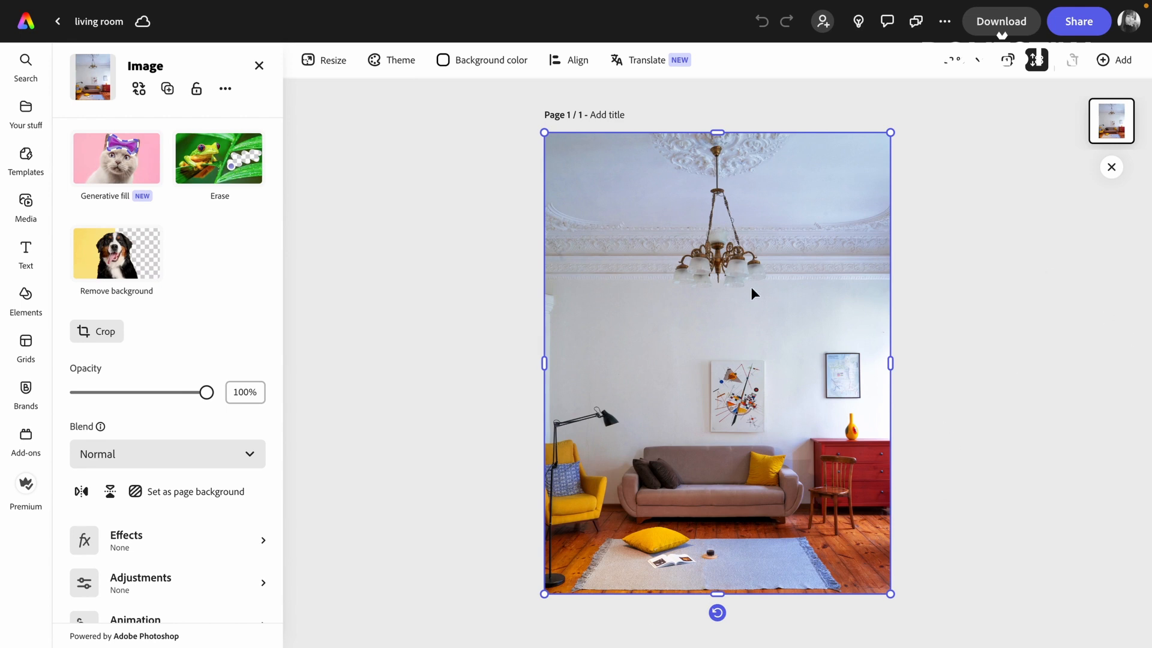
mouse_move(125, 161)
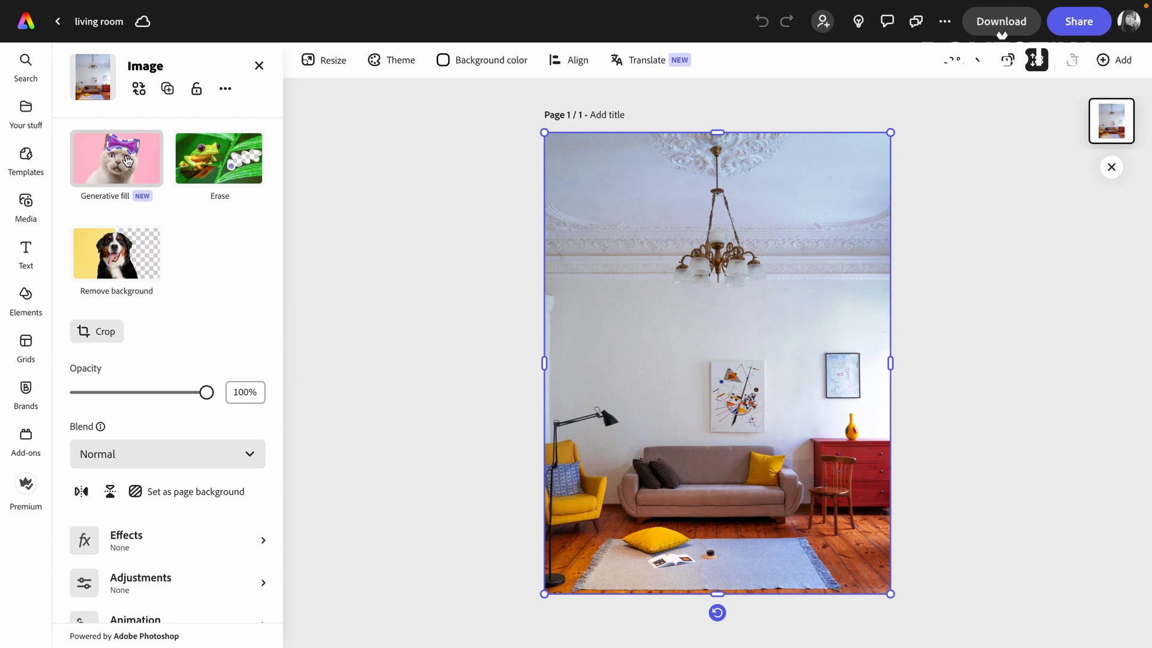
click(116, 159)
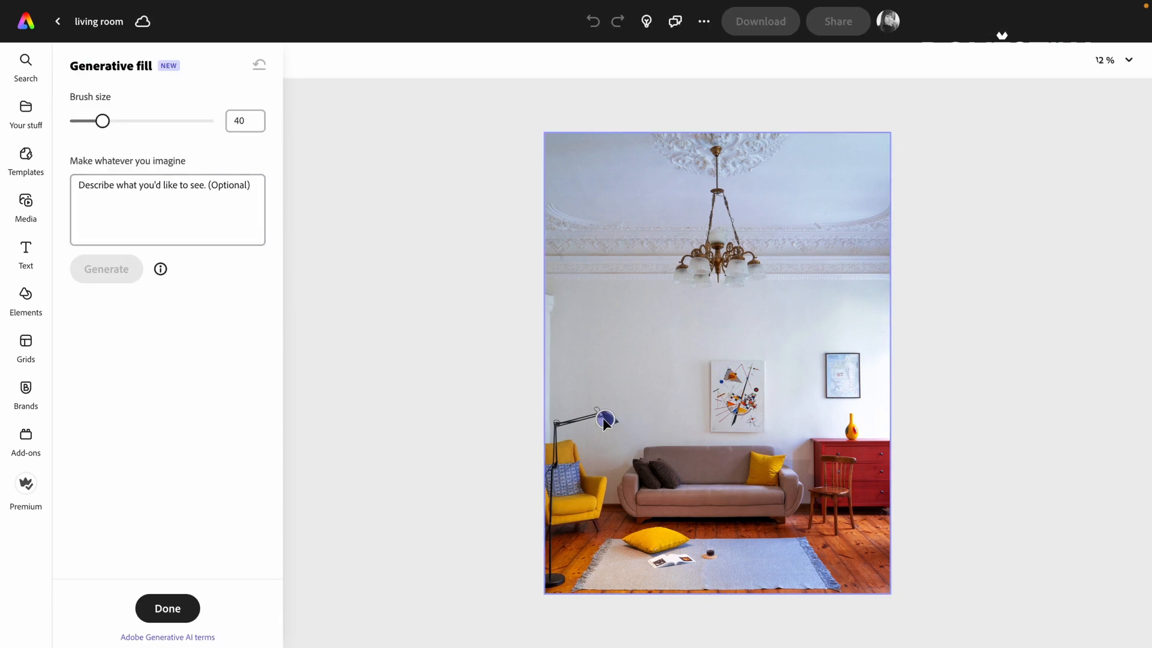
drag(606, 422, 551, 566)
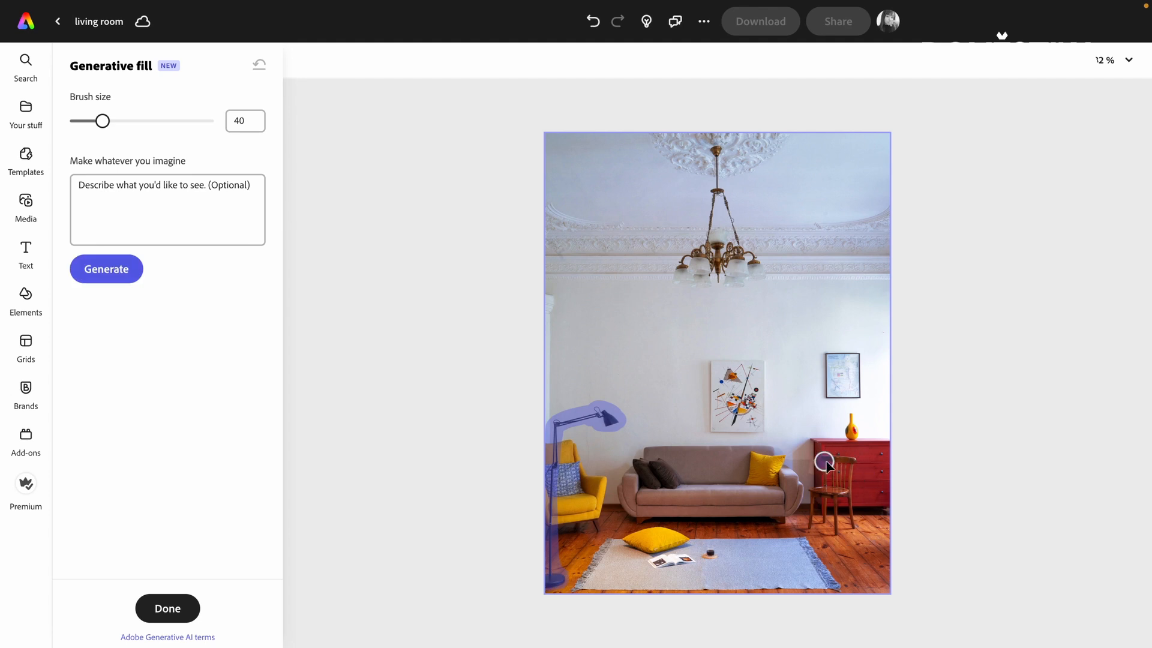
drag(825, 466, 825, 491)
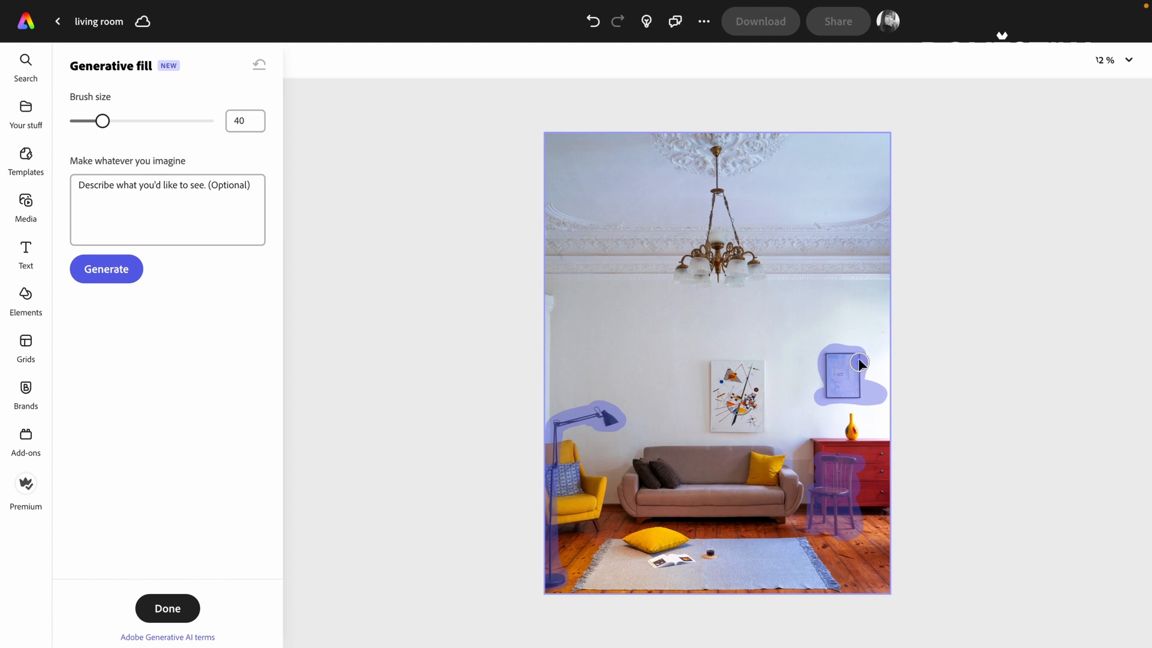
- Generate a 'remove' fill and compare results to erase the lamp, chair and picture
click(146, 207)
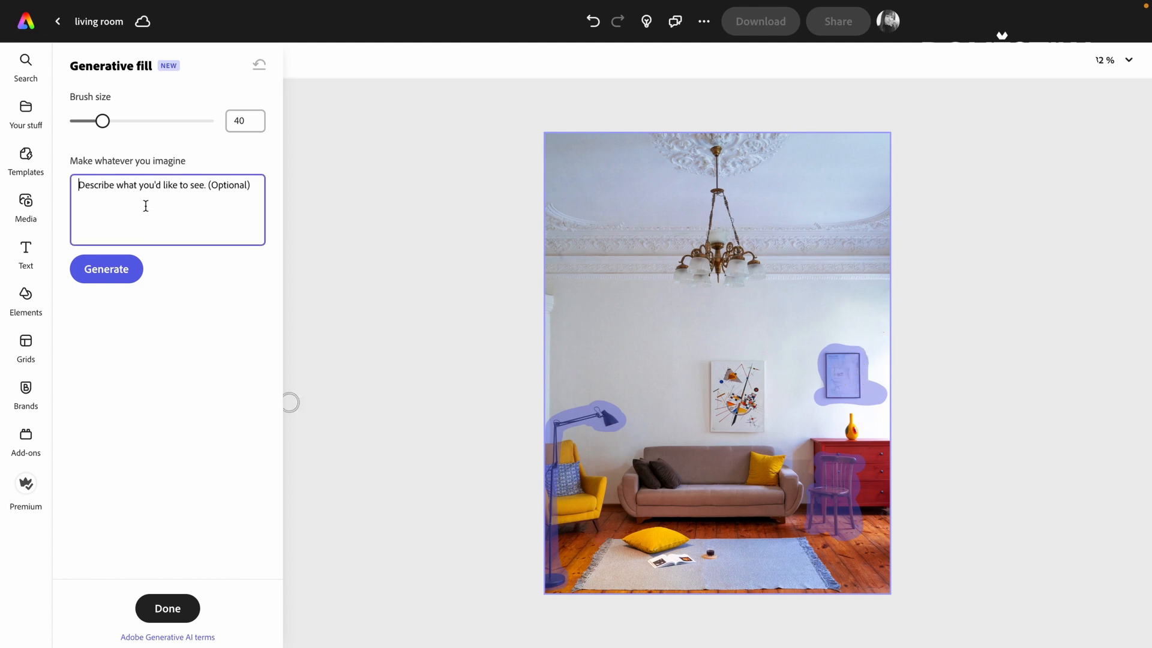
text(remove)
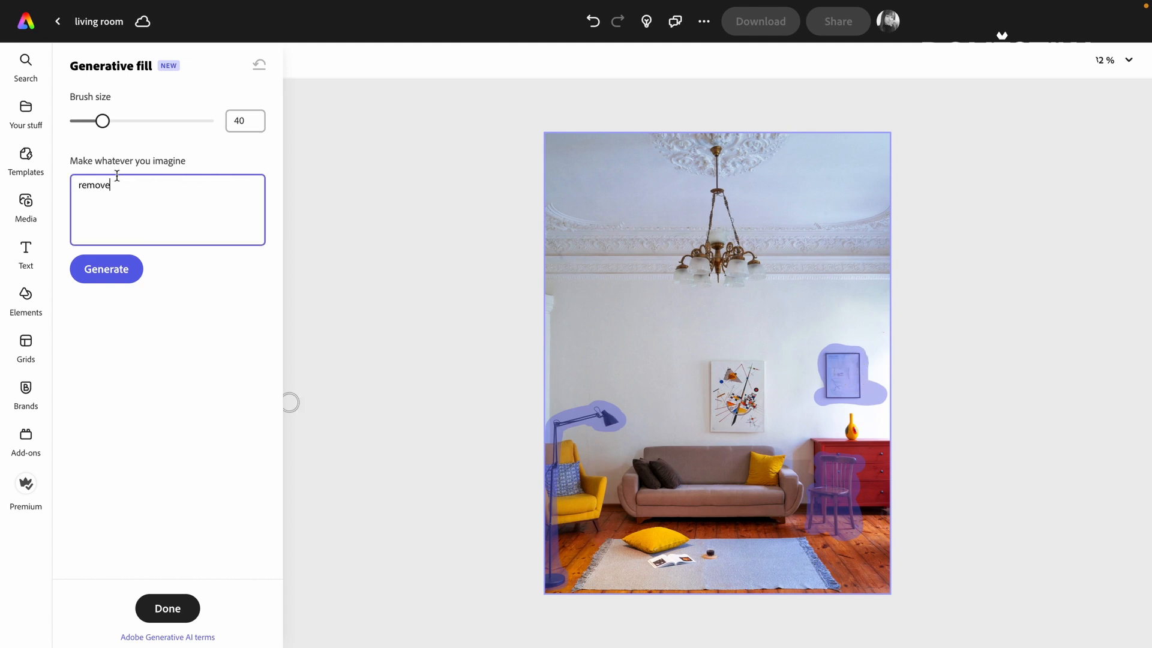
click(106, 269)
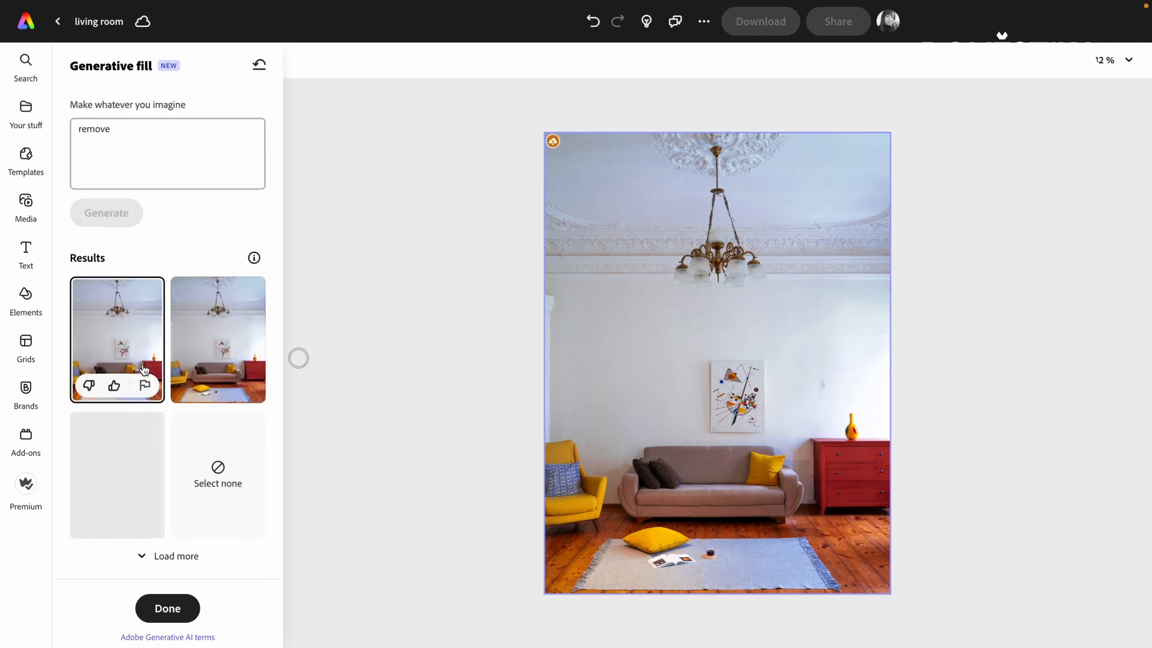
click(116, 474)
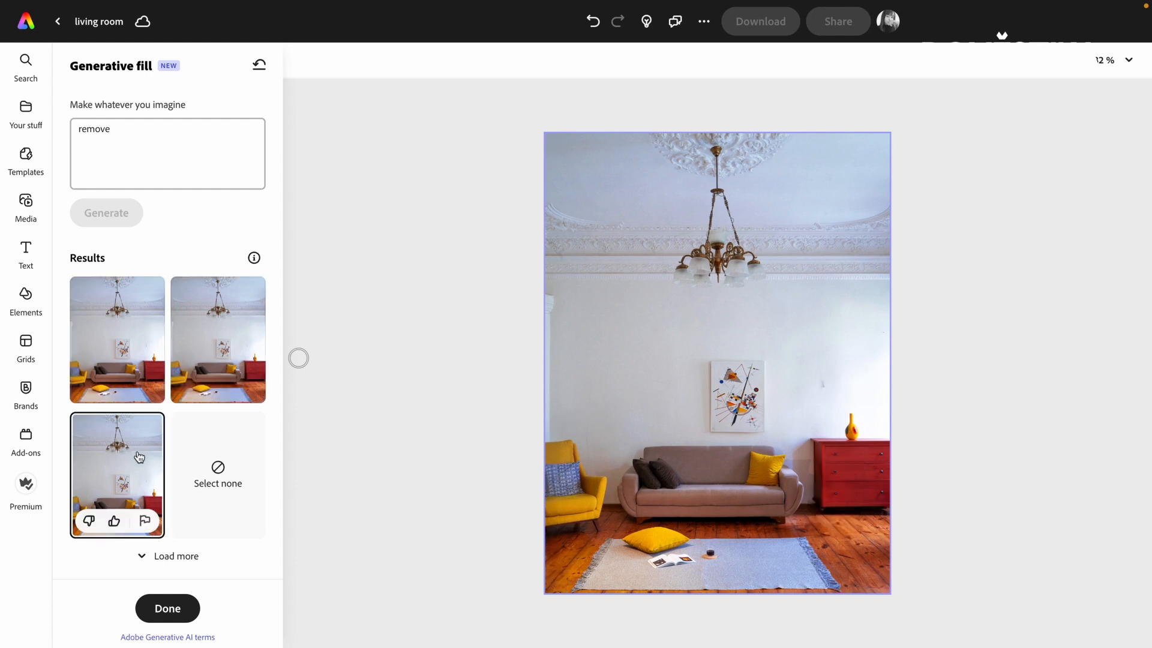
click(218, 339)
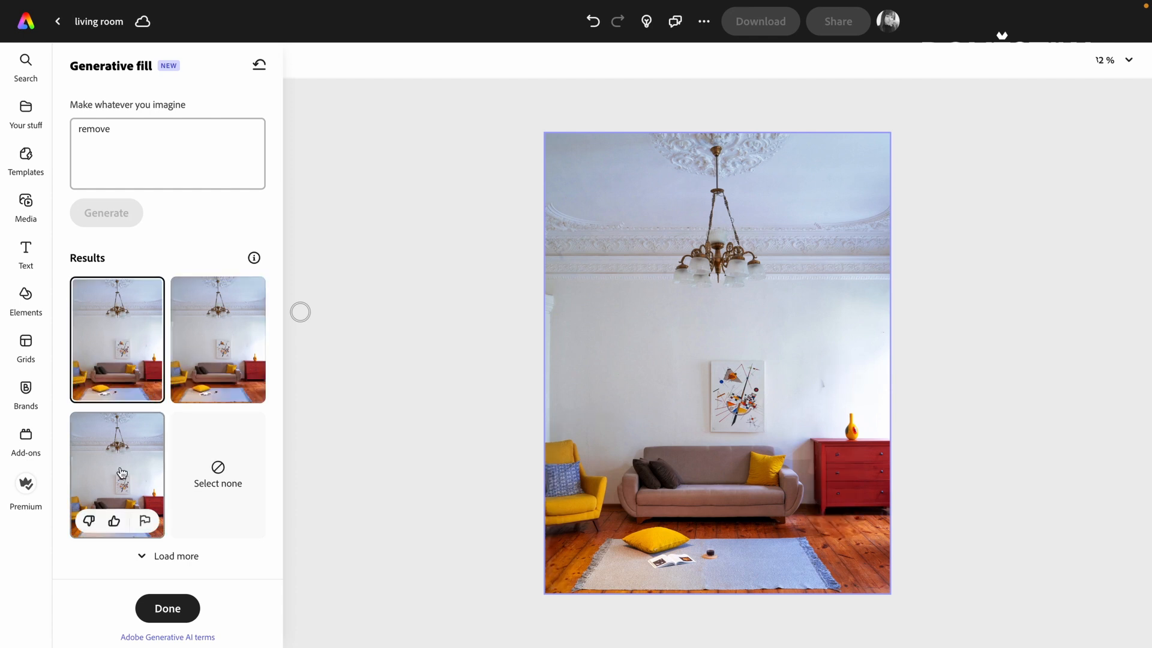
click(121, 475)
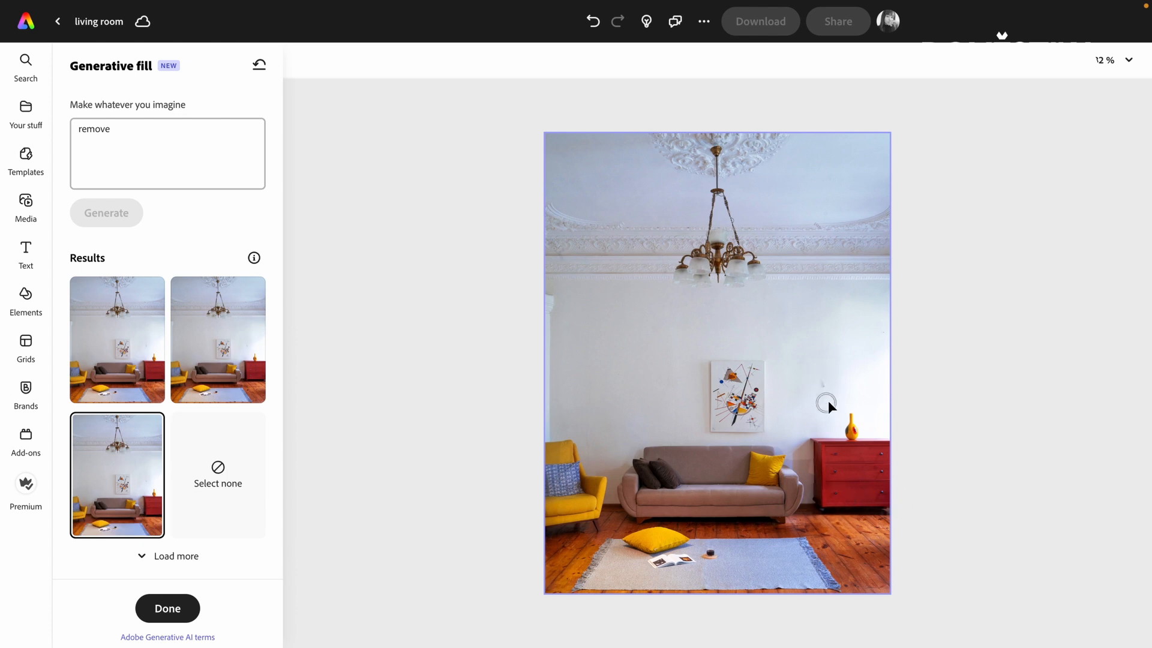
mouse_move(834, 396)
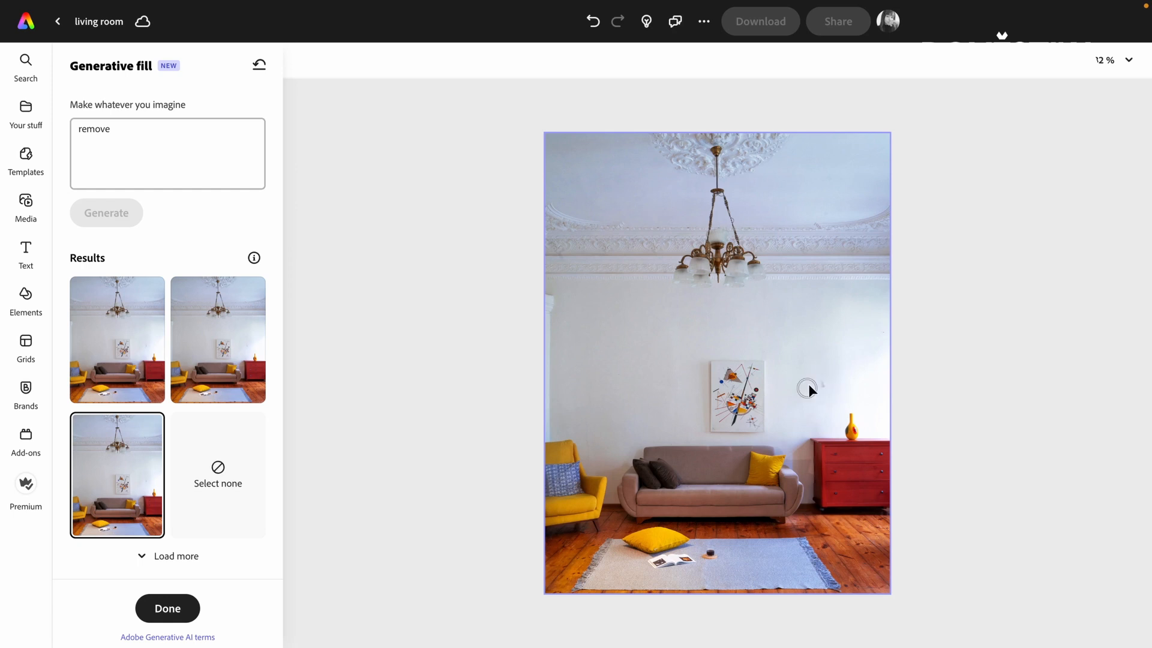
mouse_move(820, 391)
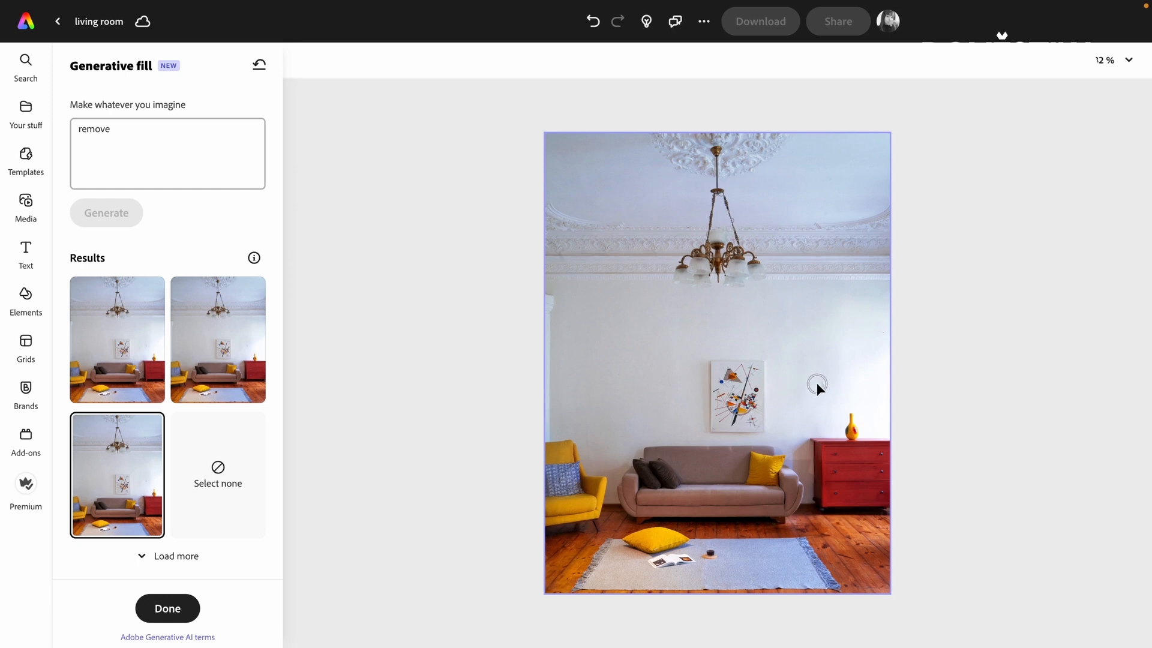
mouse_move(824, 386)
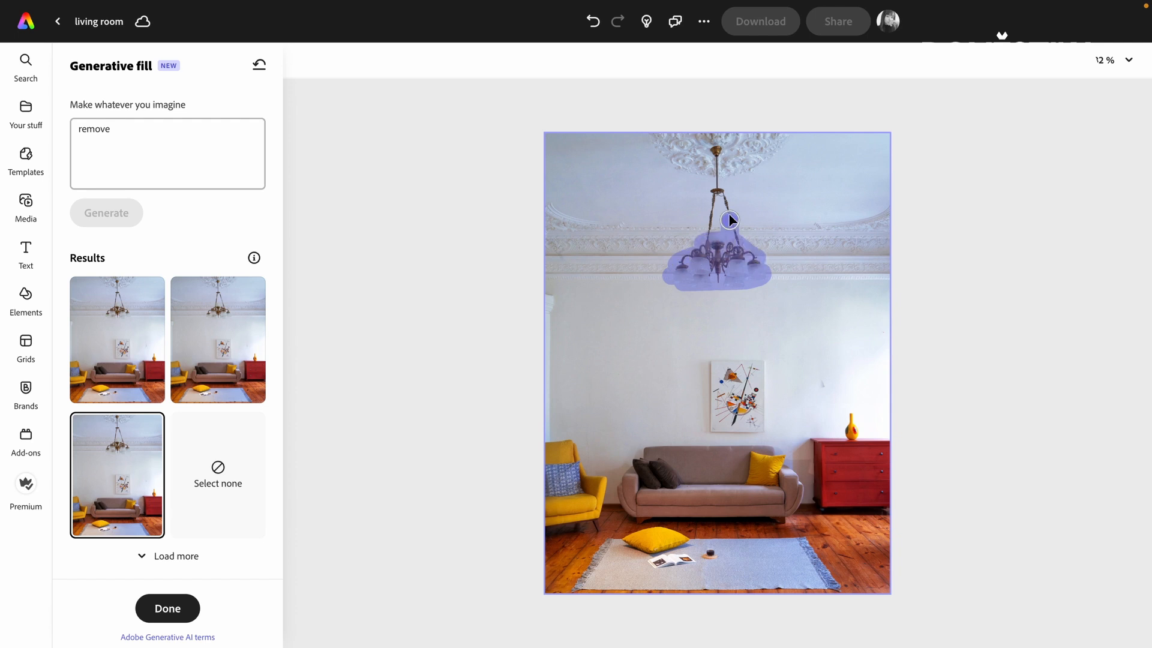
- Brush the chandelier, generate 'modern ceiling lamp' variations, and preview the first results
drag(730, 220, 720, 183)
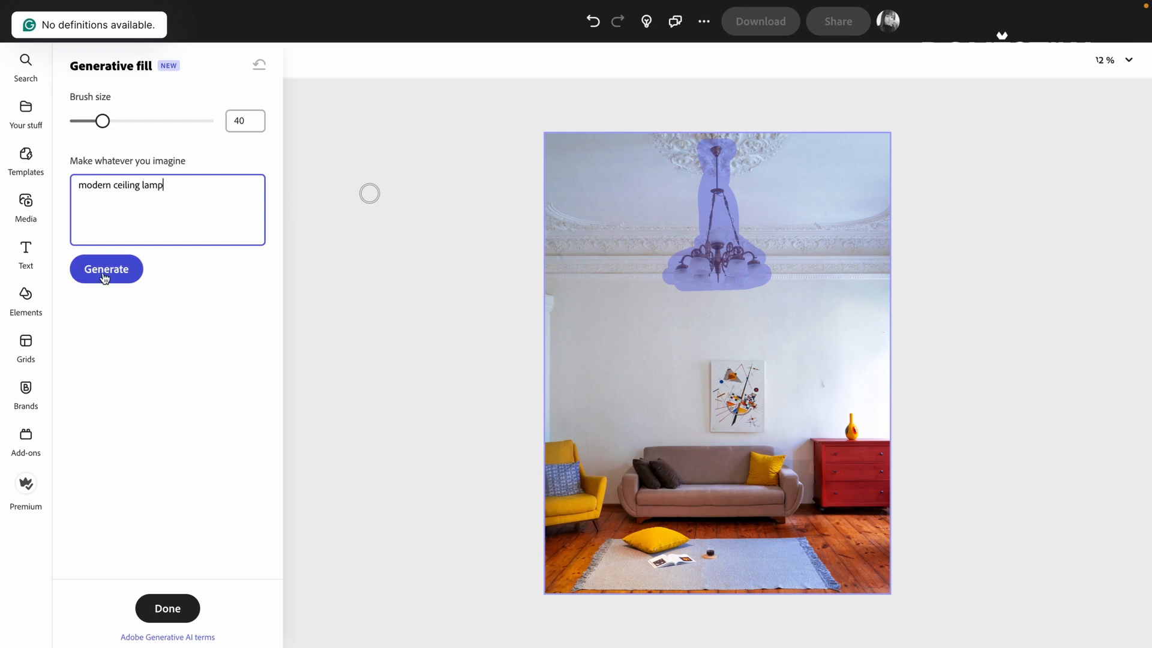
click(106, 268)
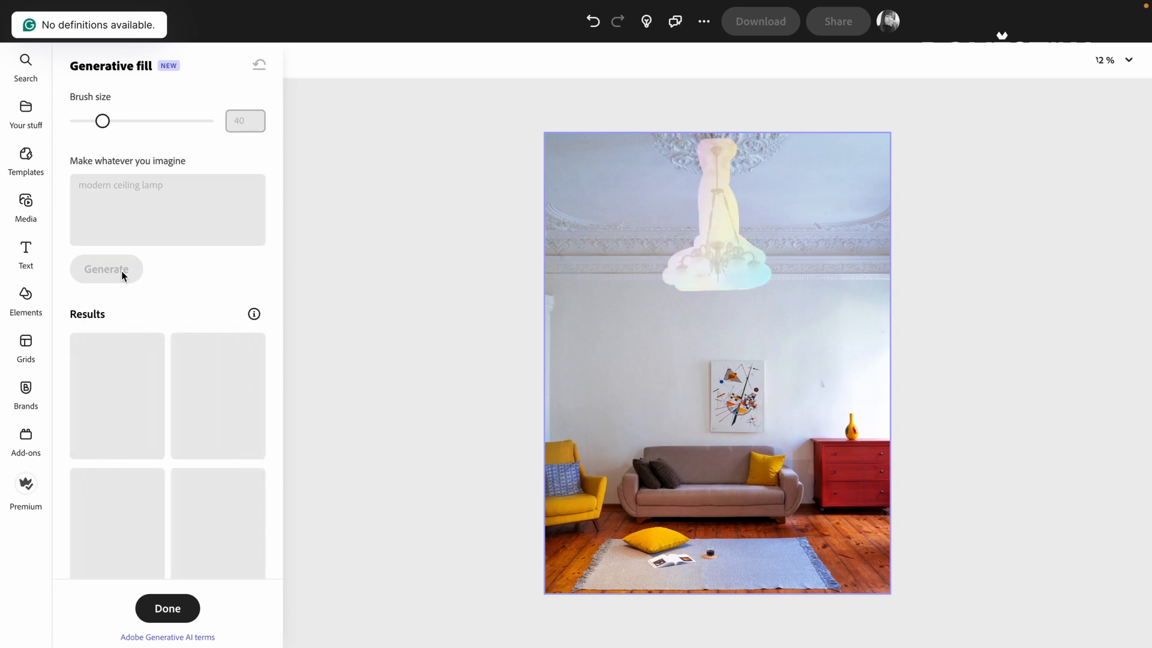
click(106, 268)
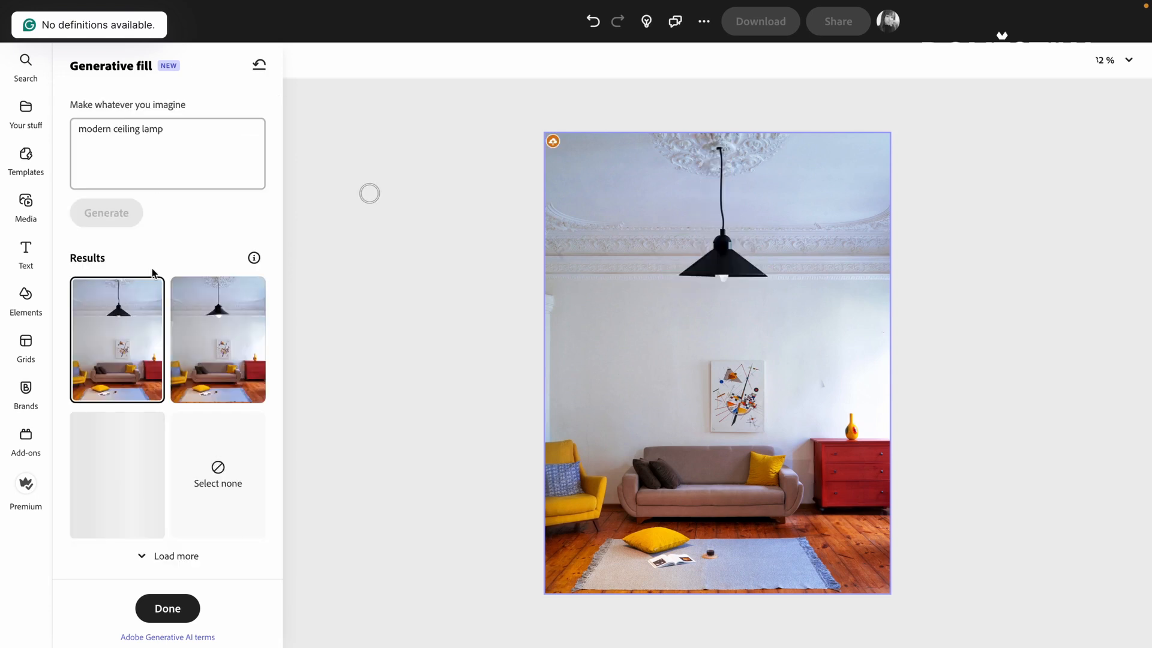
click(116, 475)
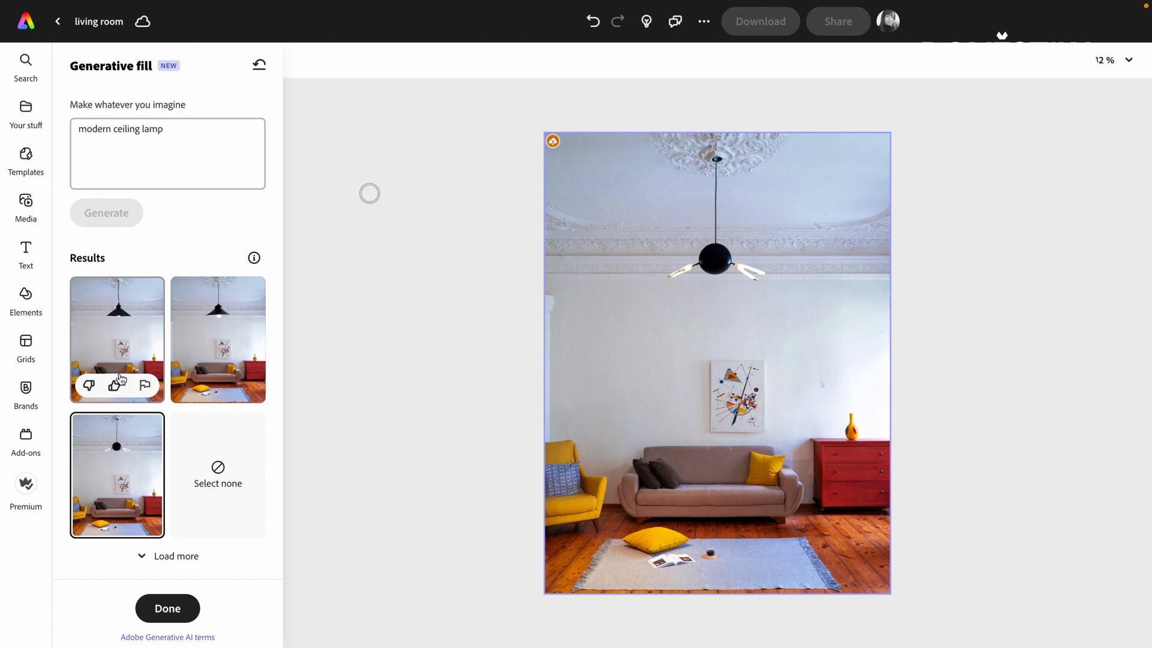
click(210, 339)
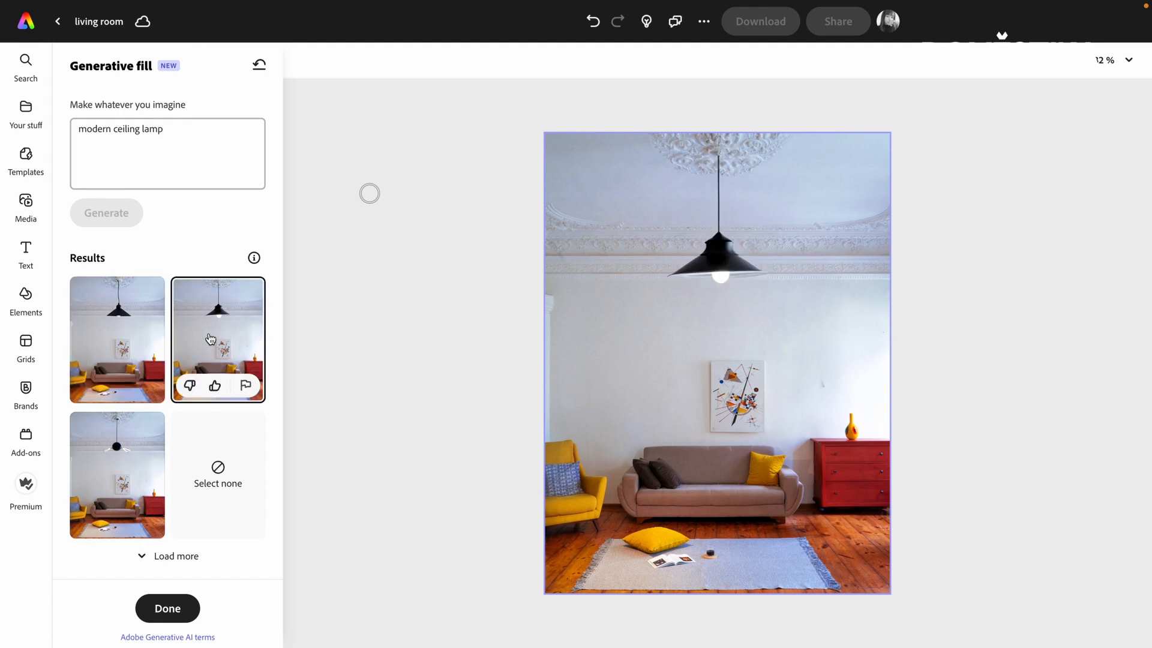
click(117, 339)
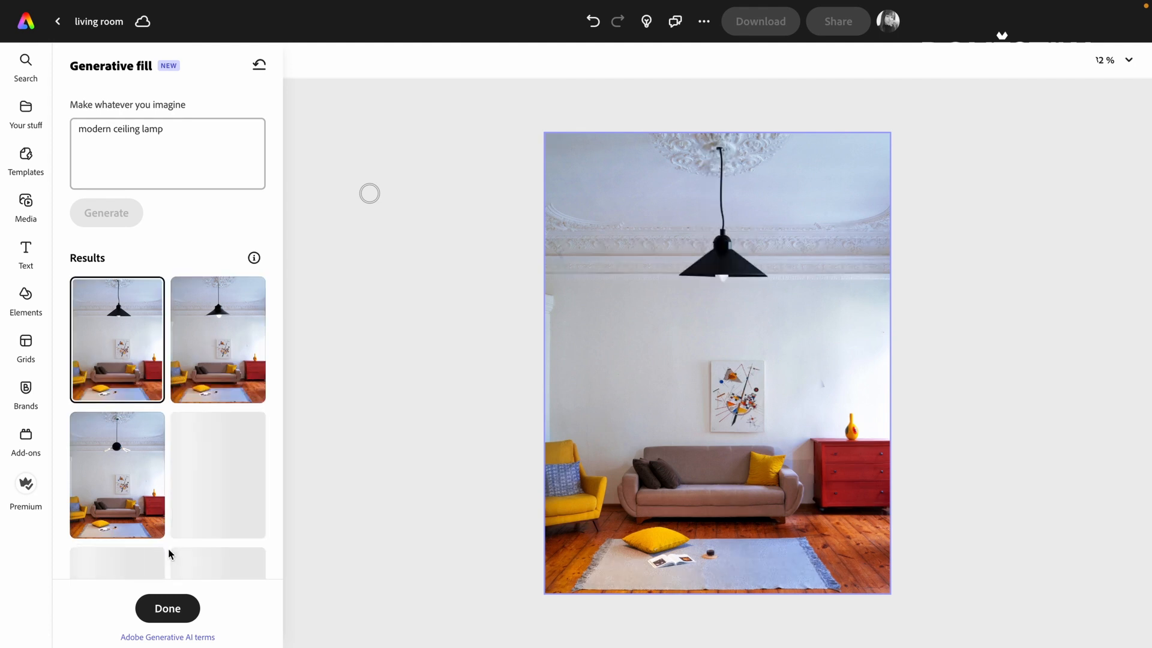
- Load more lamp variations and apply the black dome pendant
scroll(down, 3)
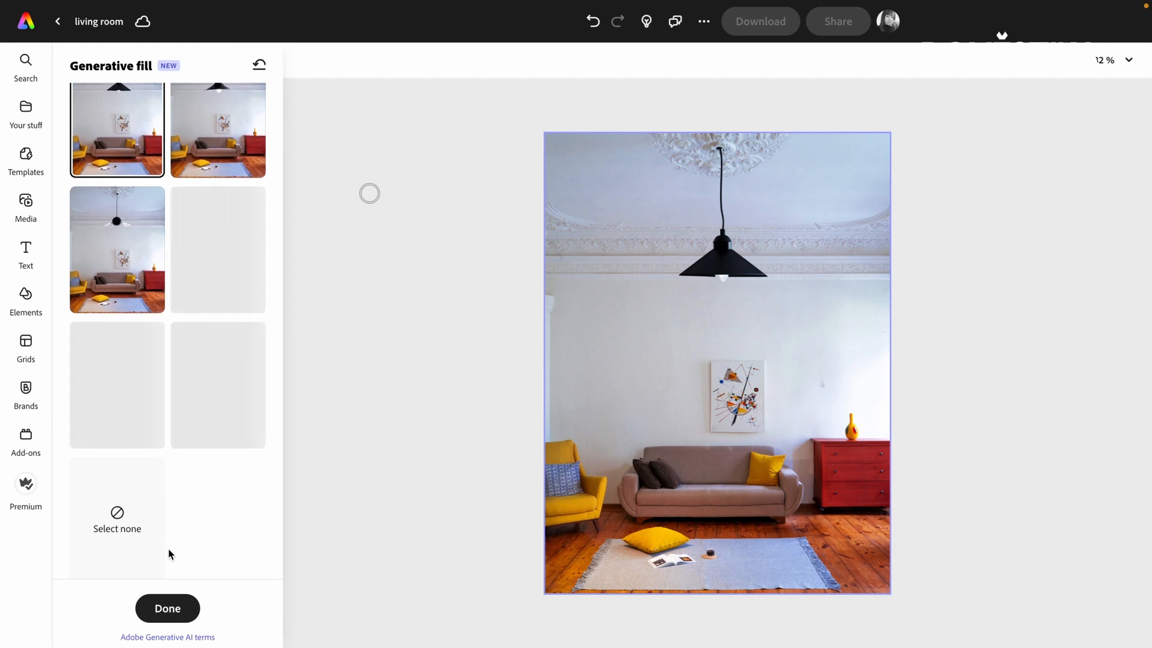
mouse_move(734, 275)
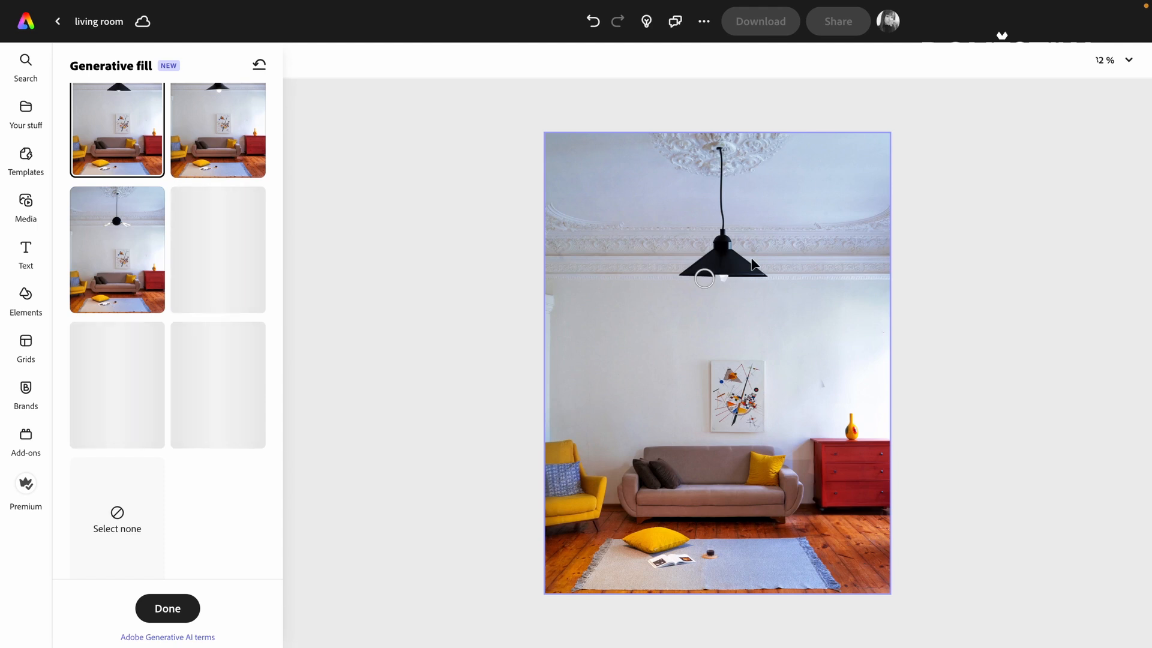
click(234, 193)
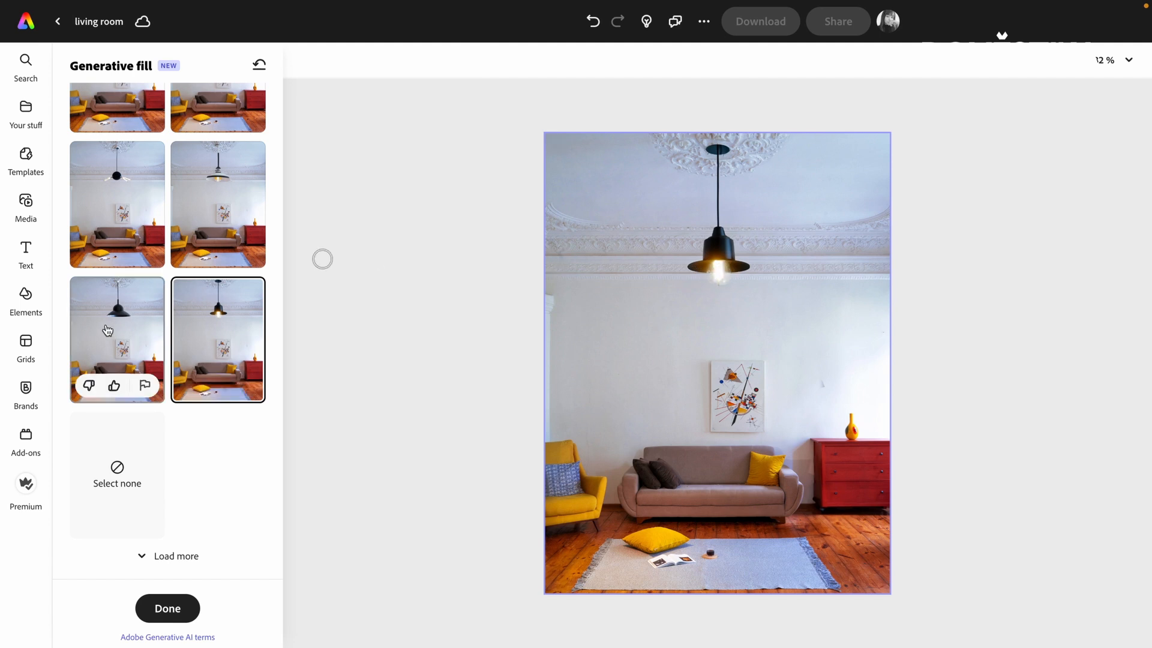
click(218, 204)
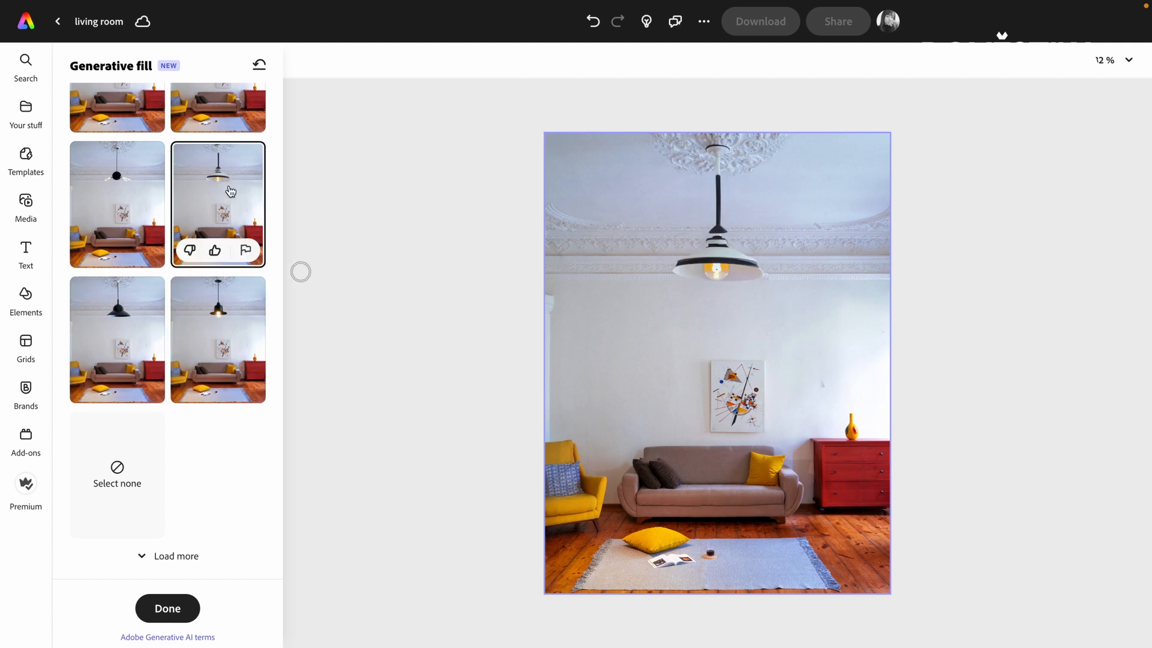
click(117, 339)
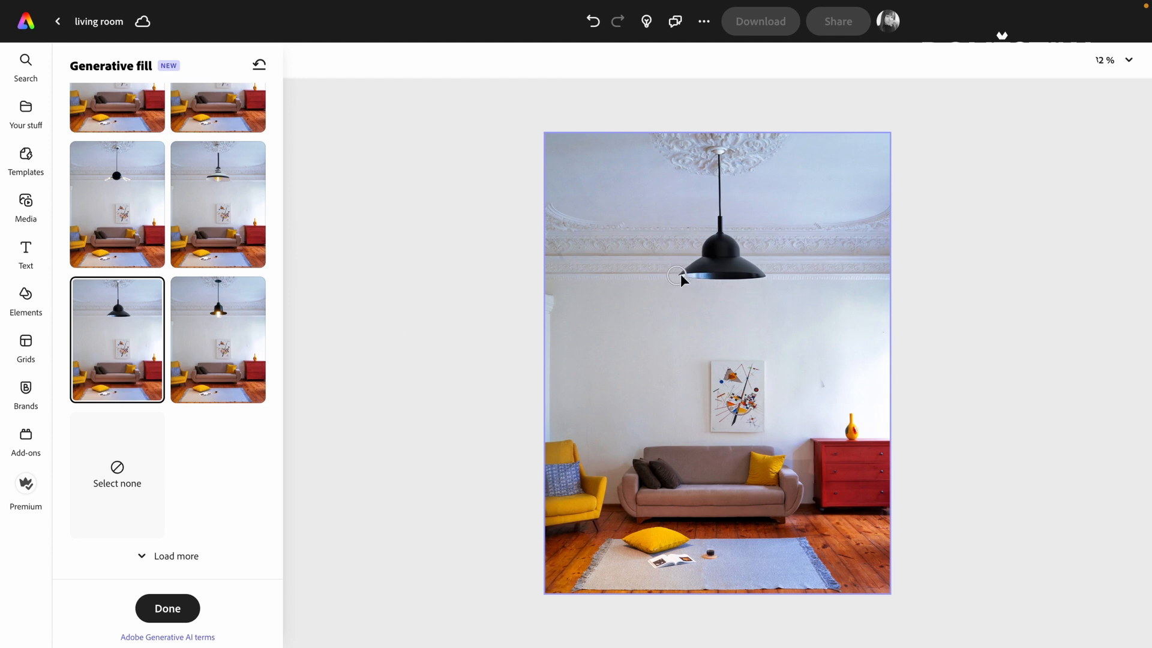
mouse_move(703, 292)
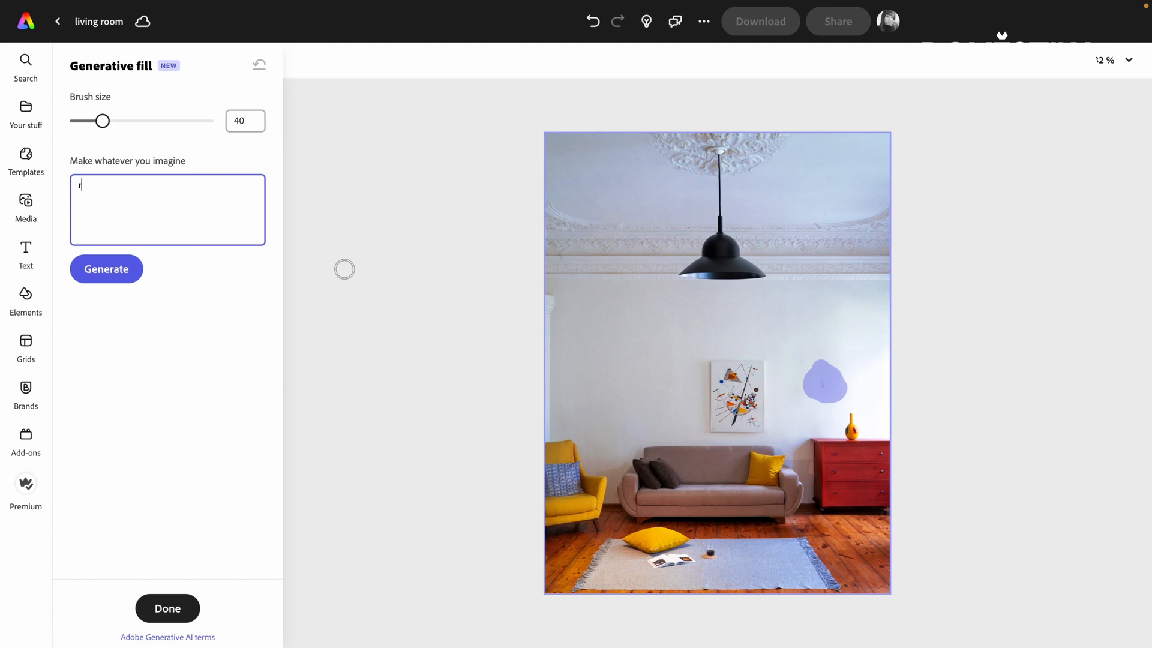
- Run another 'remove' fill on the wall spot, then brush over the beige couch
text(remove)
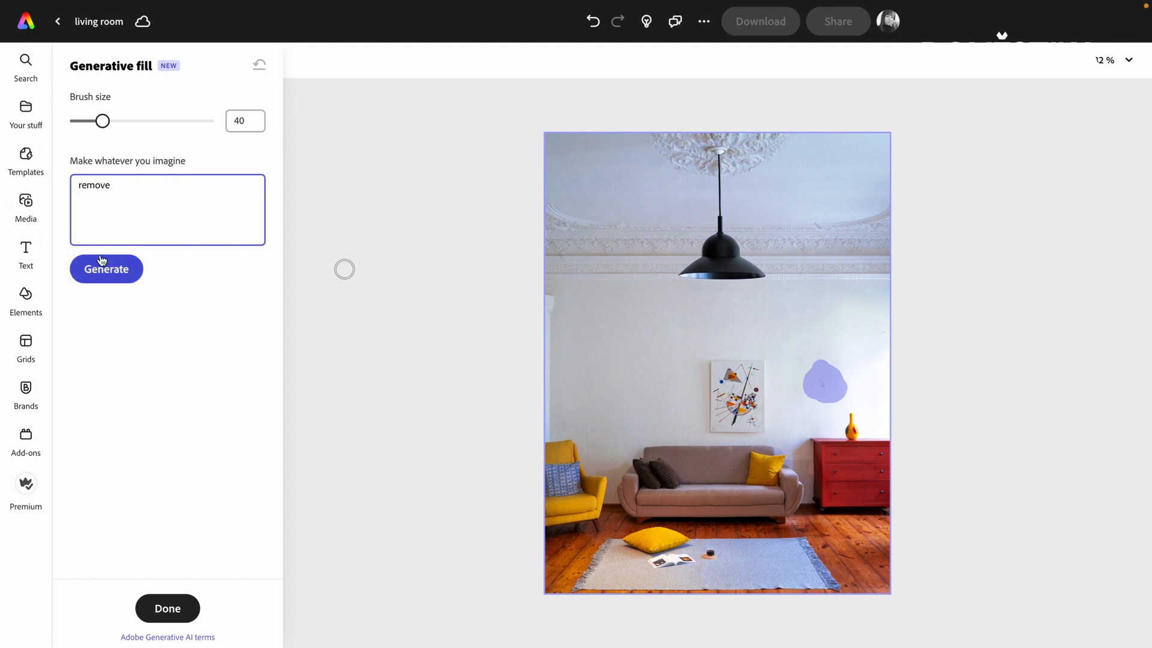
click(106, 269)
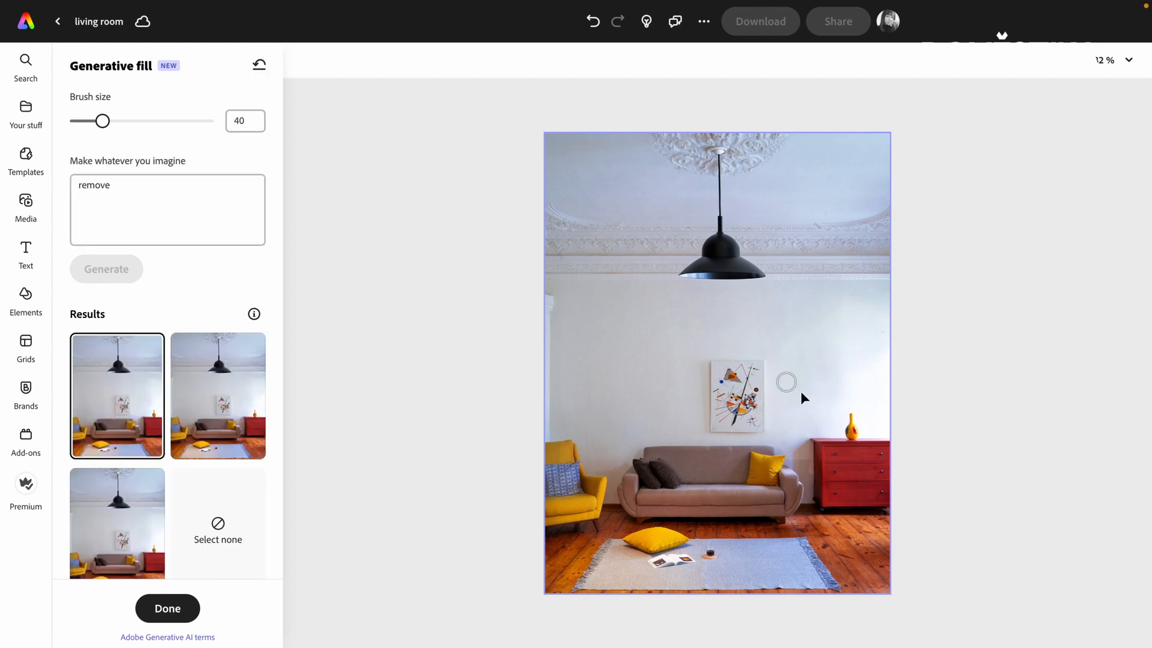
drag(786, 382, 709, 448)
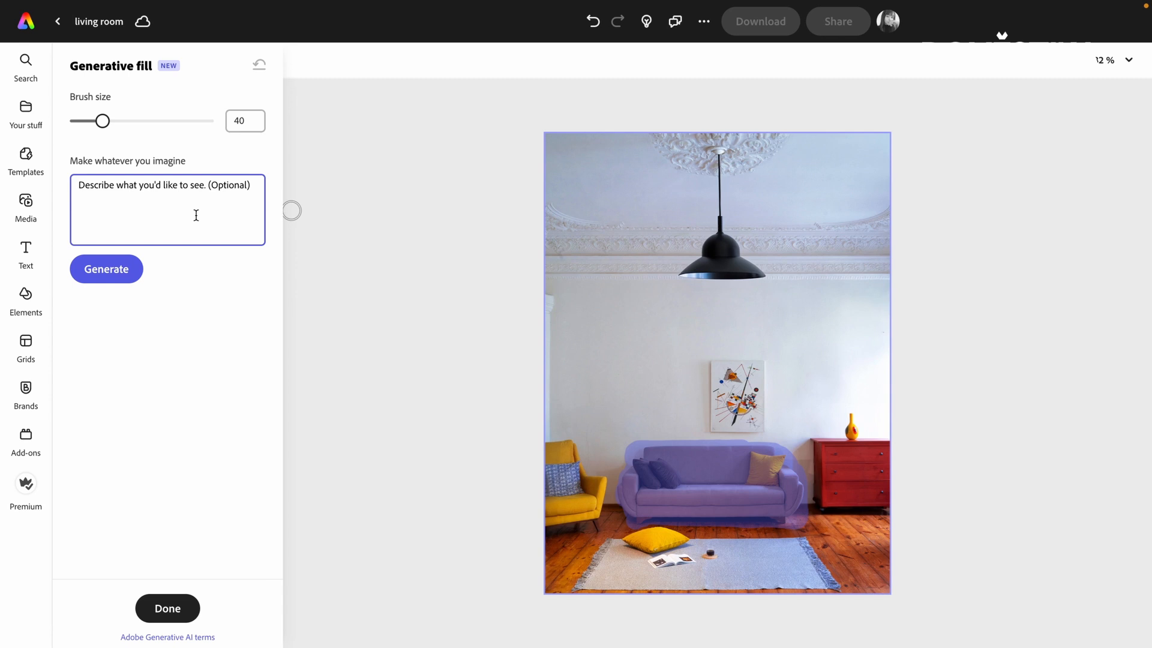
- Generate 'dark green couch' variations for the brushed sofa and preview one
text(dark green)
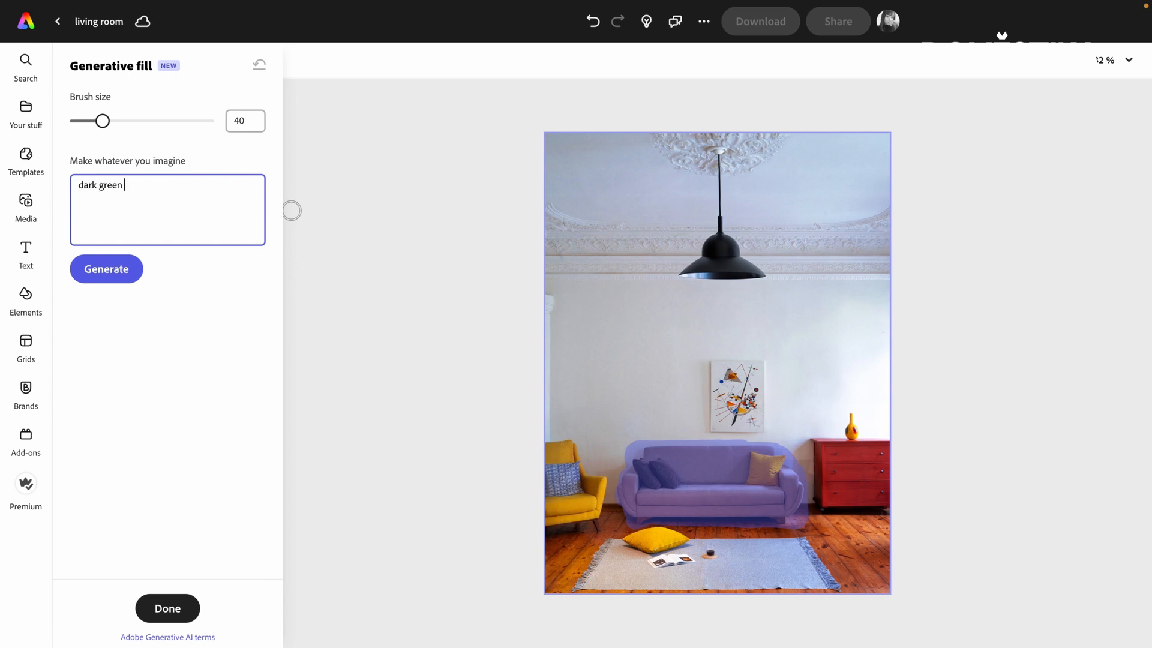
text(couch)
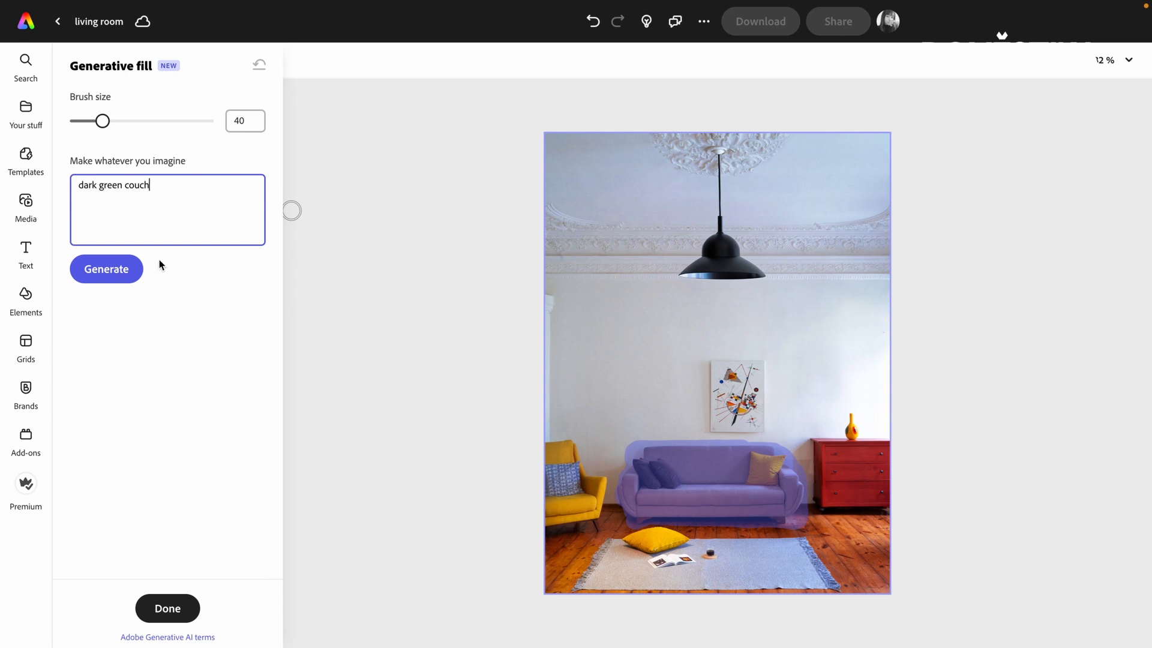
click(106, 269)
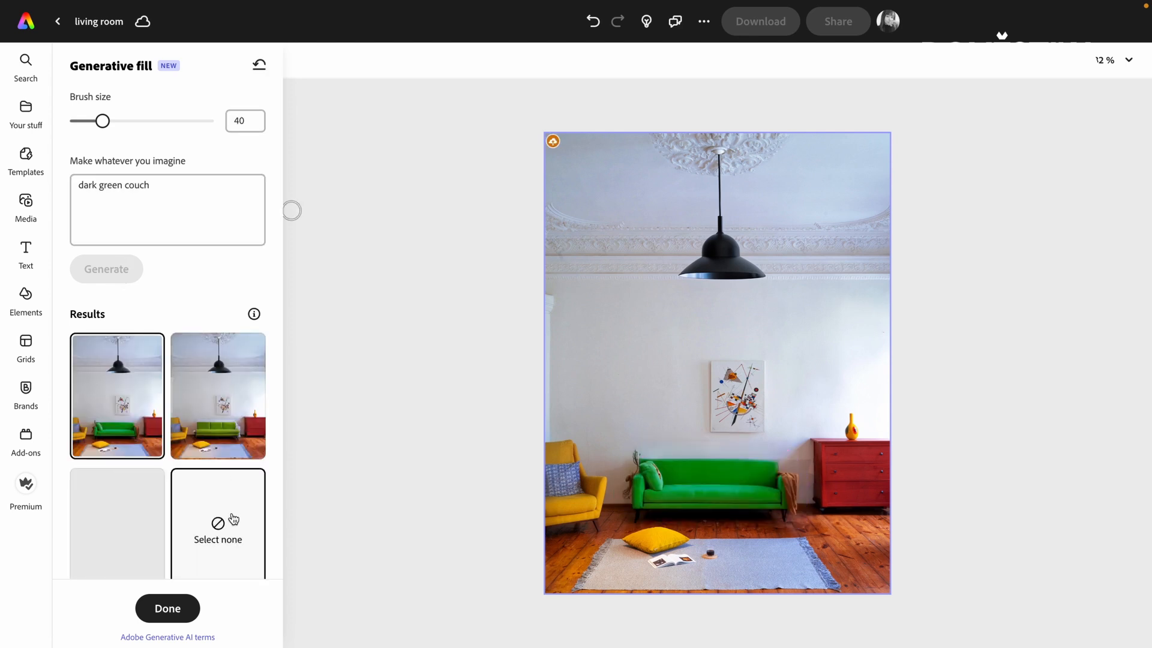
click(117, 523)
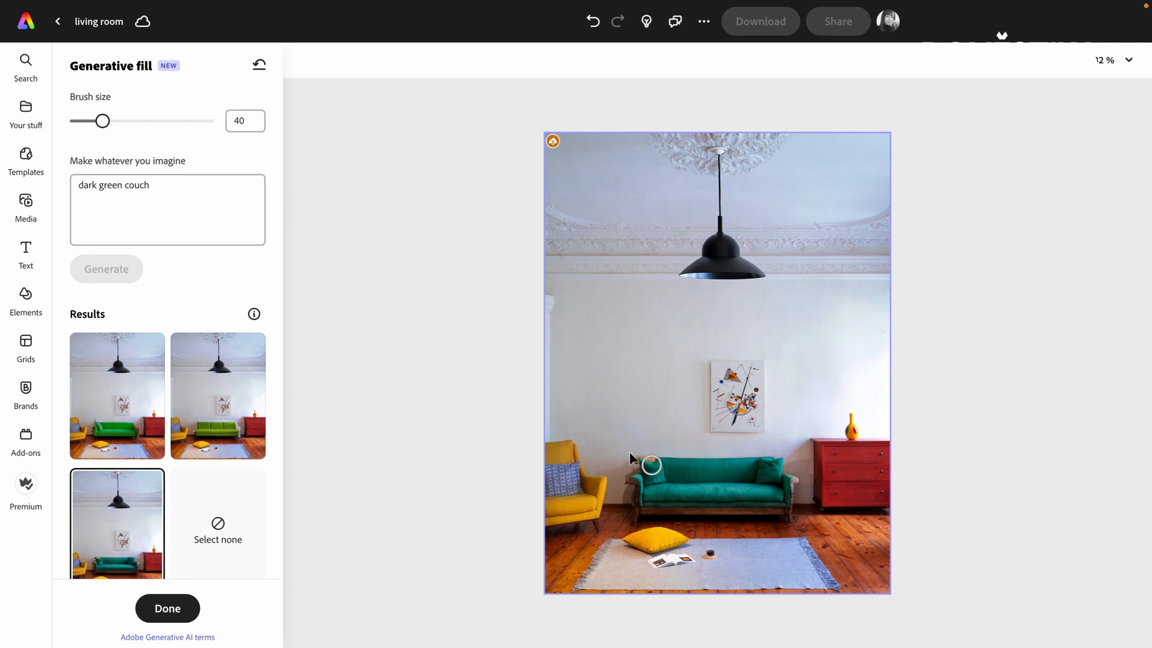
- Load more couch variations and apply the lime green couch with green cushions
scroll(down, 3)
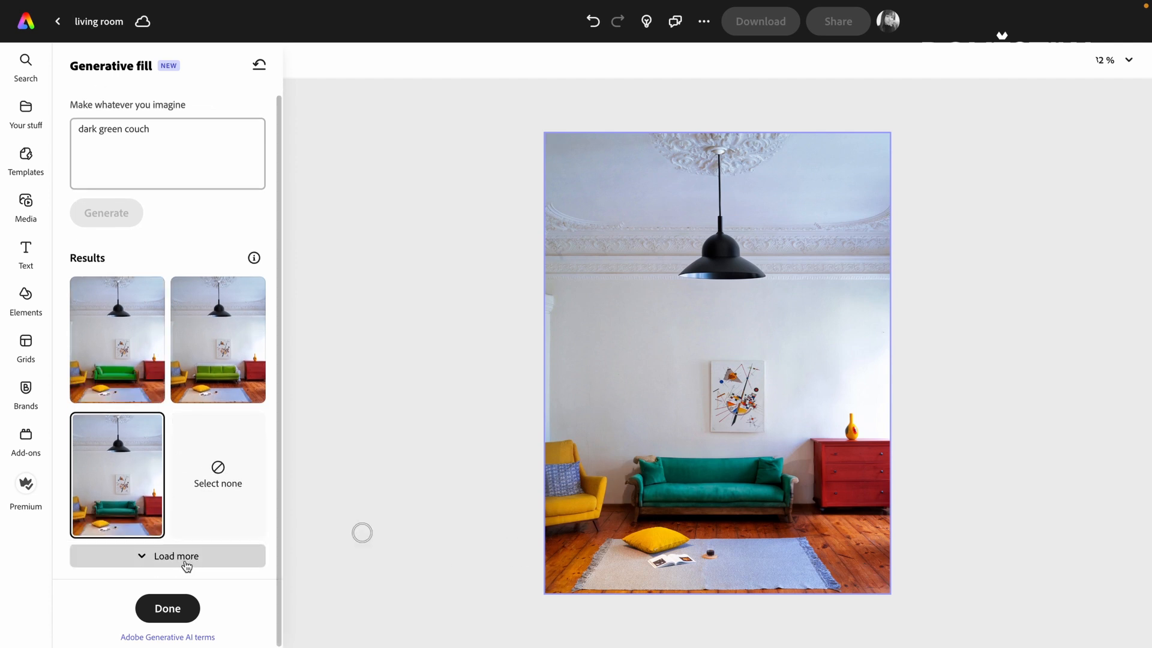
click(210, 347)
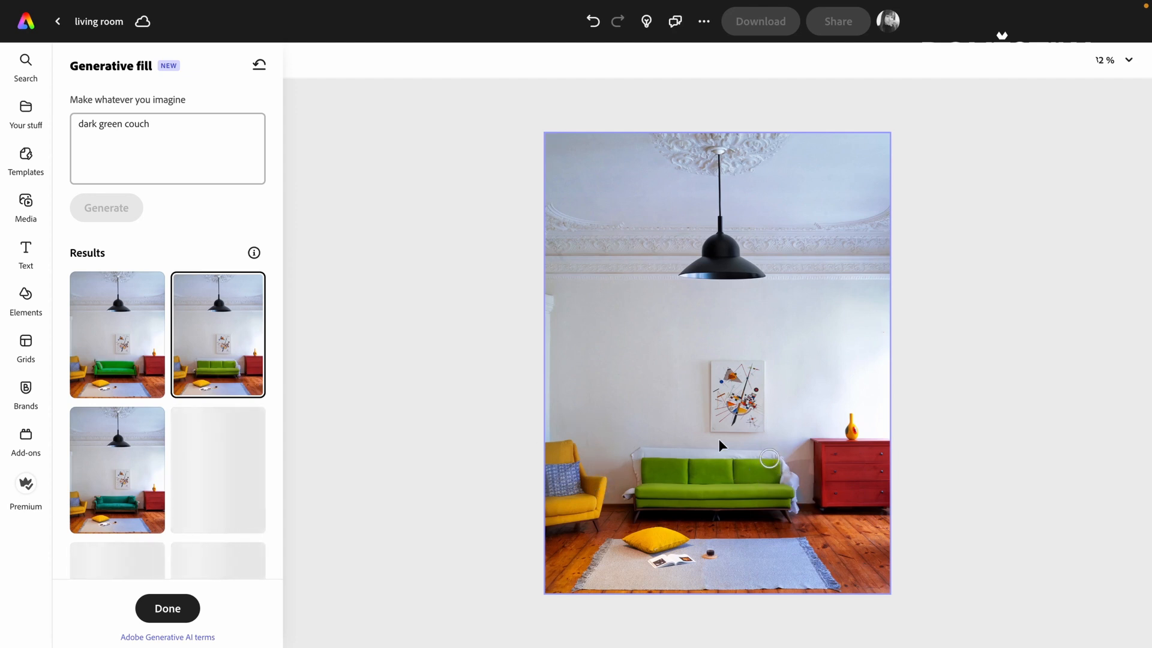
mouse_move(145, 454)
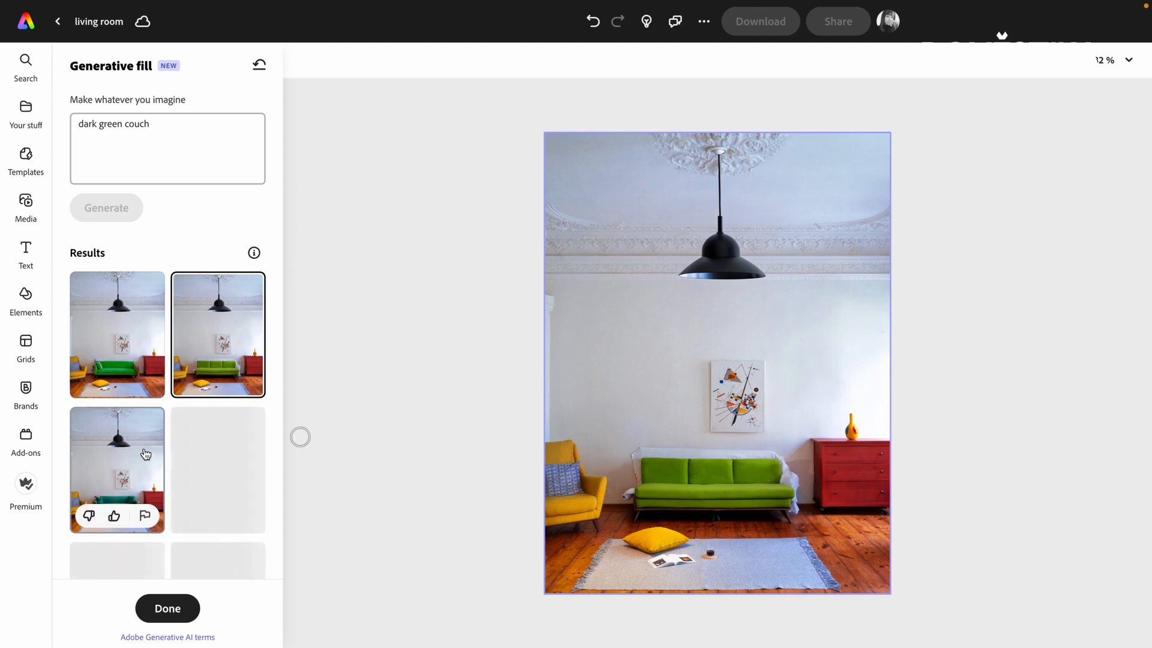
mouse_move(175, 501)
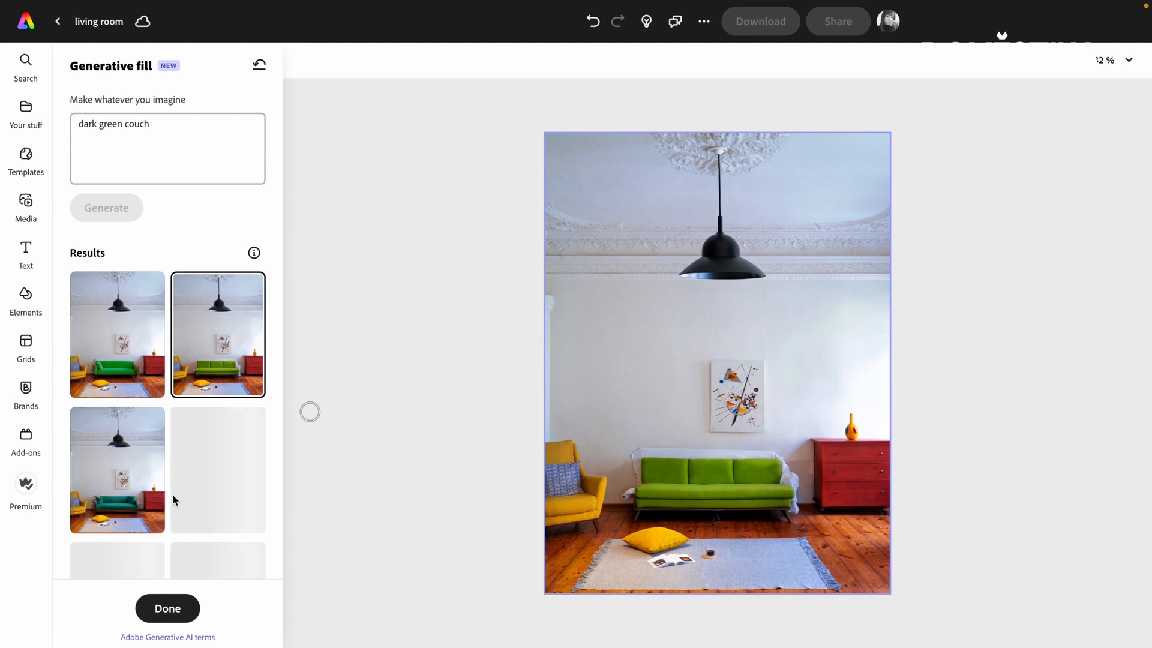
click(117, 340)
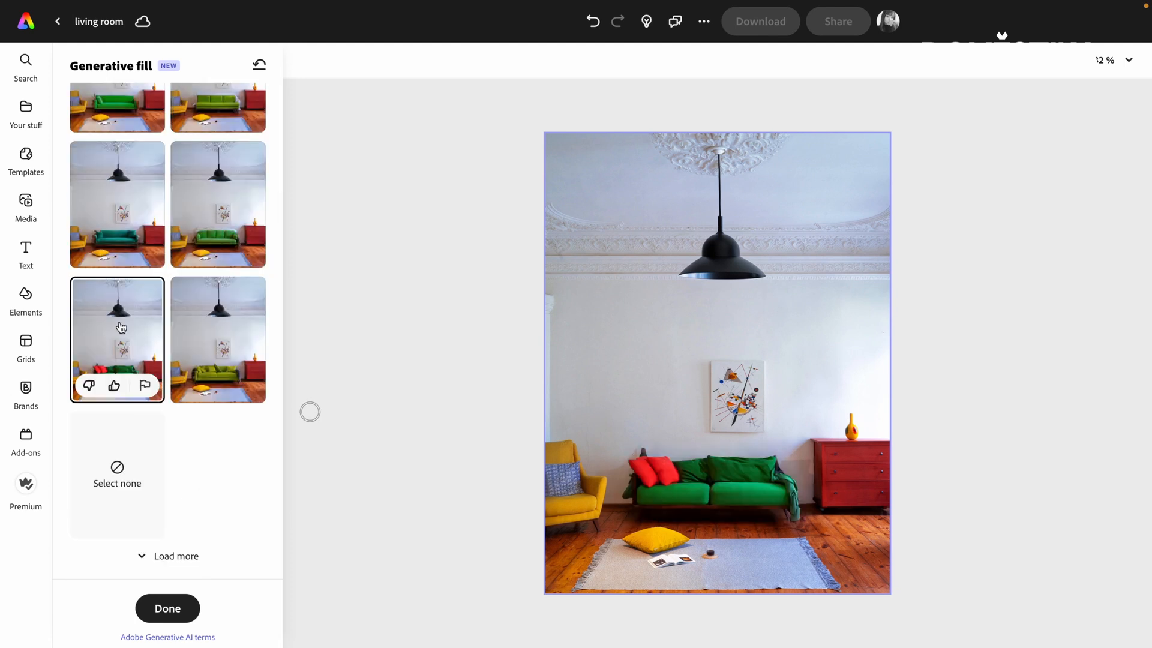
click(218, 340)
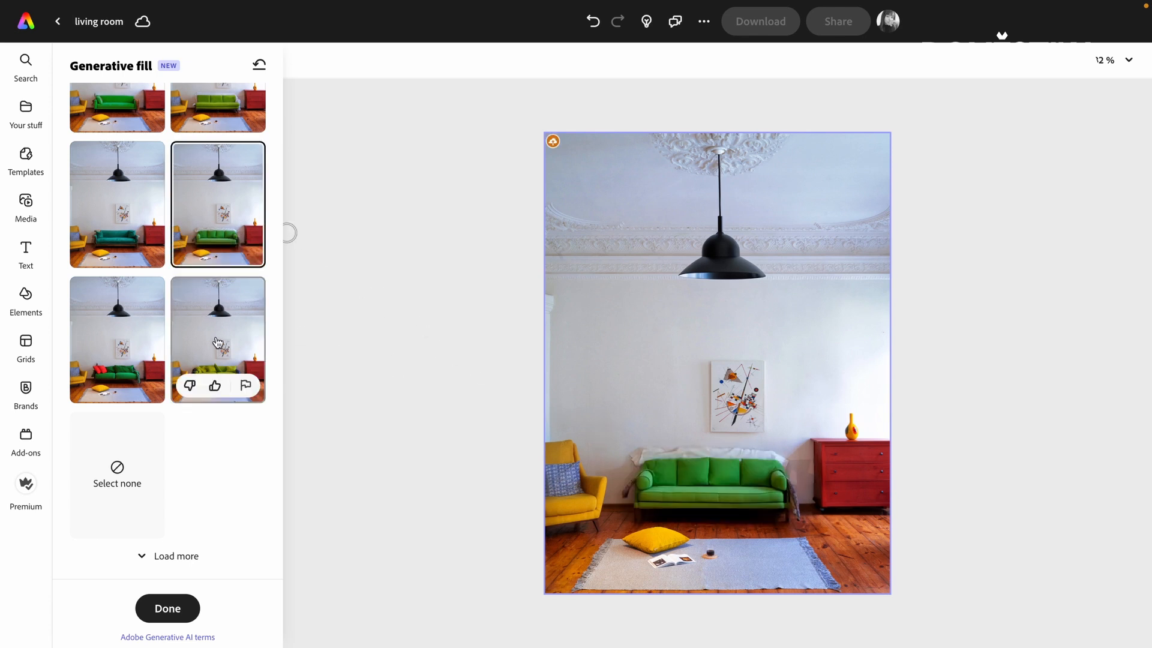
click(218, 340)
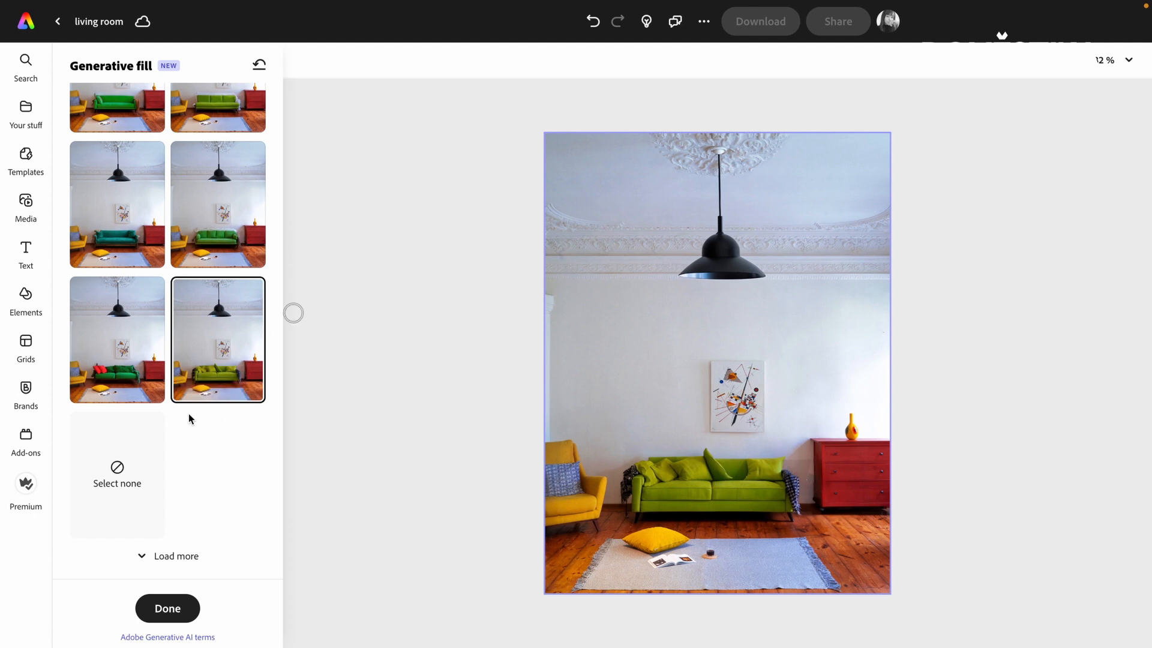
mouse_move(776, 501)
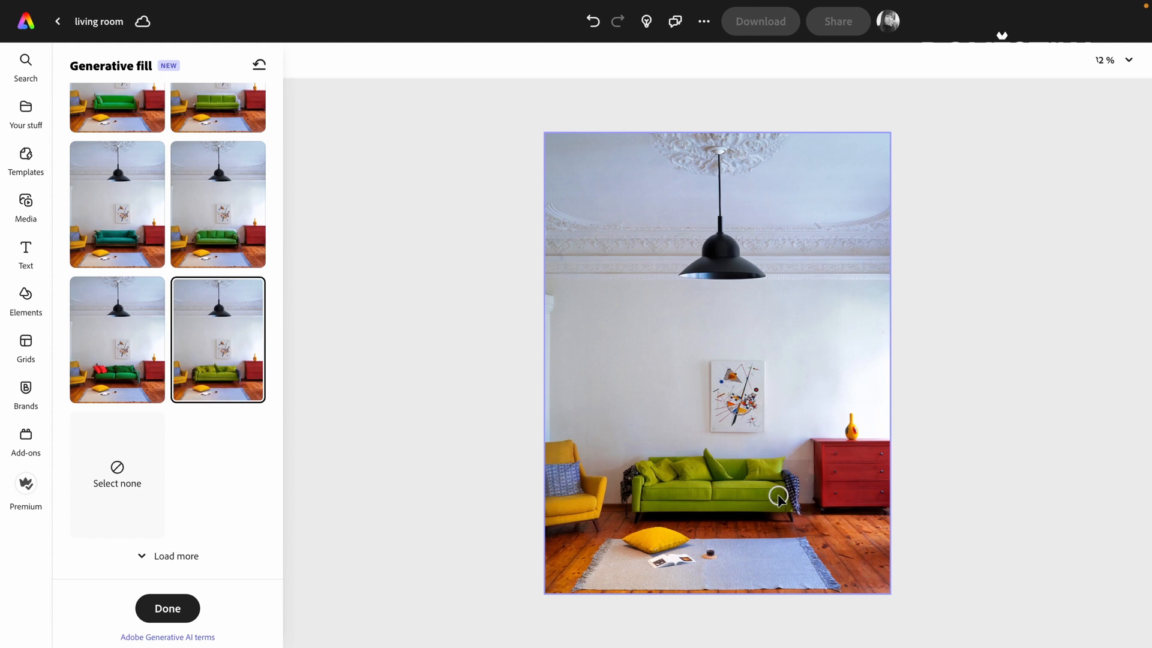
mouse_move(885, 559)
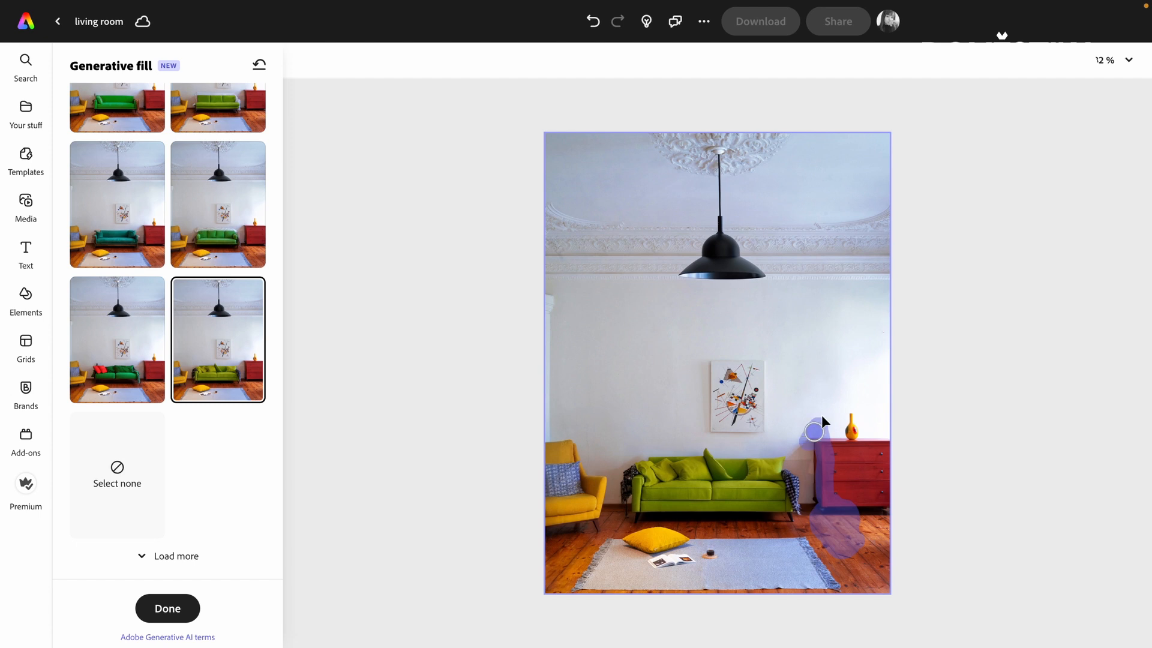
- Brush beside the red dresser, generate 'monster' plants, and apply the tall potted monstera
drag(813, 432, 814, 512)
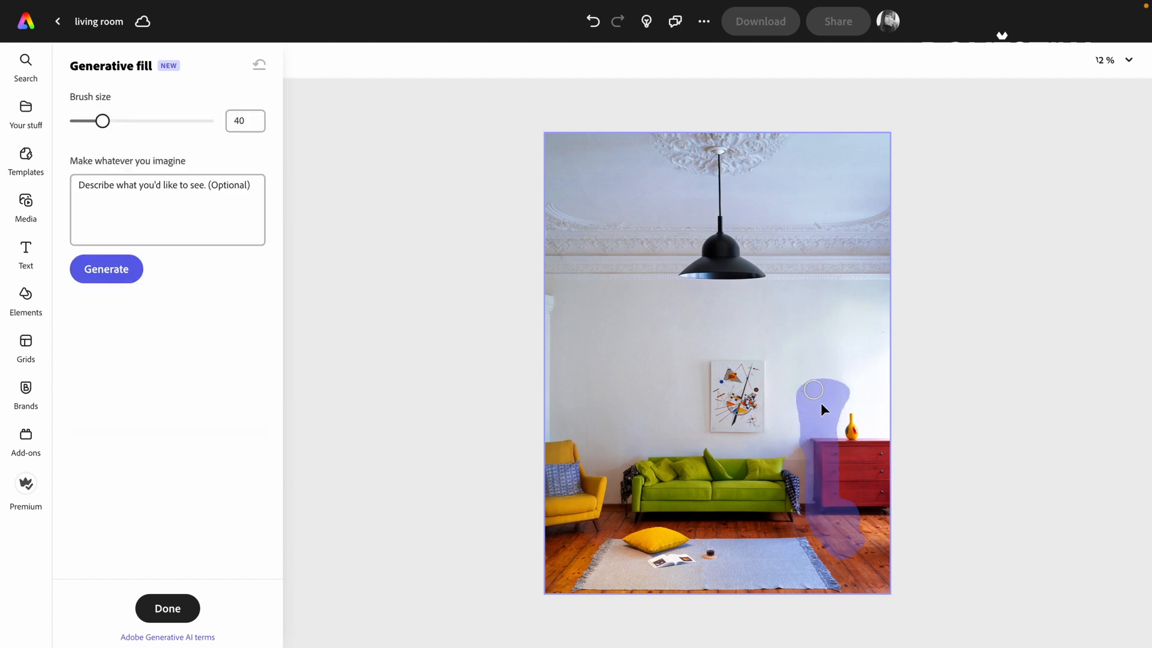
text(monstera plant)
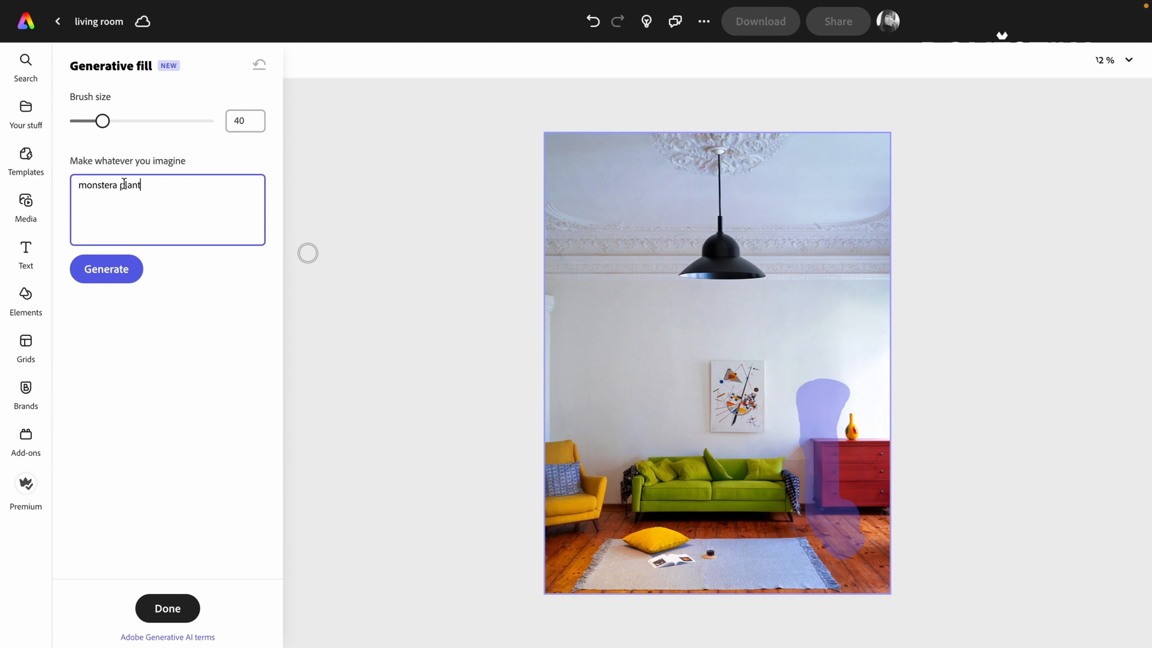
click(106, 269)
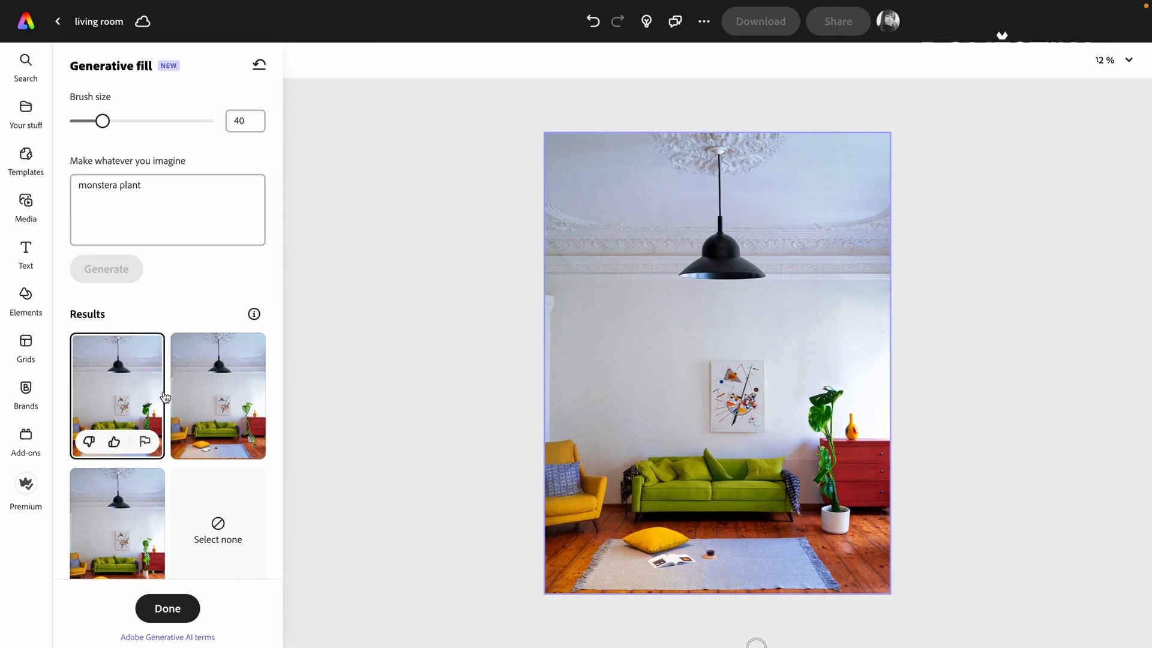
click(218, 396)
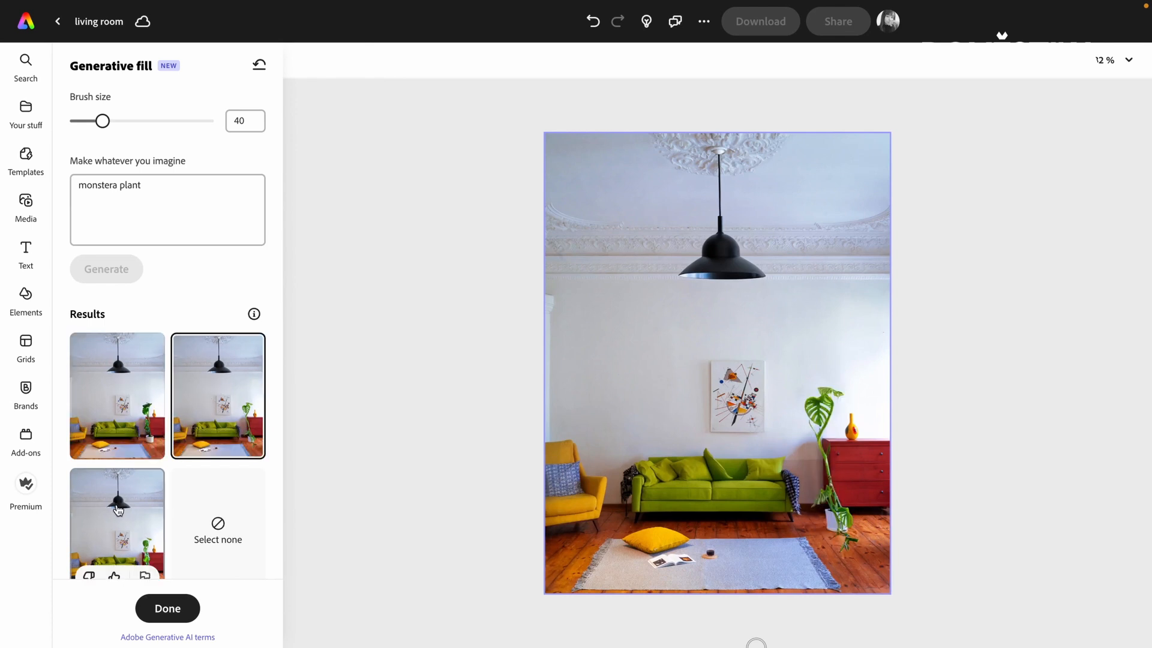
click(117, 522)
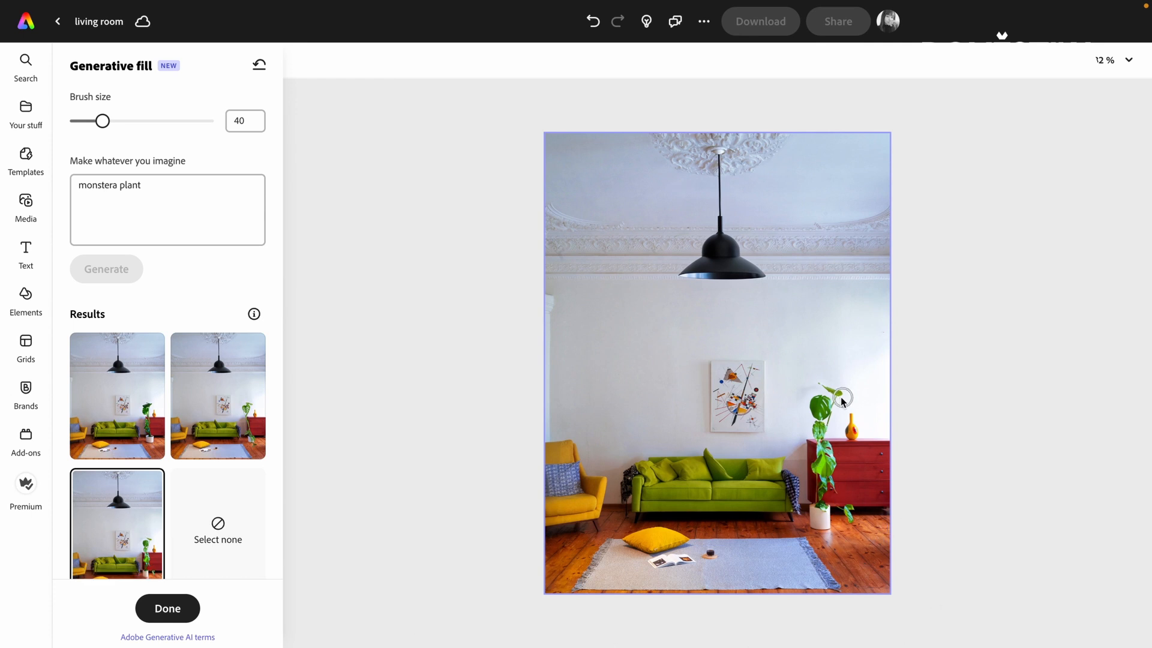
mouse_move(833, 436)
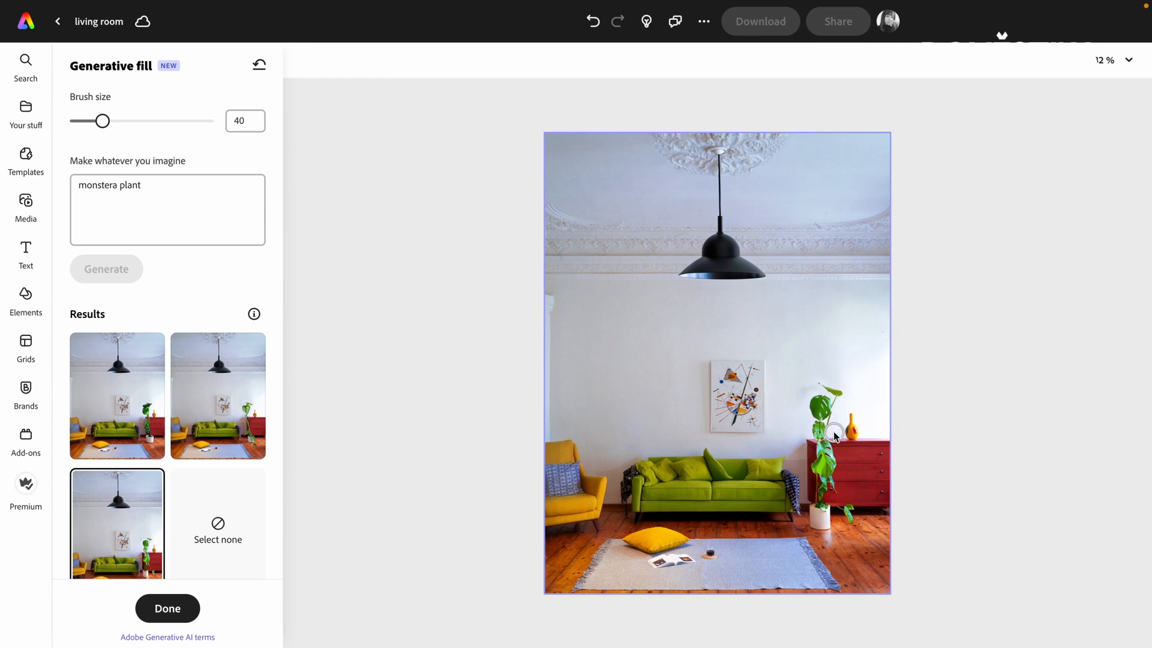
mouse_move(816, 416)
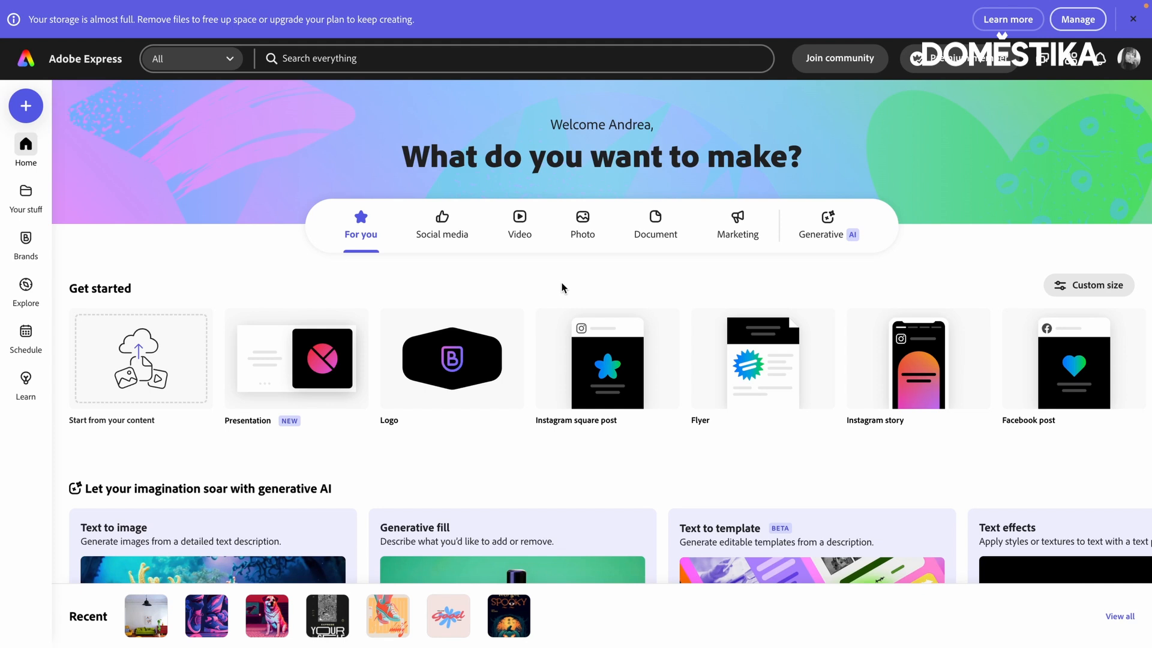
mouse_move(550, 507)
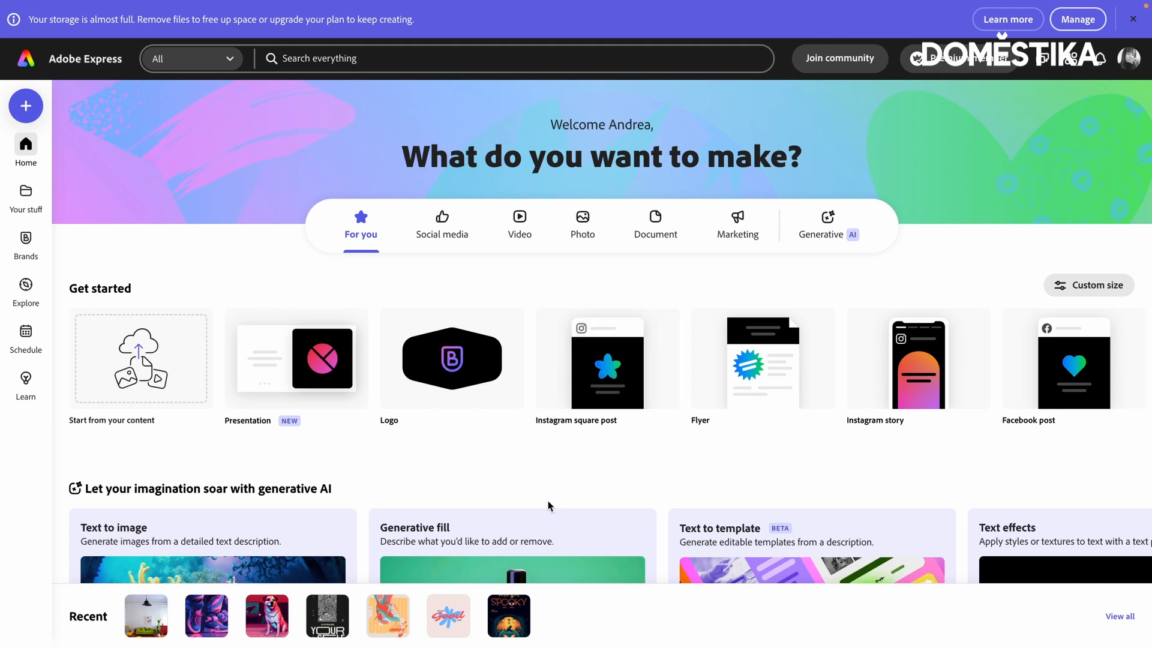
- Upload the snowy landscape PNG with the red-jacketed hiker into Generative fill
click(140, 359)
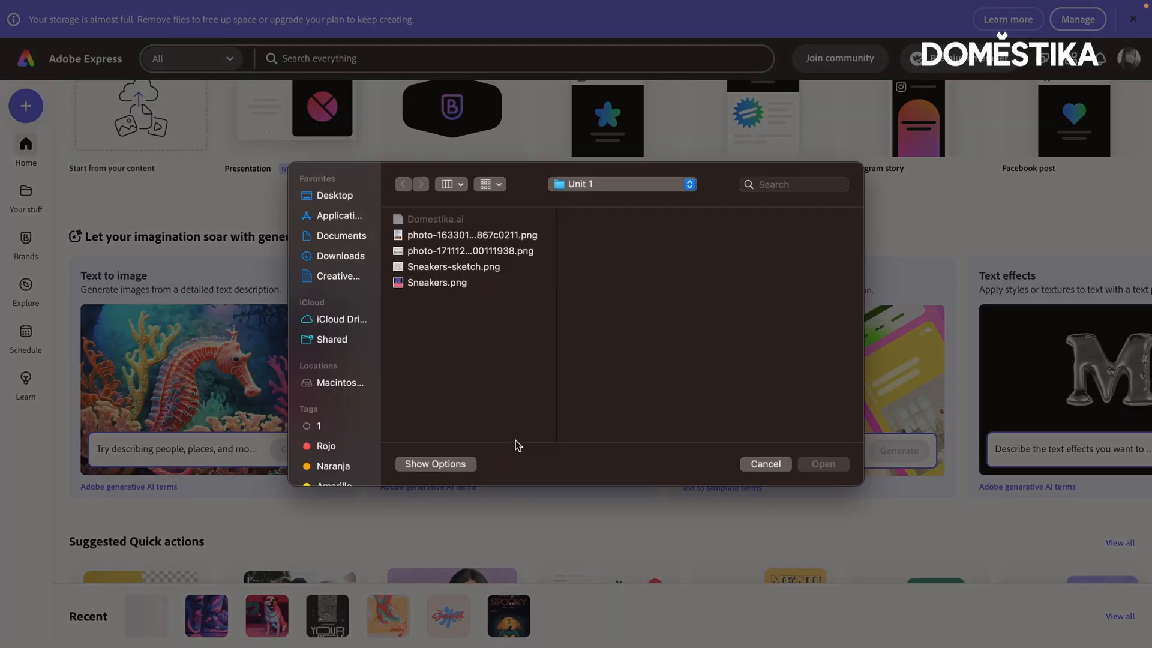
click(470, 251)
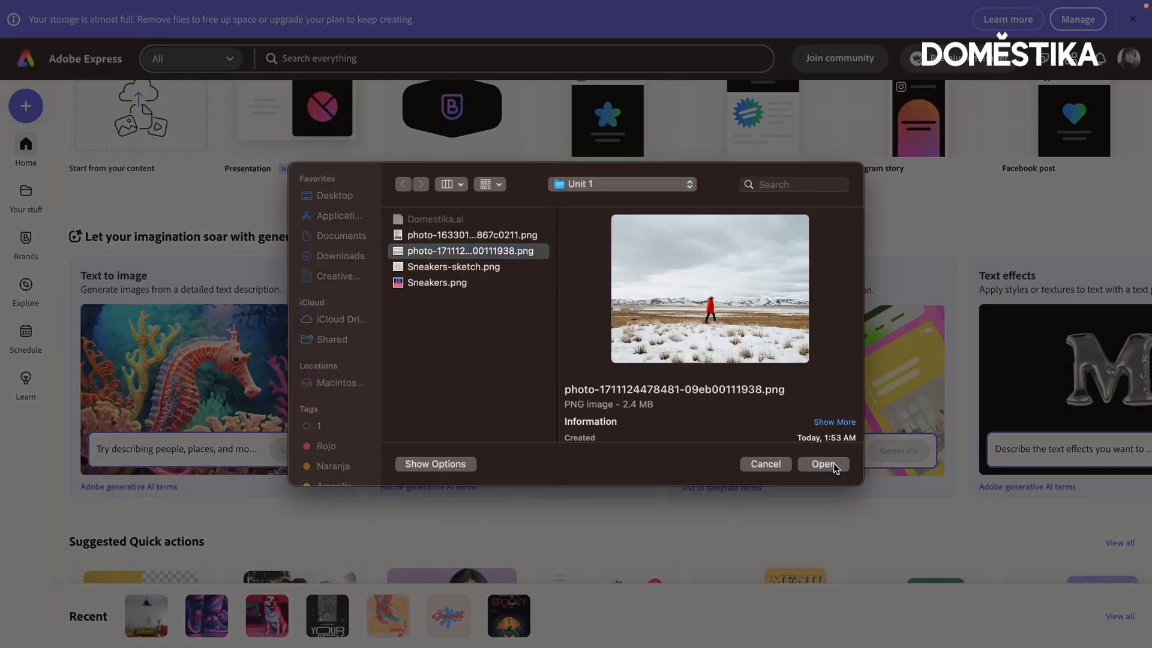
click(823, 464)
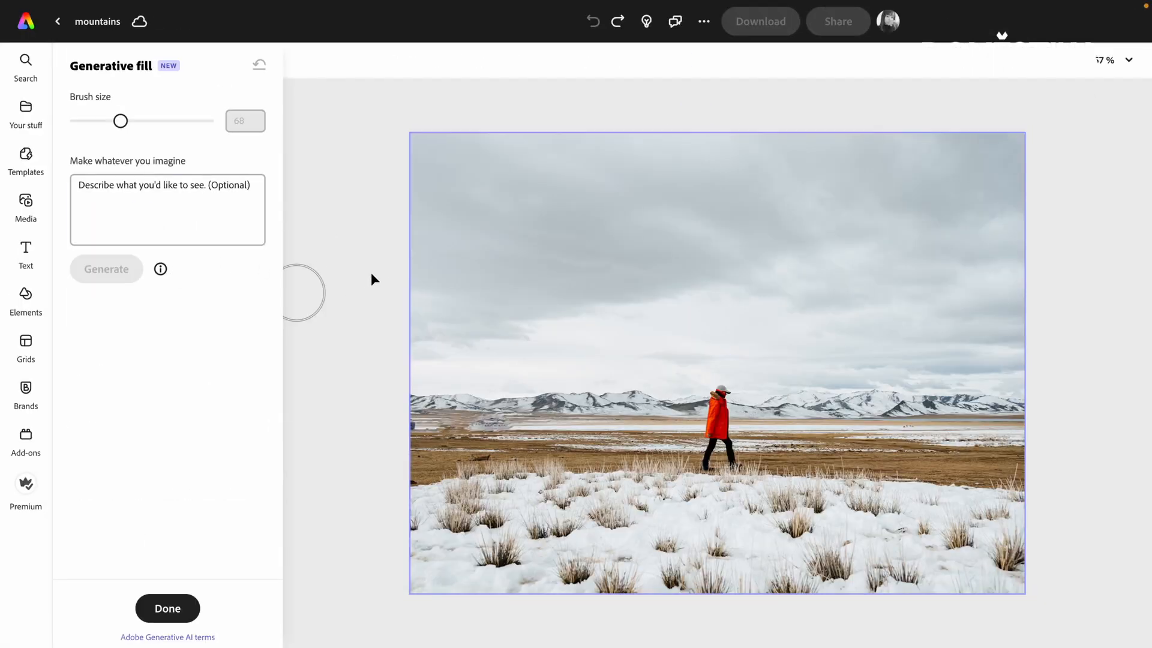
- Brush the left foreground, generate a lake fill, and apply the third lake variation
click(442, 414)
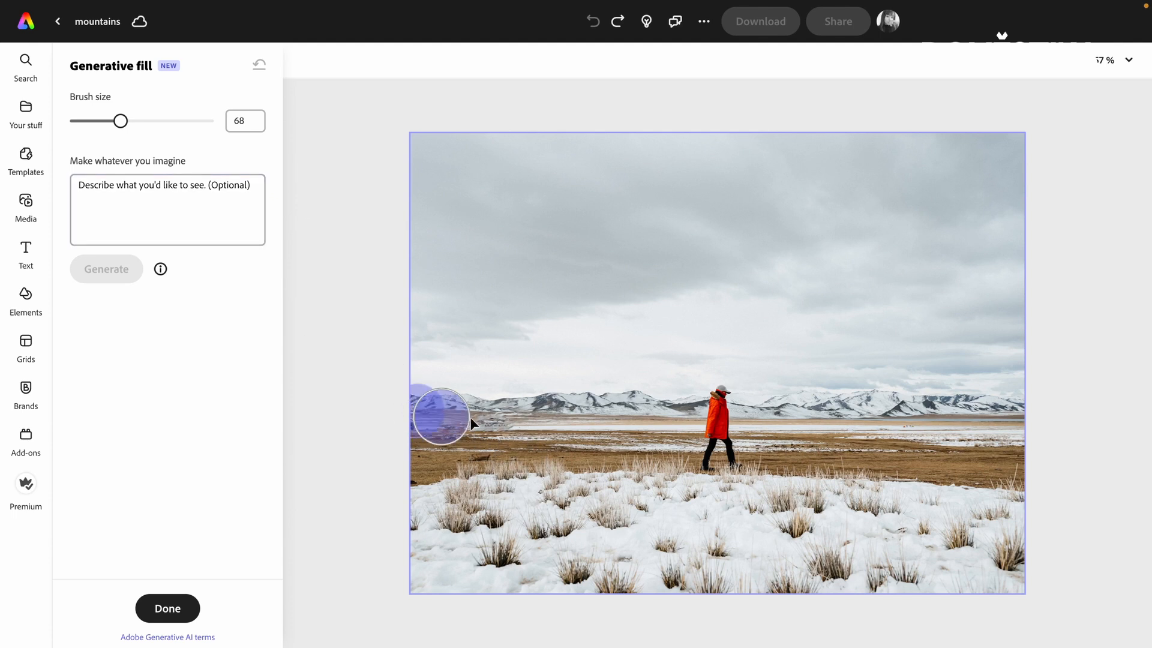
drag(441, 416, 487, 468)
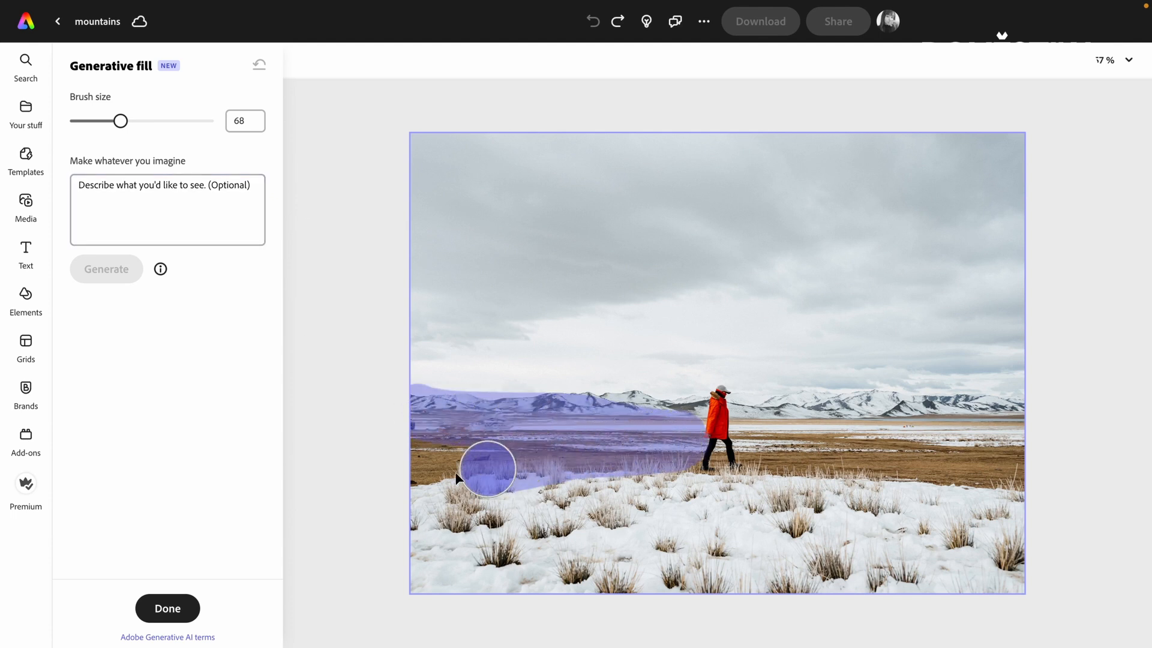
drag(487, 468, 515, 481)
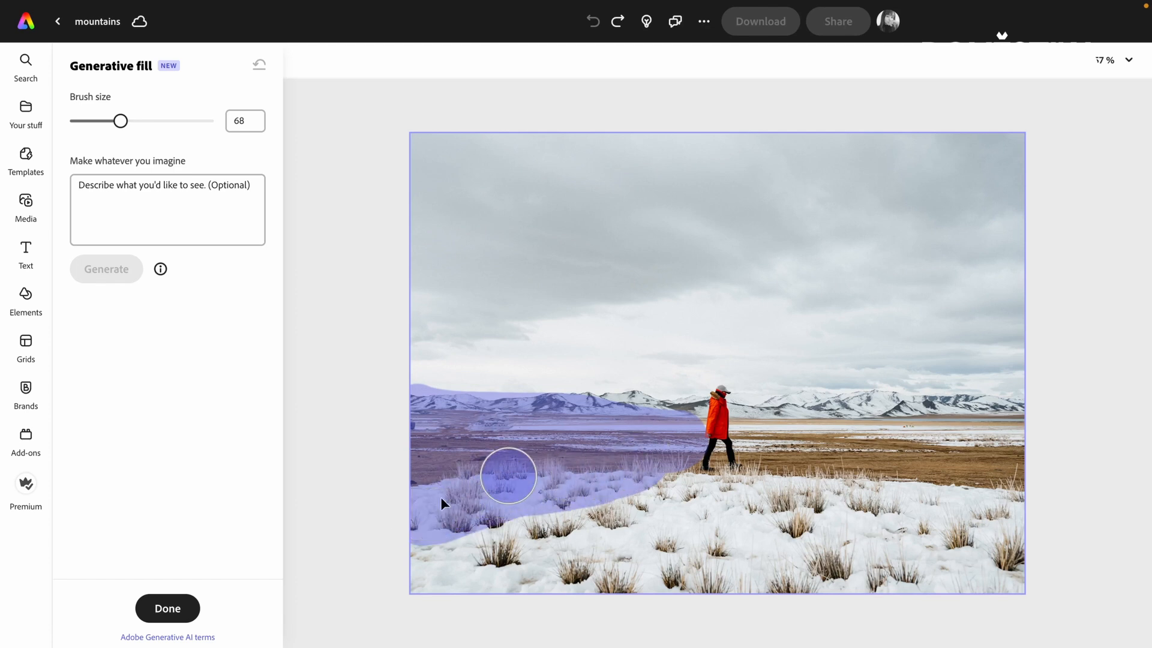
text(la)
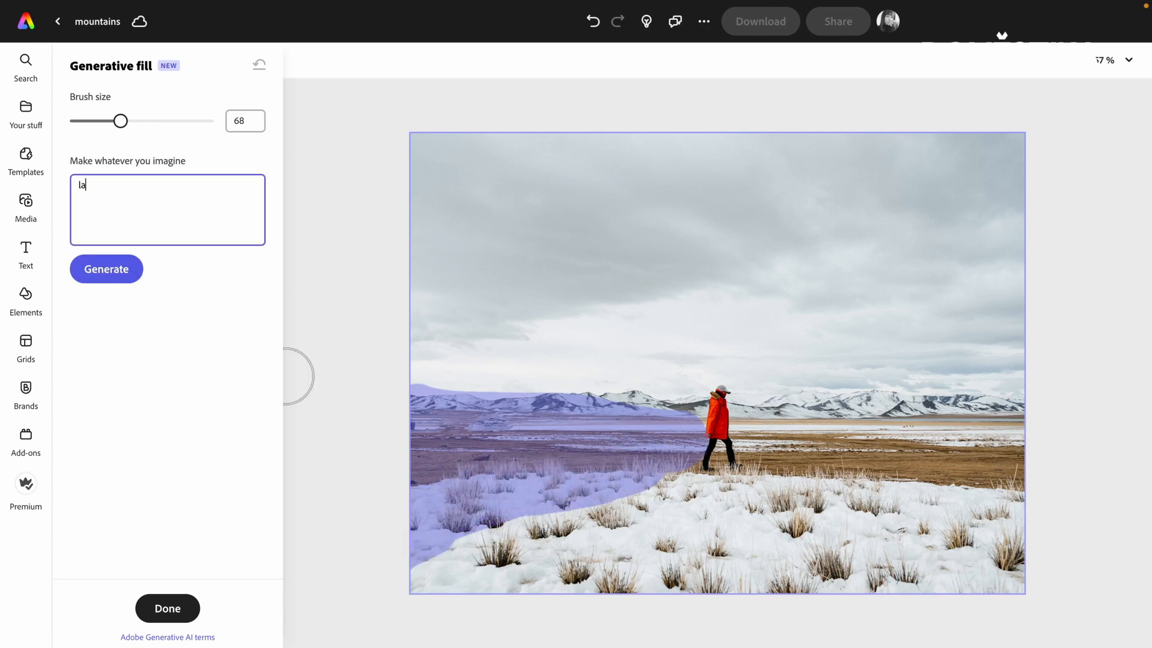
click(105, 269)
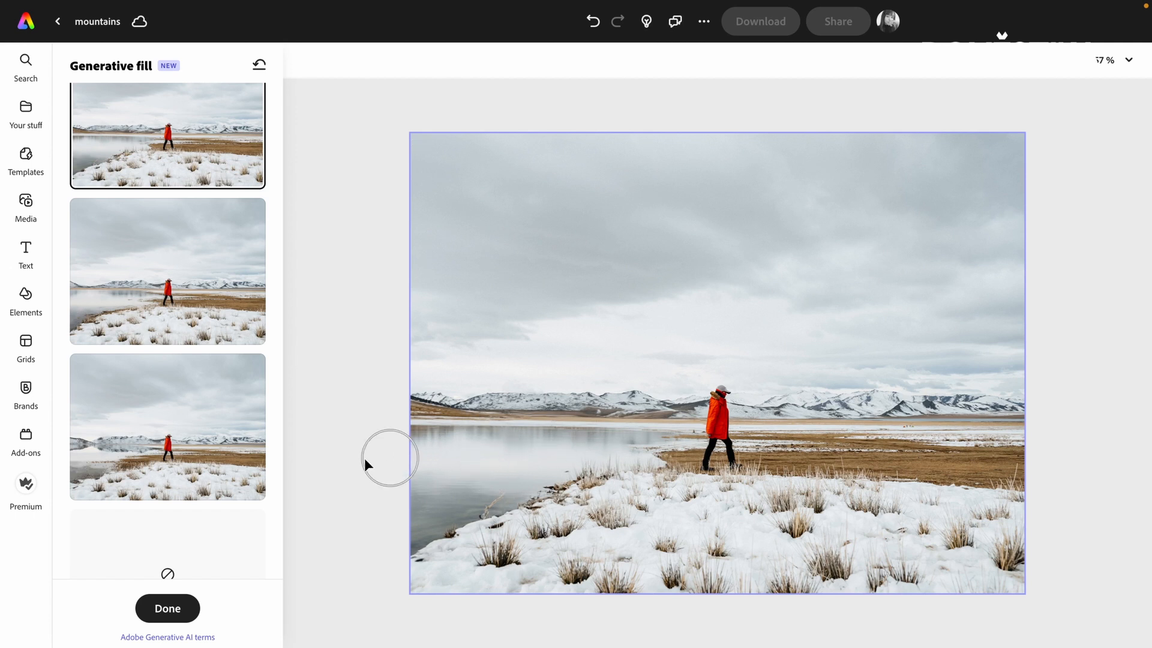
click(168, 271)
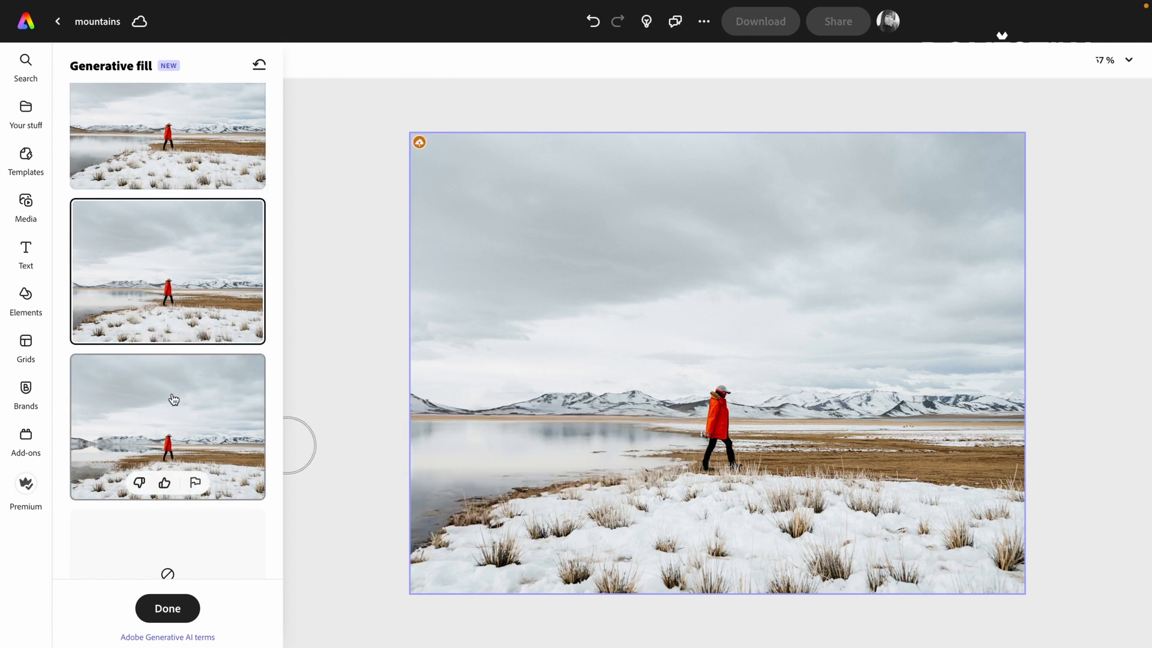
click(168, 428)
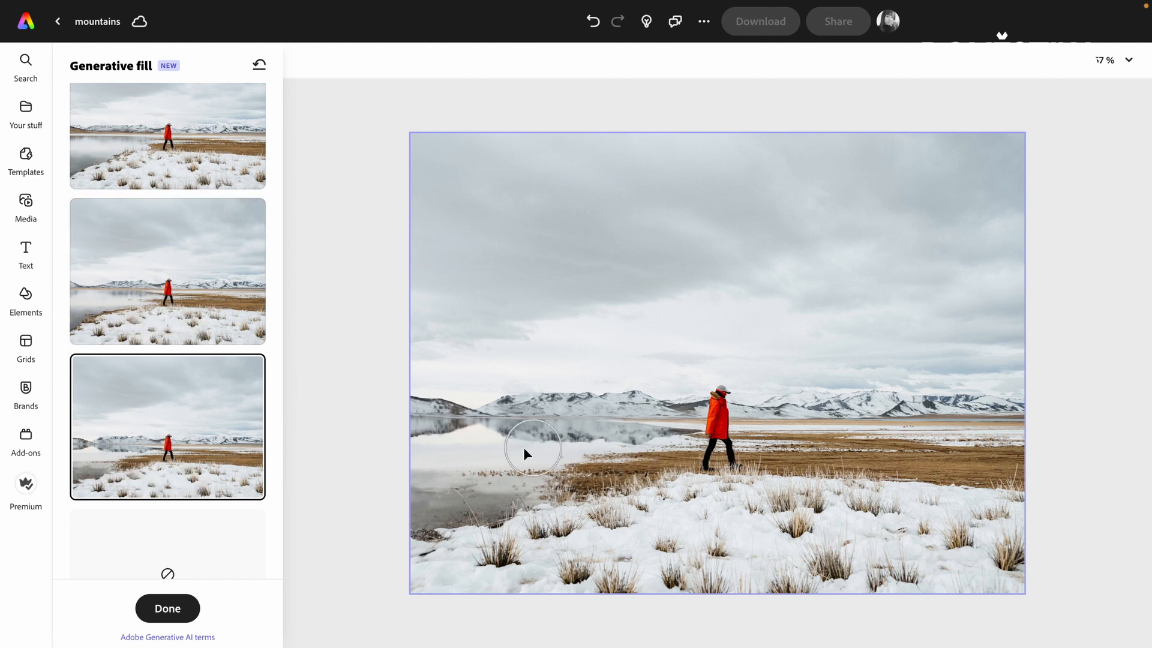
mouse_move(440, 435)
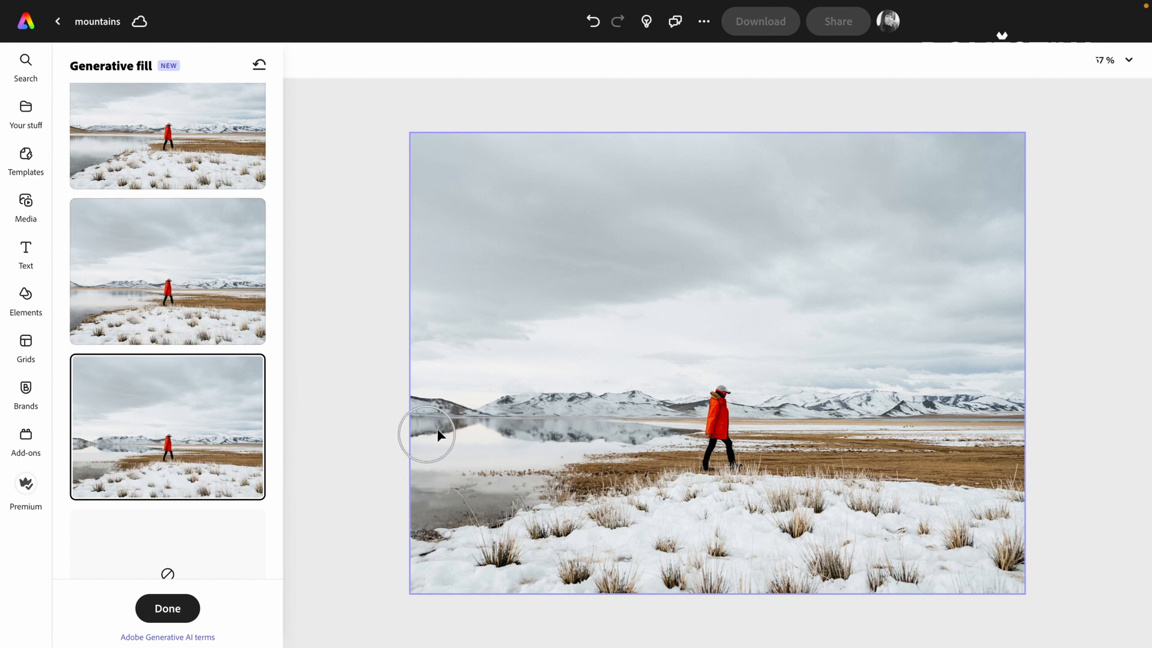
mouse_move(408, 445)
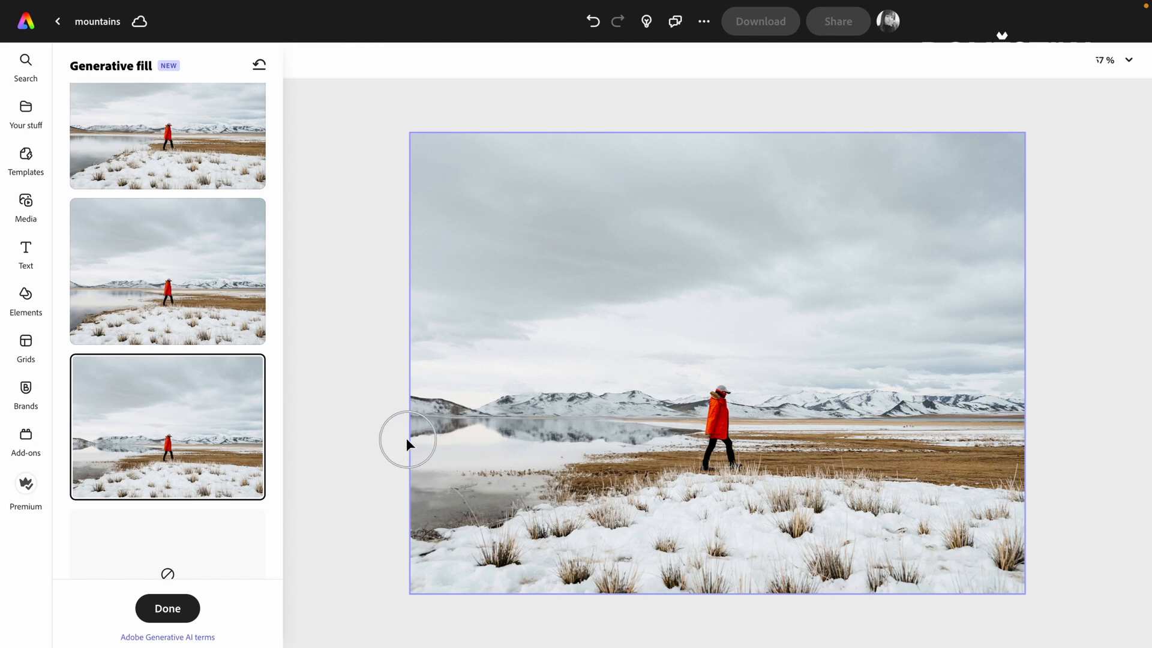
mouse_move(424, 442)
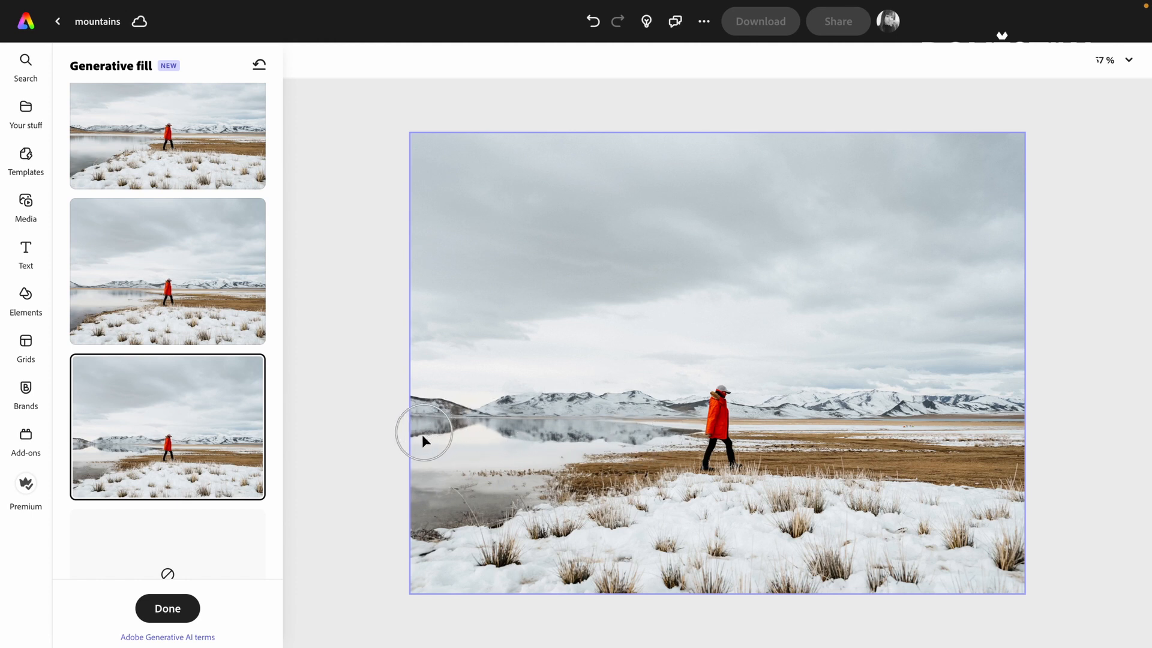
mouse_move(483, 444)
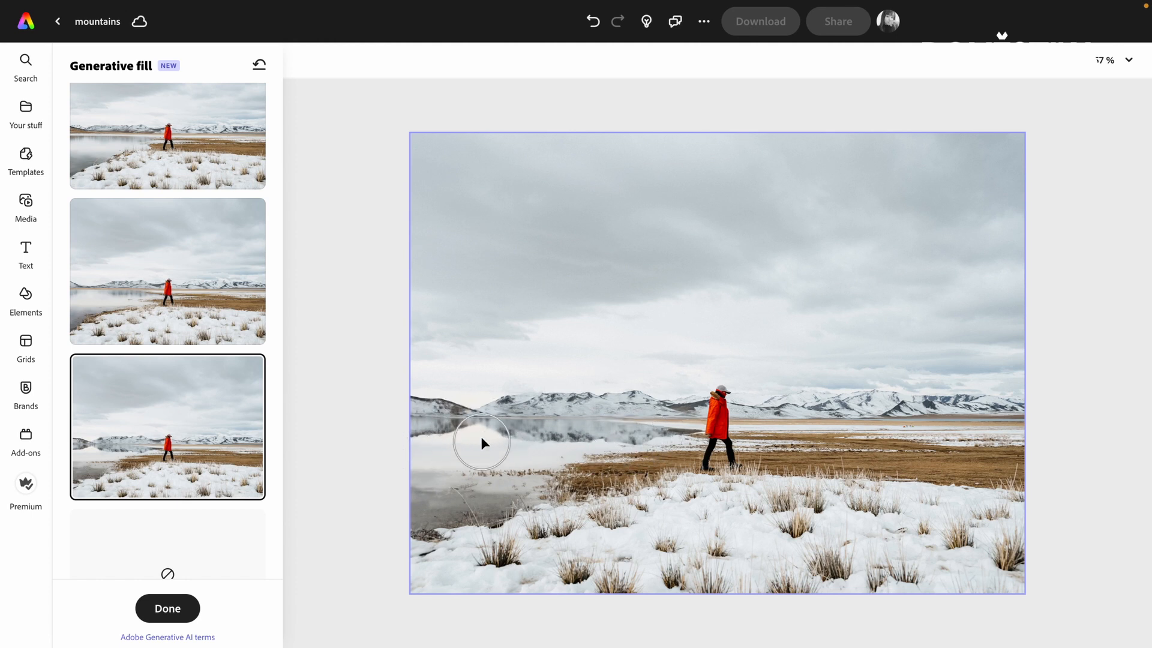
mouse_move(859, 491)
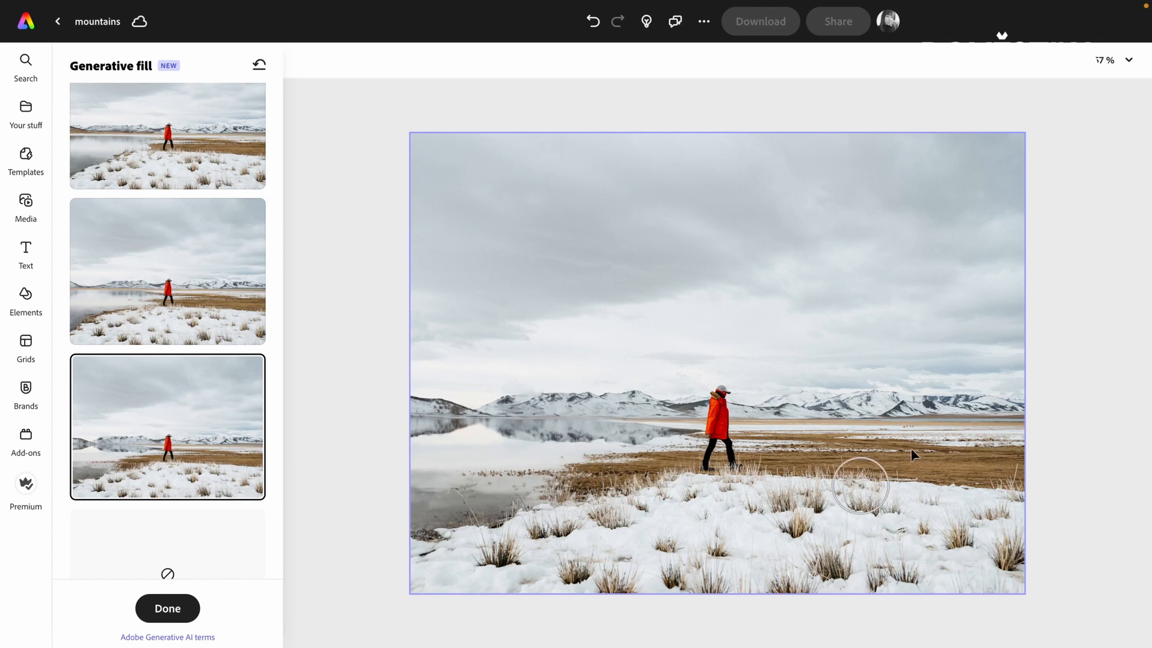
- Brush the right horizon and sky, generate mountains, and apply the second snowy-peak variation
drag(860, 484, 878, 390)
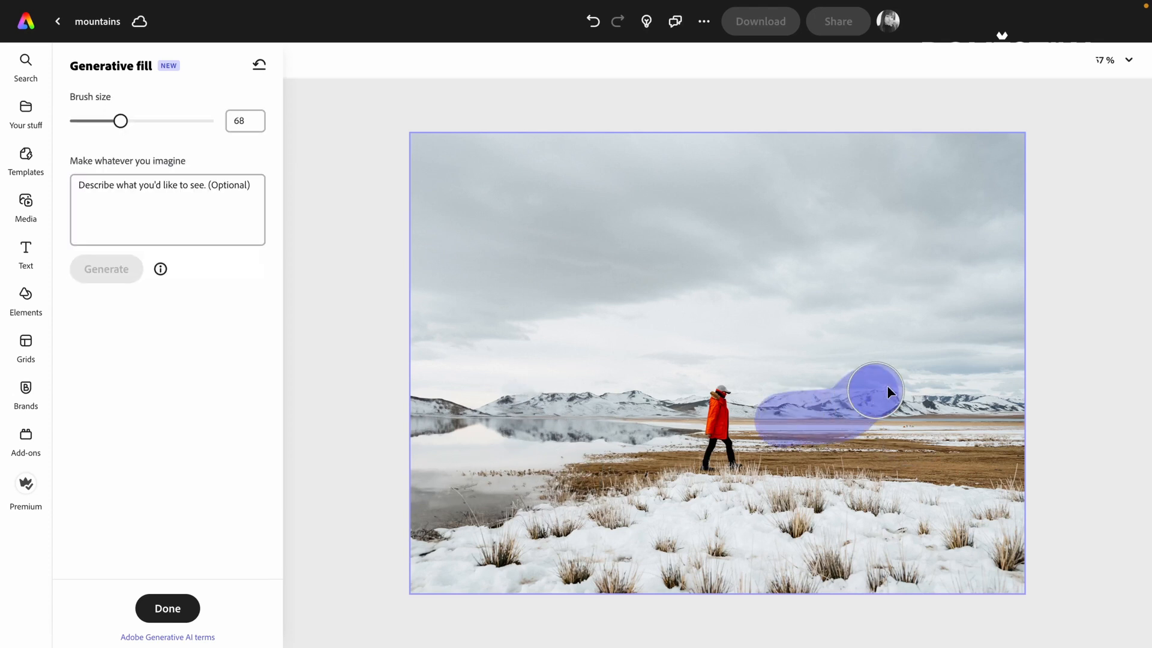
drag(874, 392, 1014, 357)
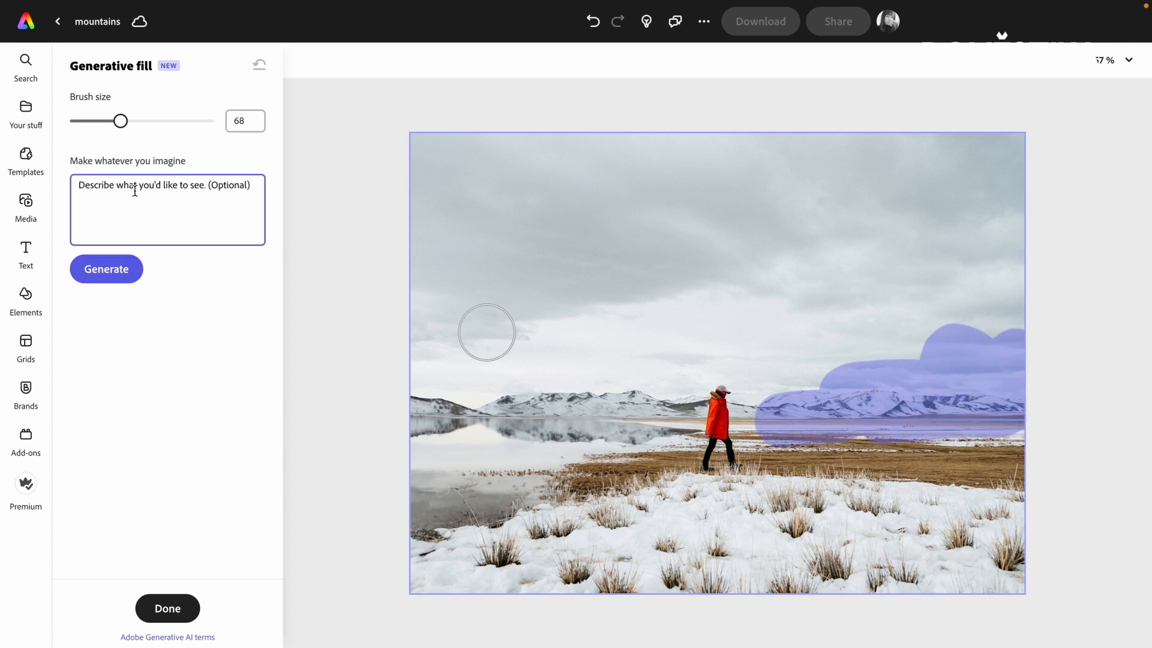
click(106, 269)
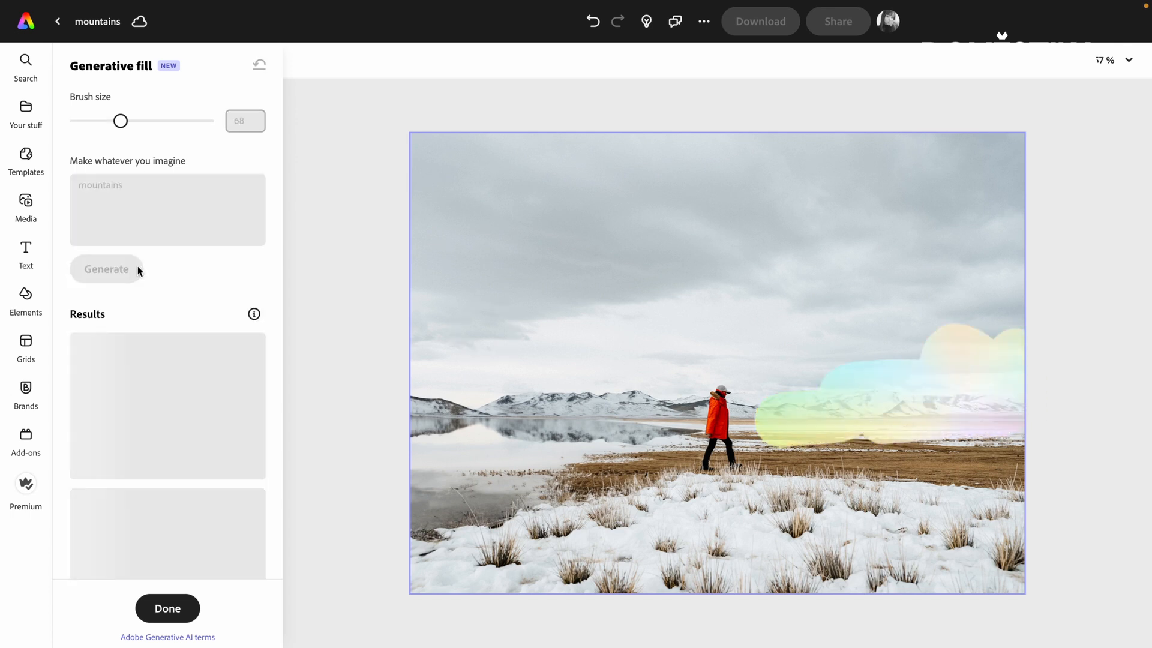
click(106, 269)
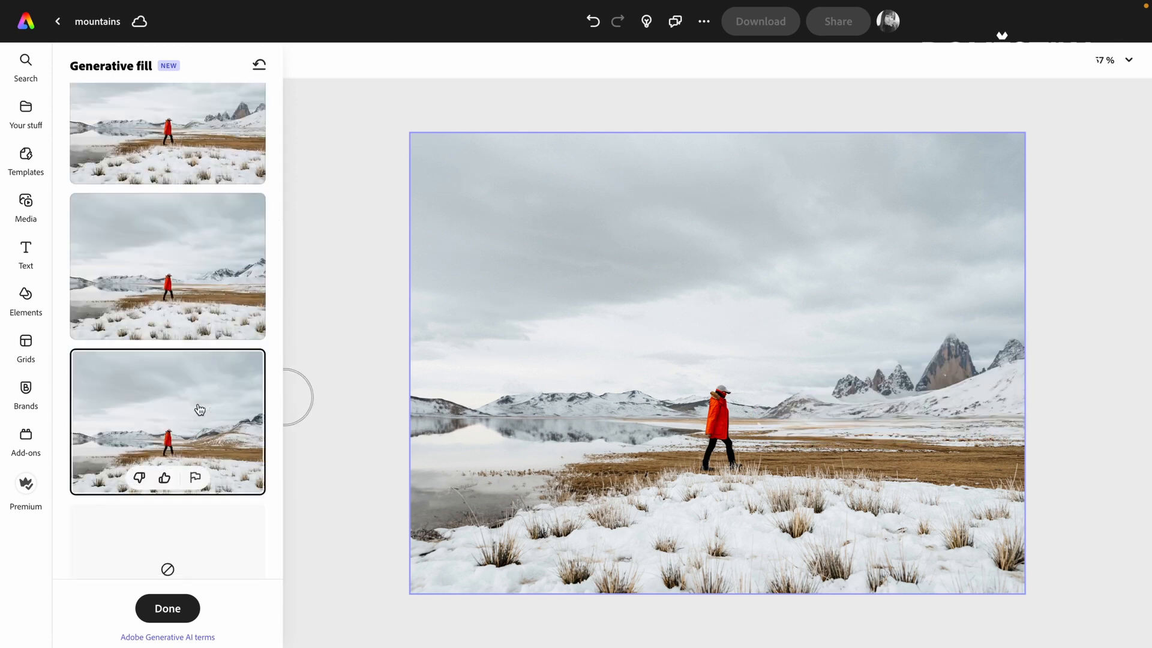
click(200, 267)
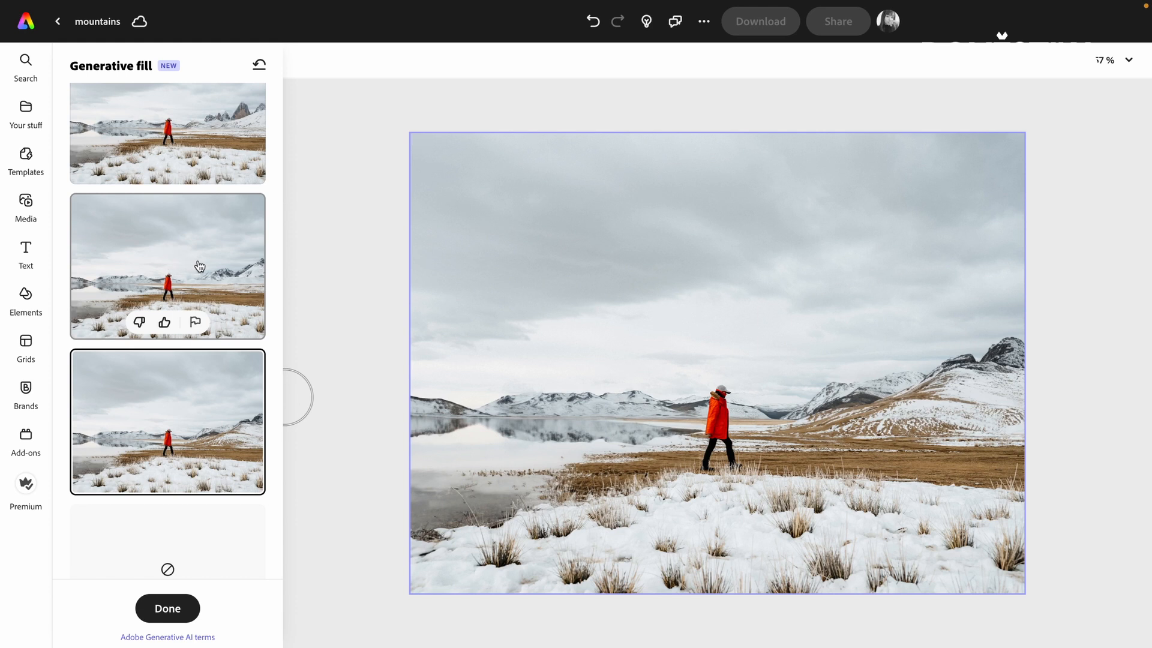
click(201, 266)
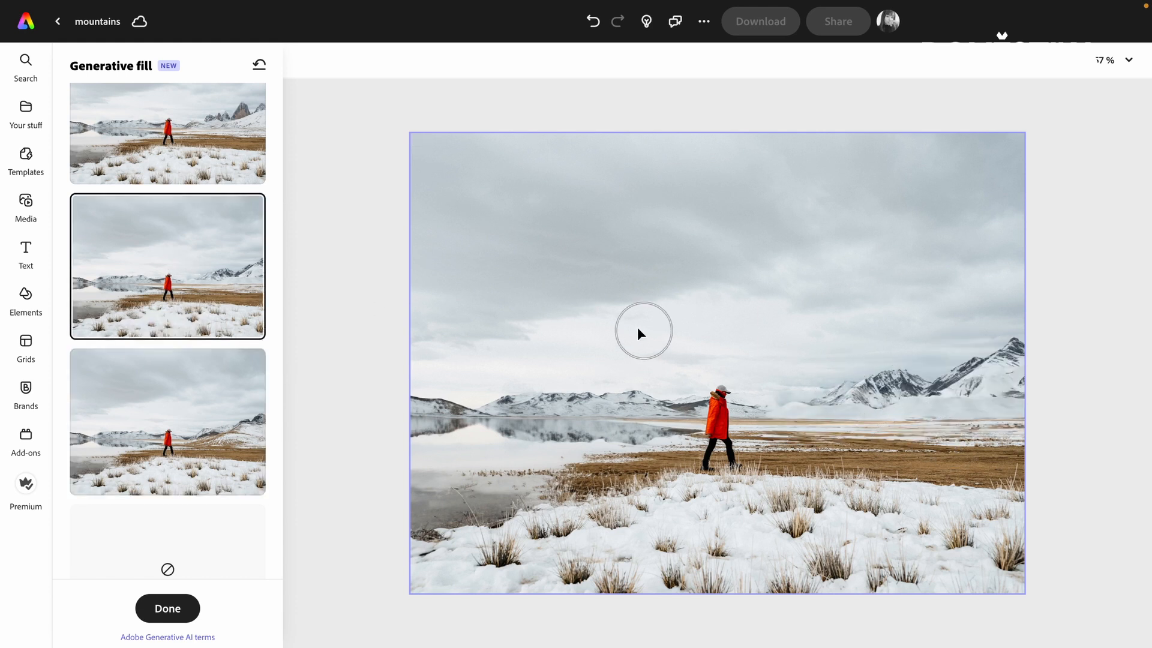
mouse_move(1114, 190)
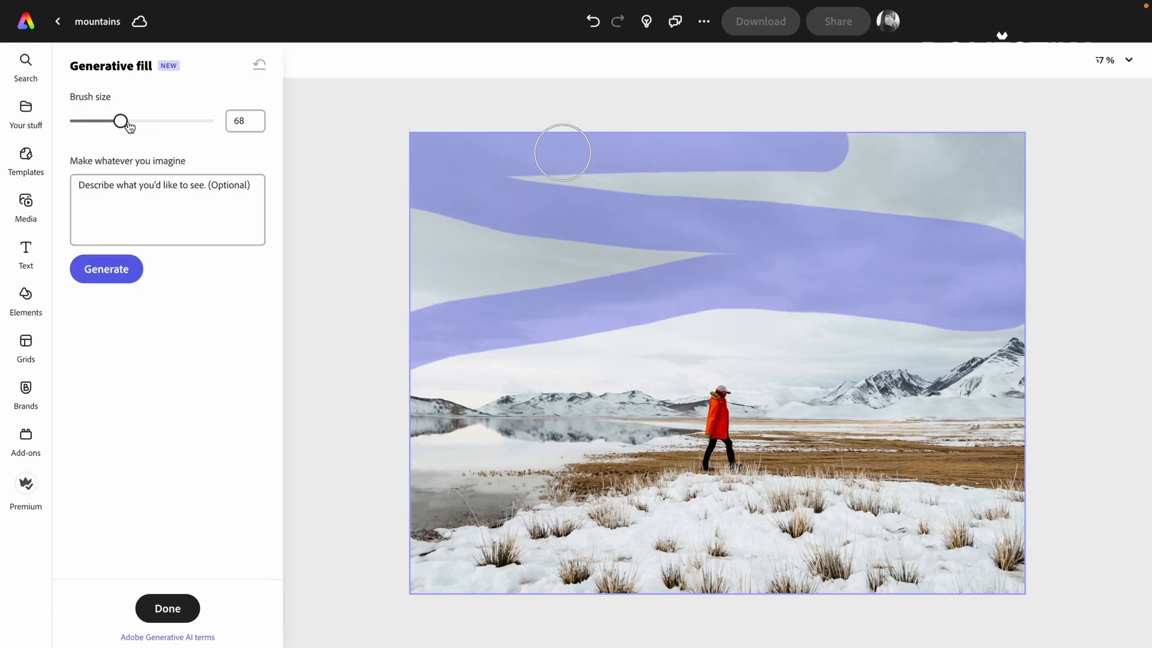
- Brush the sky at size 120, generate 'sunny sky', and pick the third cloudy variation
drag(122, 120, 155, 121)
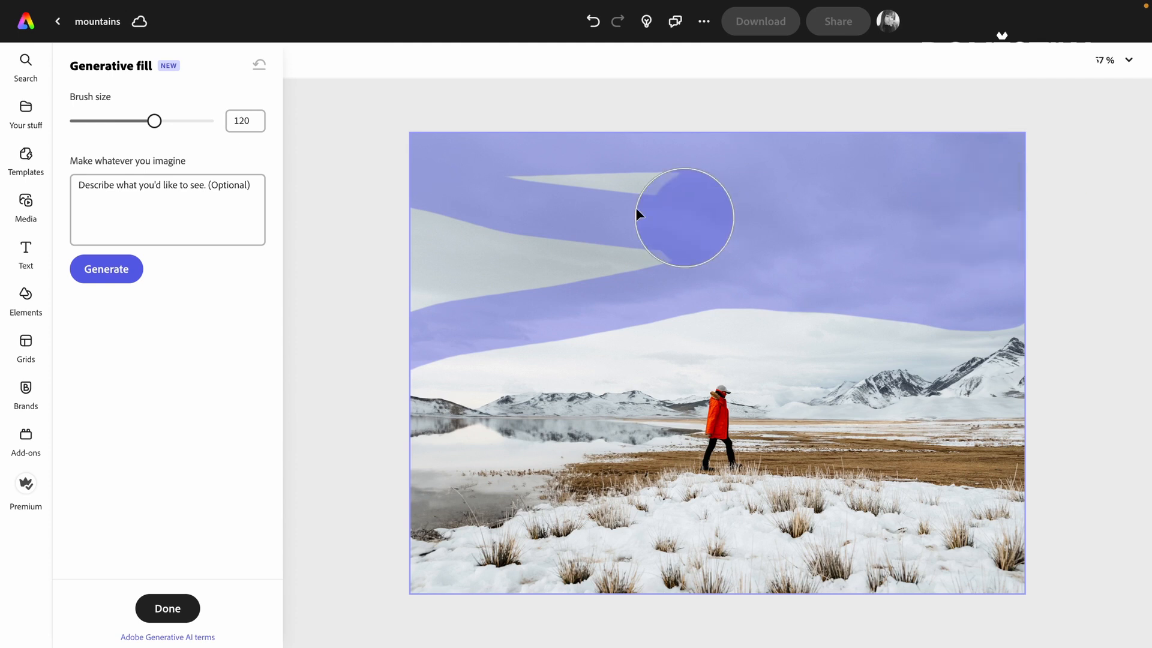
drag(684, 216, 430, 331)
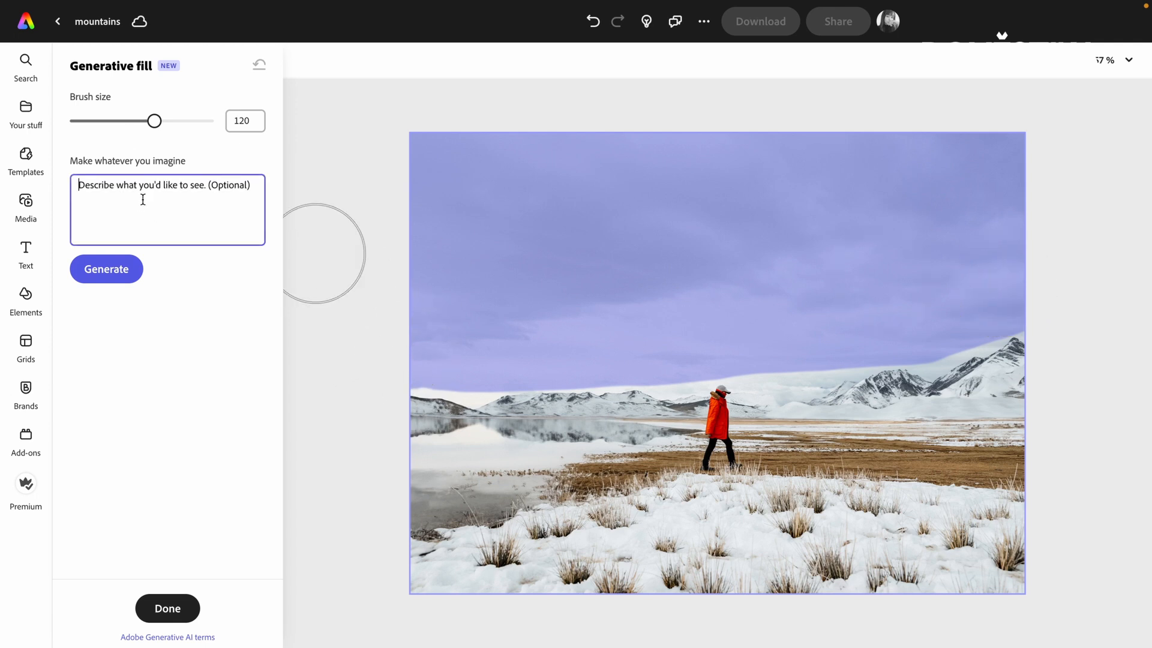
text(sunny sky)
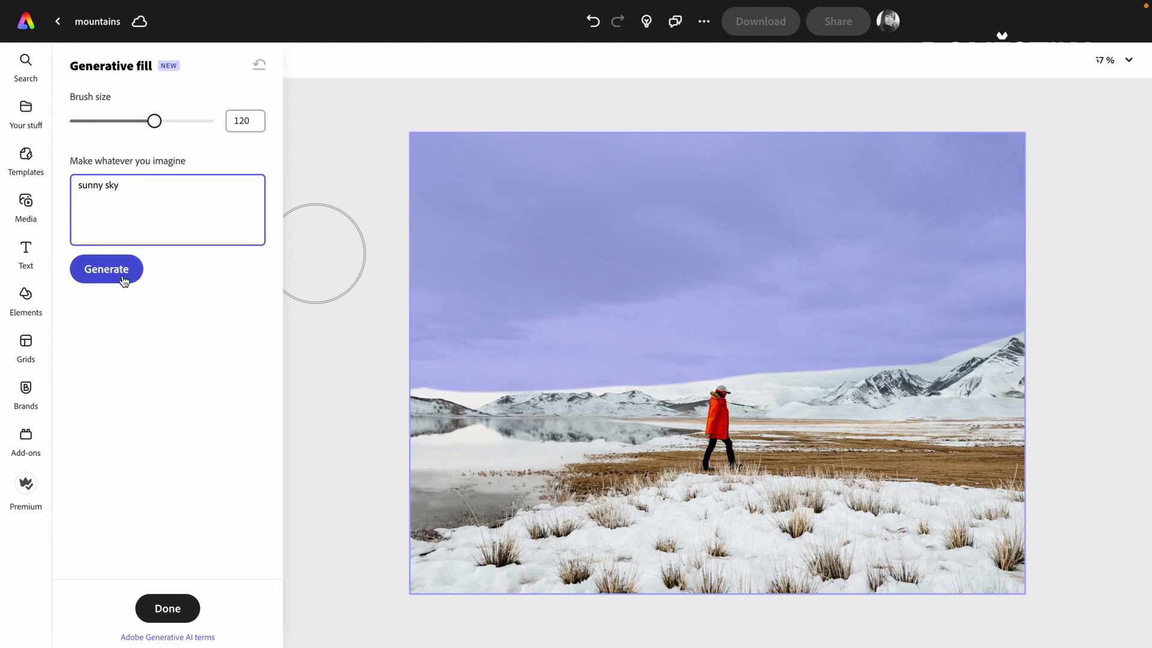
click(107, 269)
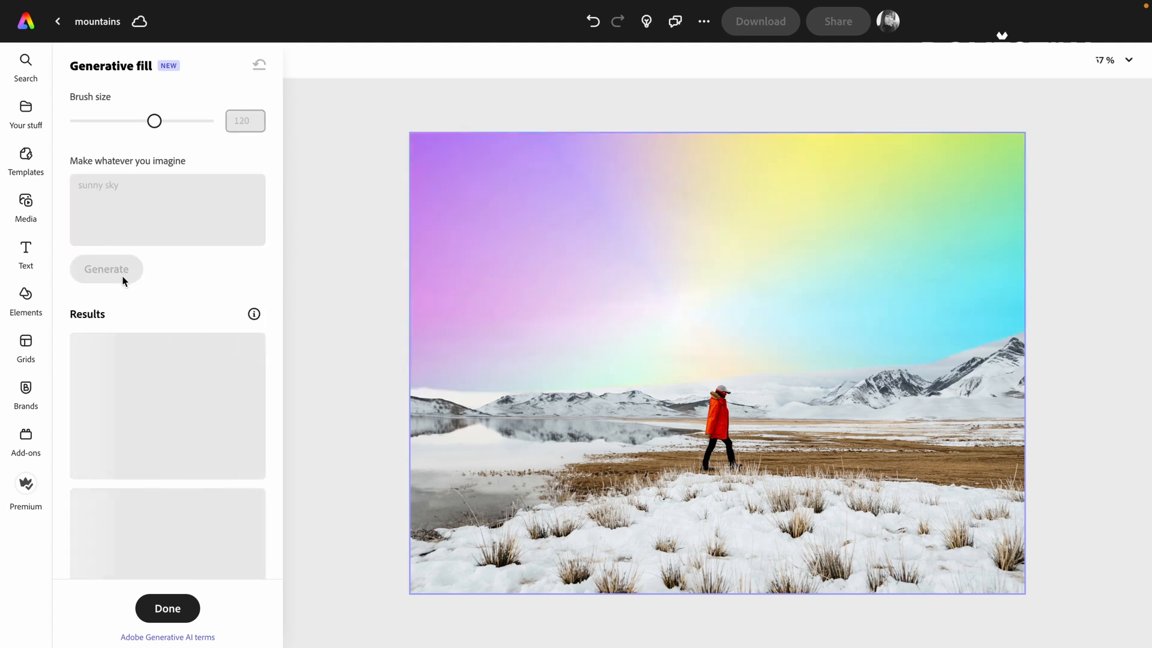
click(106, 269)
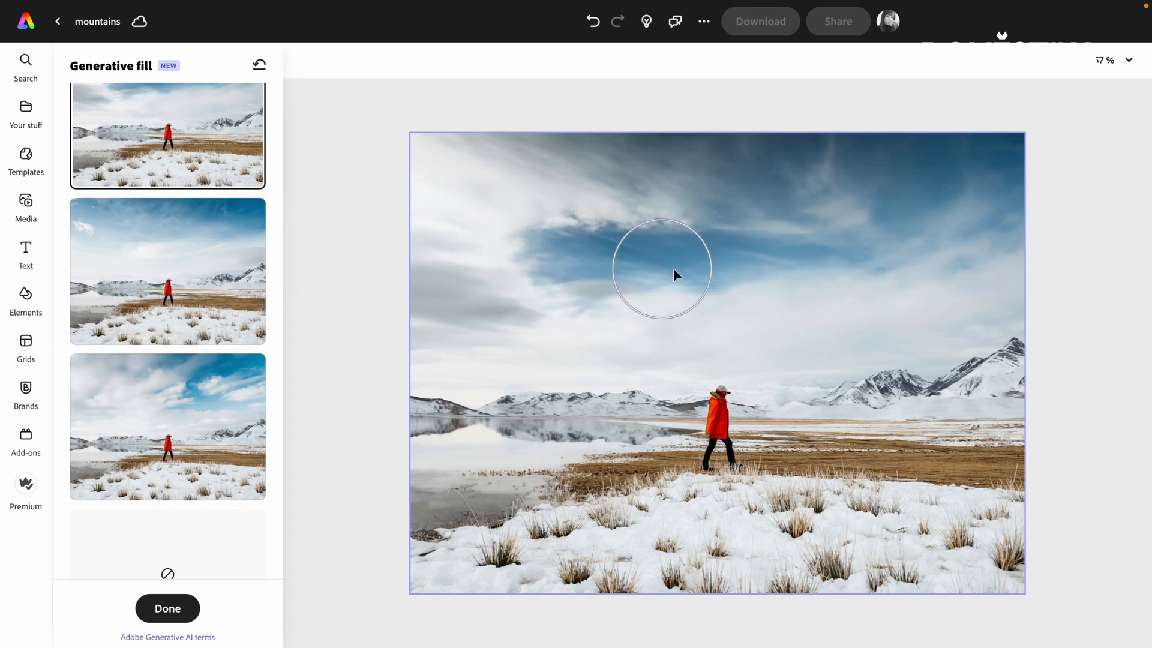
mouse_move(222, 257)
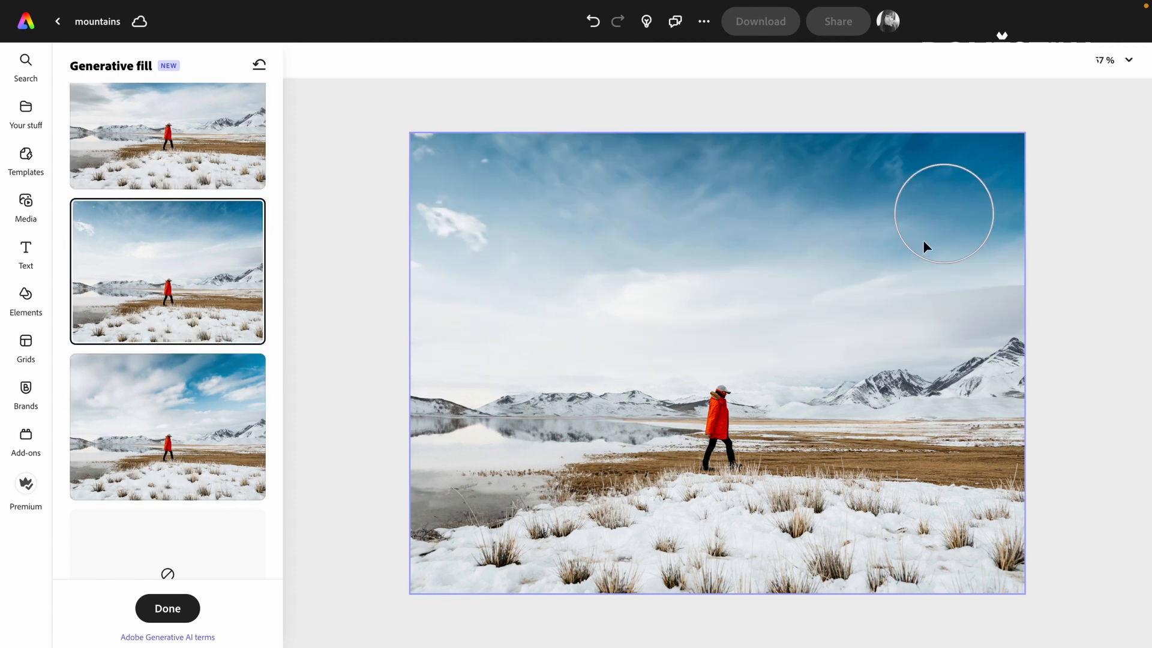
click(167, 427)
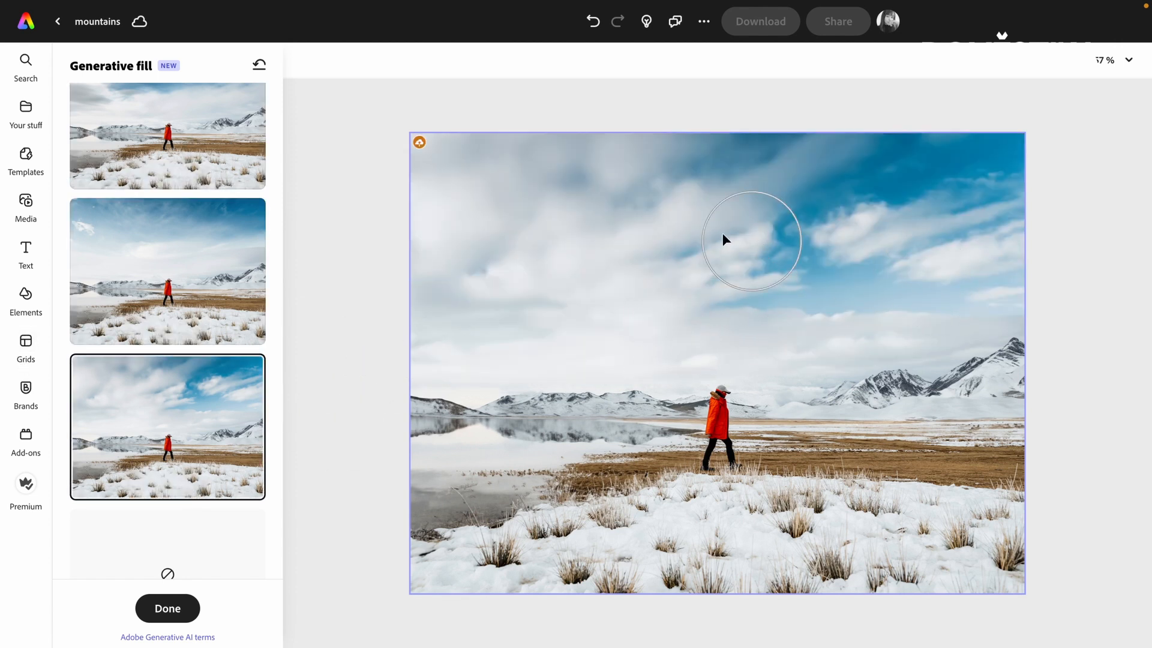
mouse_move(470, 207)
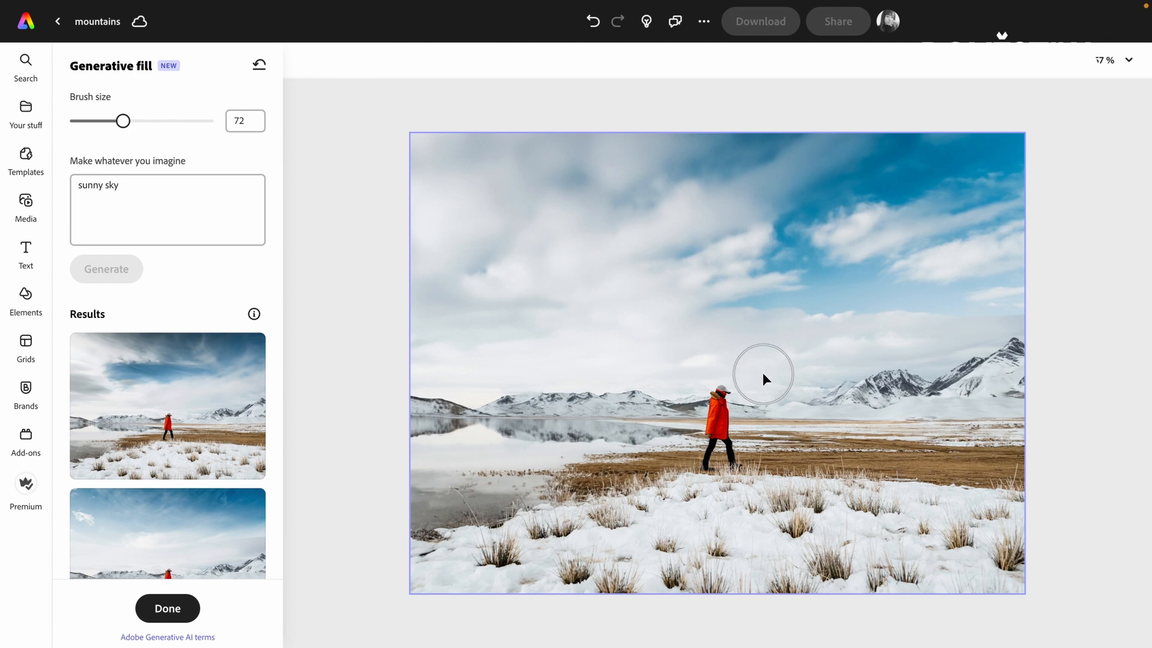
- Brush an arc above the right mountains at size 50, generate 'rainbow', and pick the third variation
drag(764, 374, 988, 348)
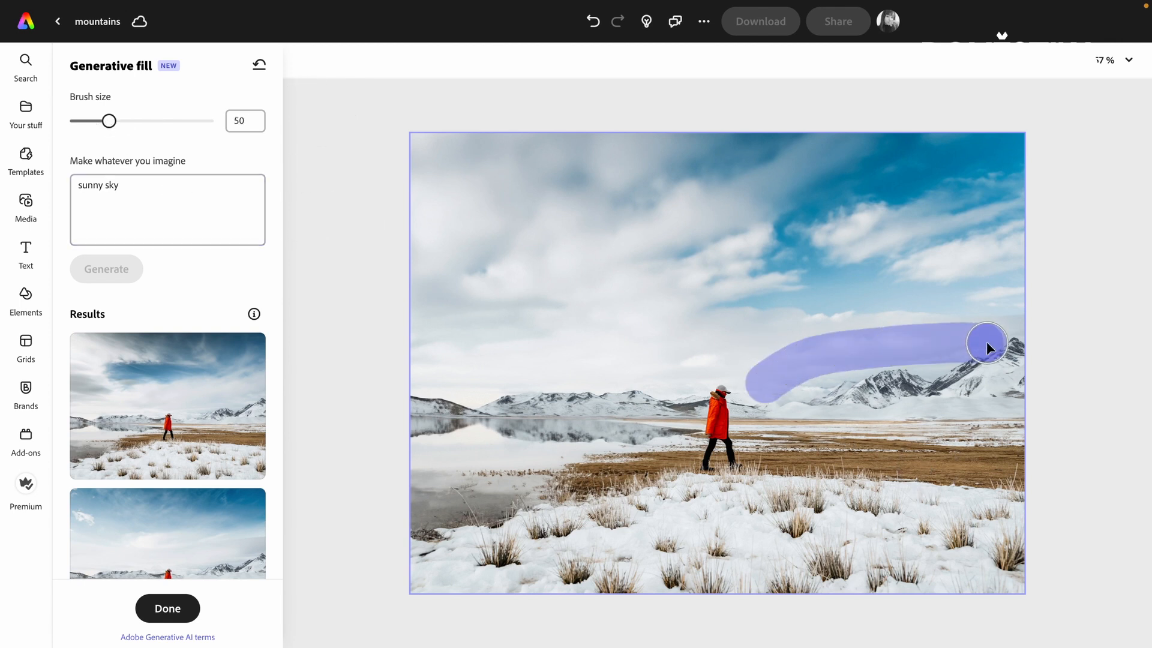
drag(988, 347, 966, 322)
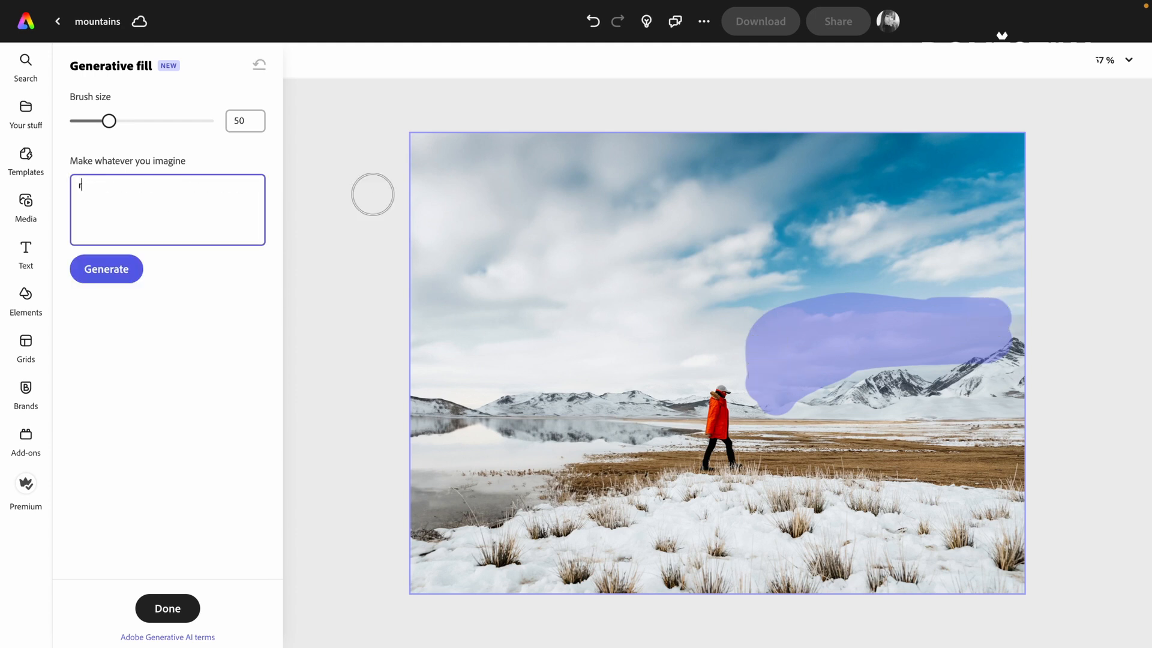
text(rainbow)
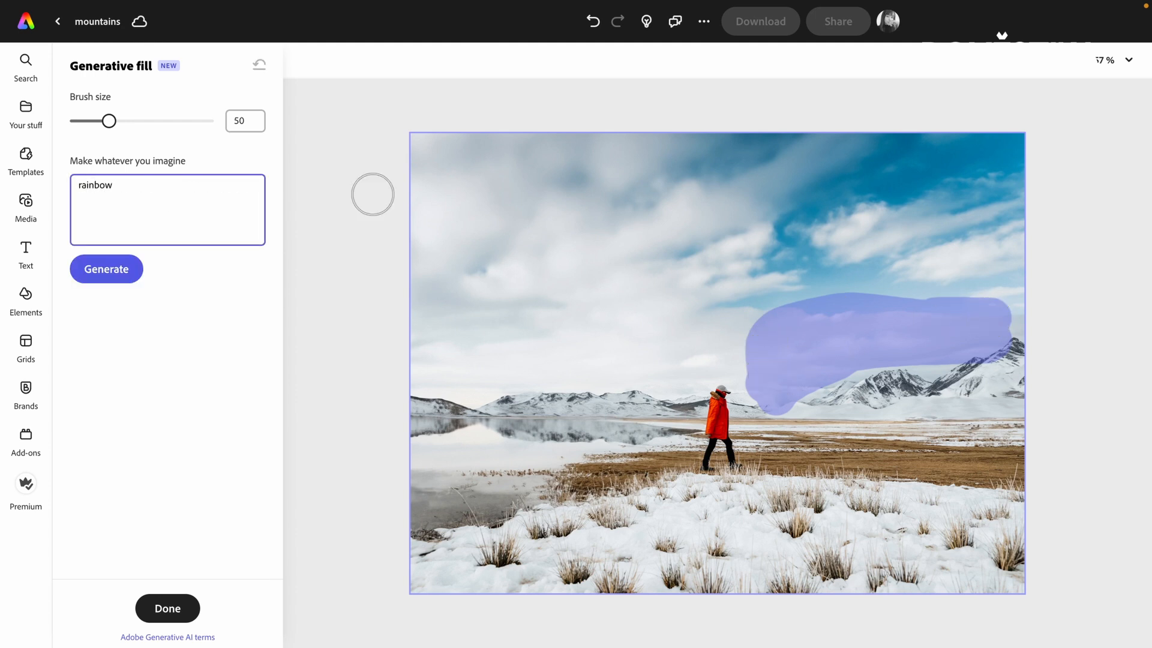
click(107, 269)
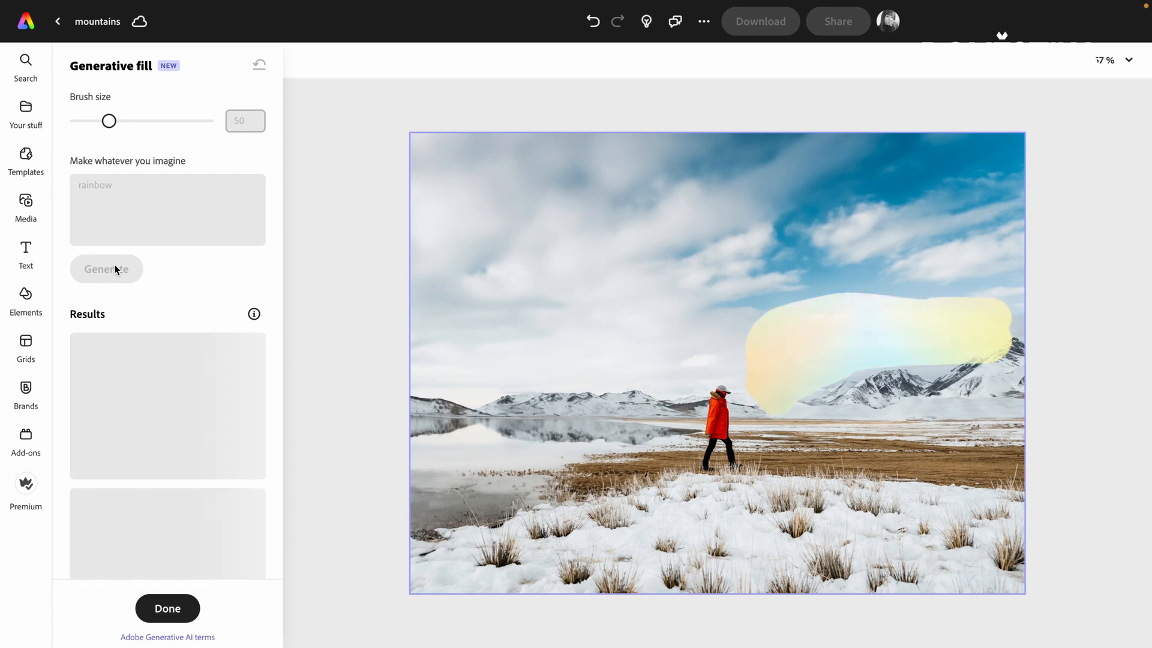
click(106, 269)
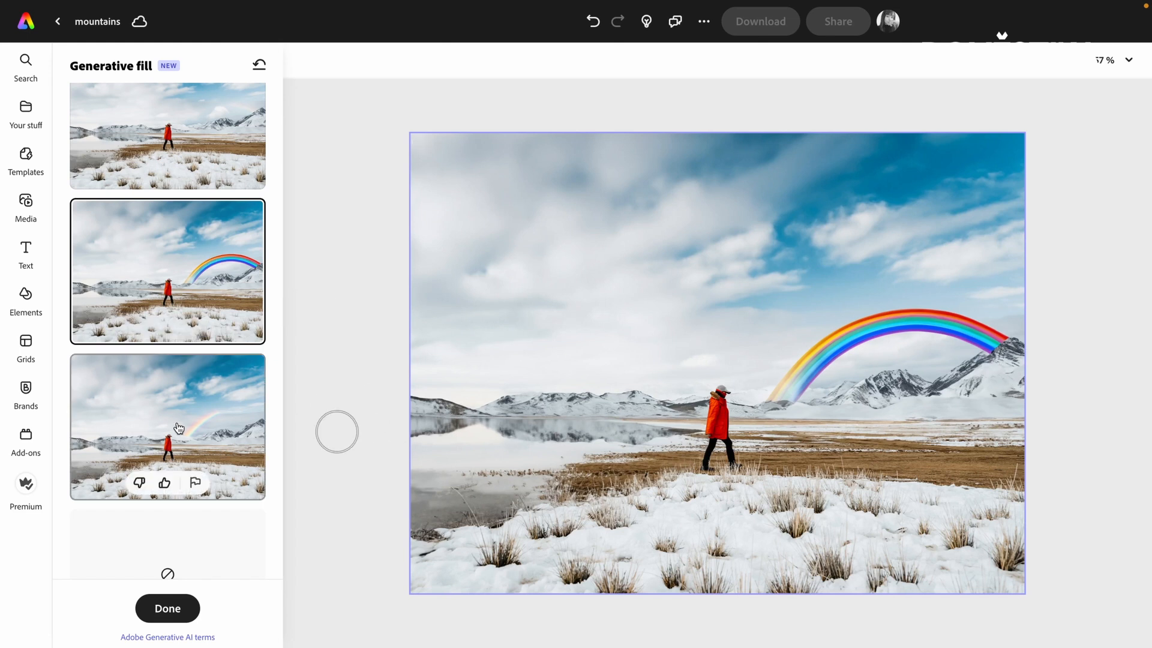
click(179, 427)
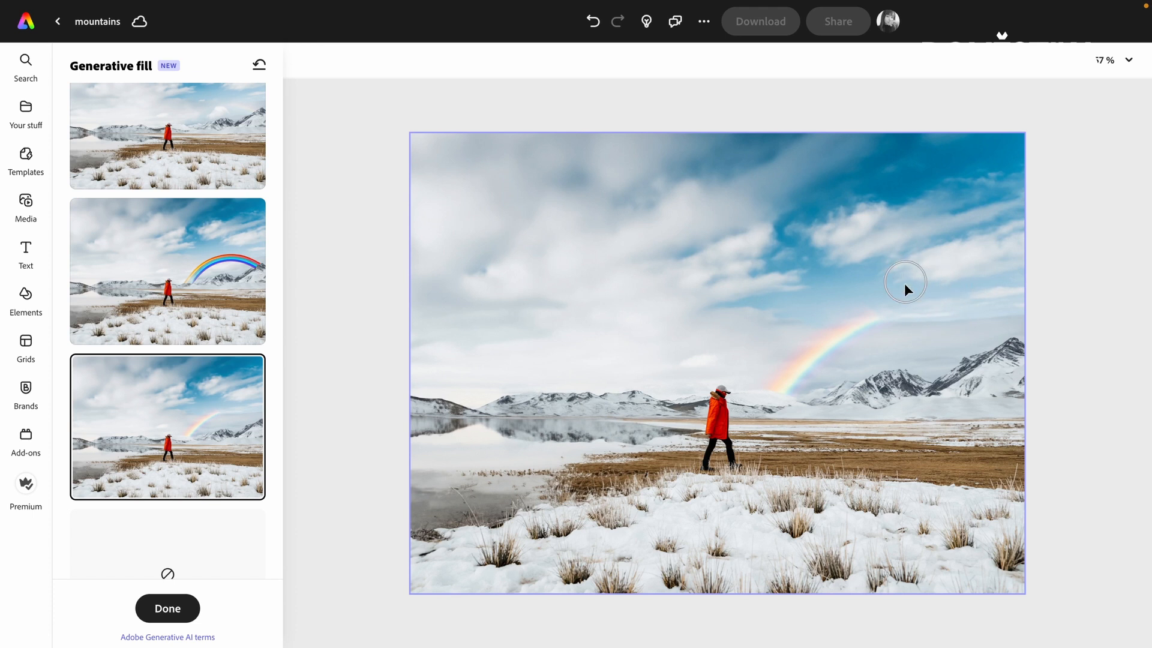
- Brush the upper-right sky beyond the rainbow and generate a fill with an empty prompt
drag(904, 282, 939, 288)
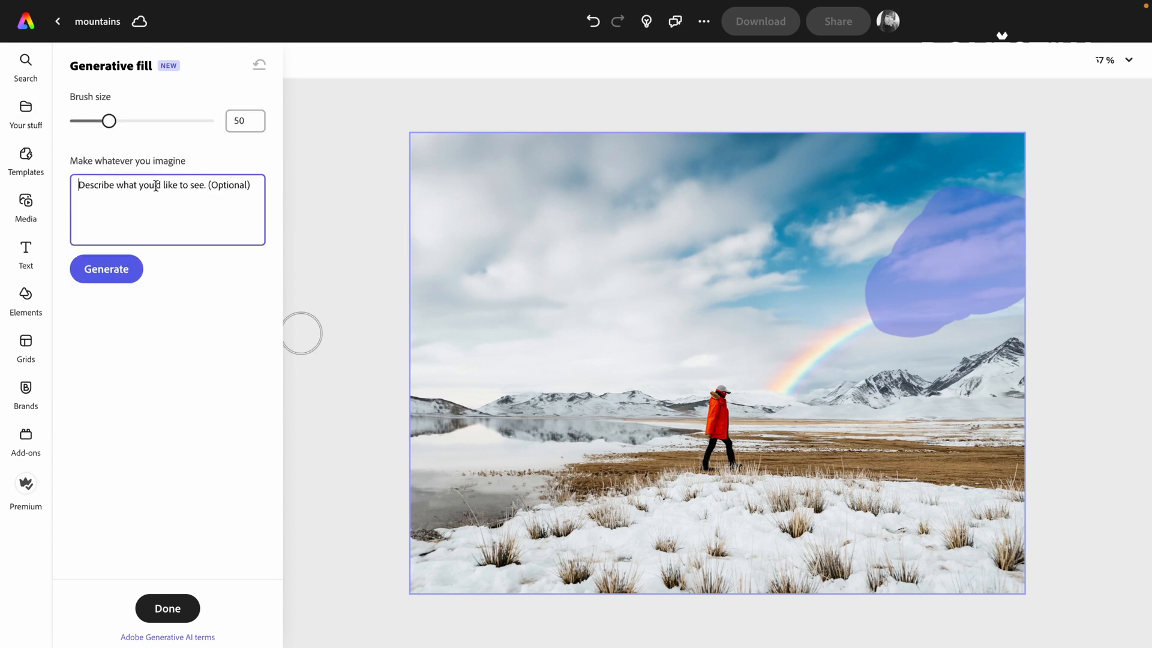
click(107, 269)
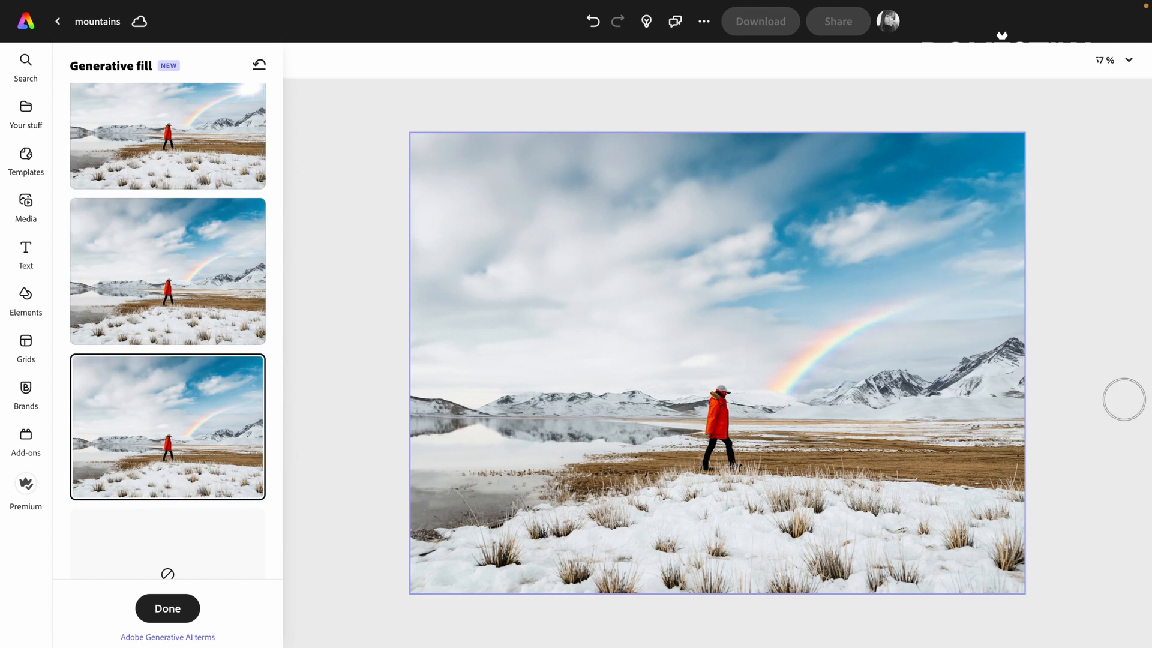
mouse_move(888, 329)
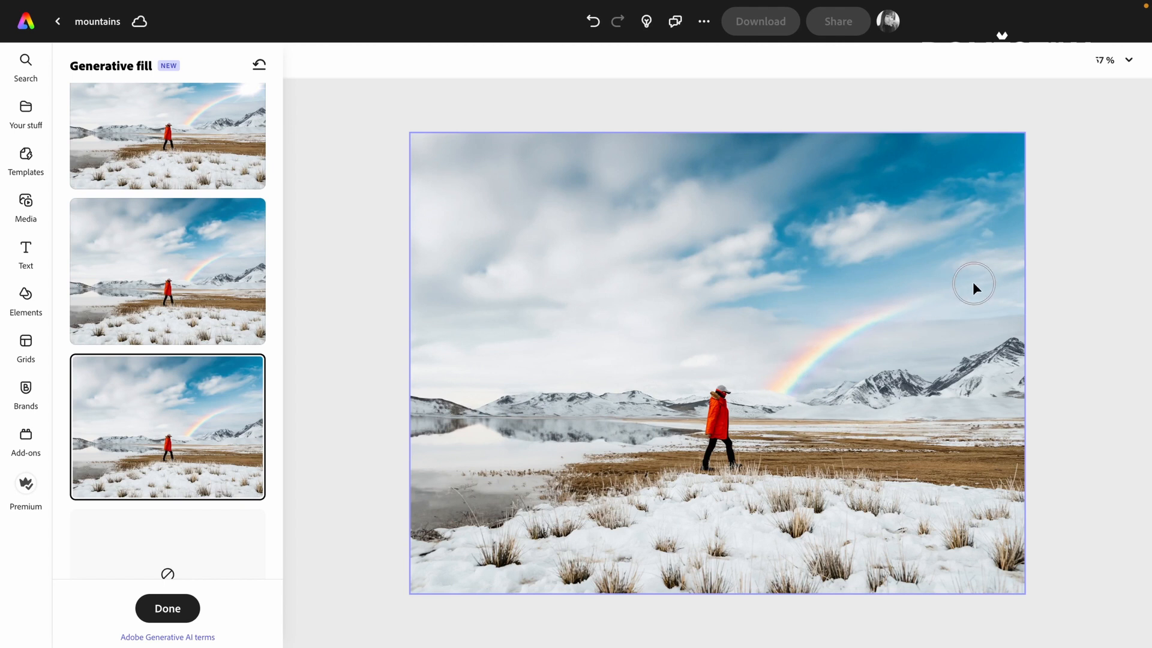
mouse_move(964, 277)
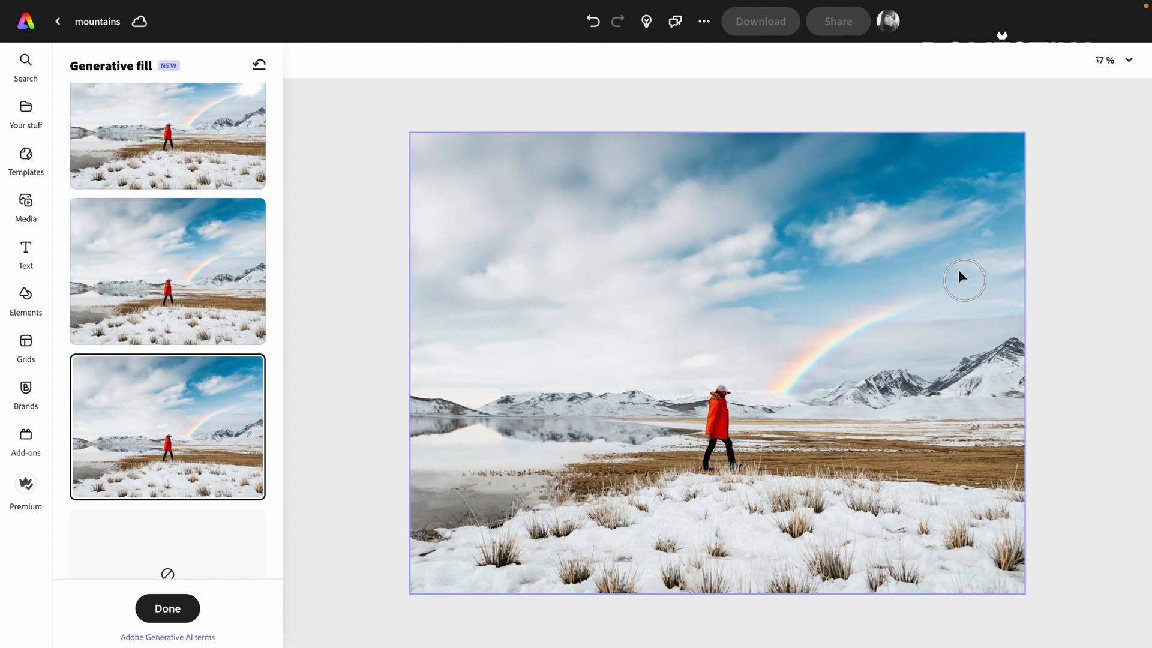
mouse_move(945, 302)
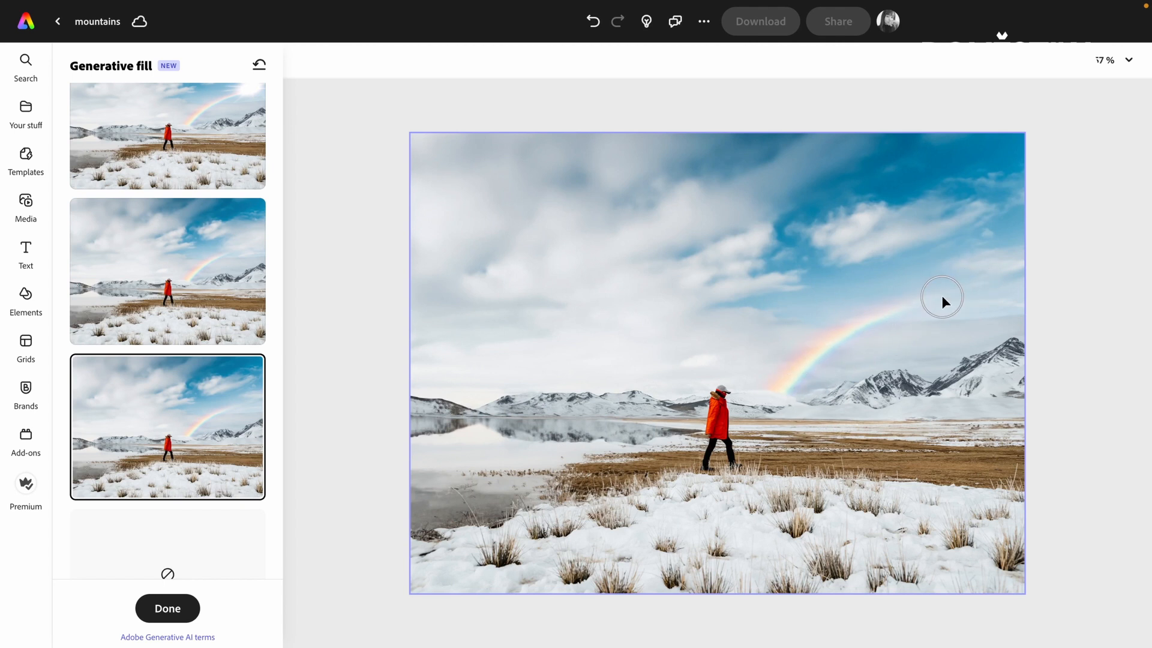